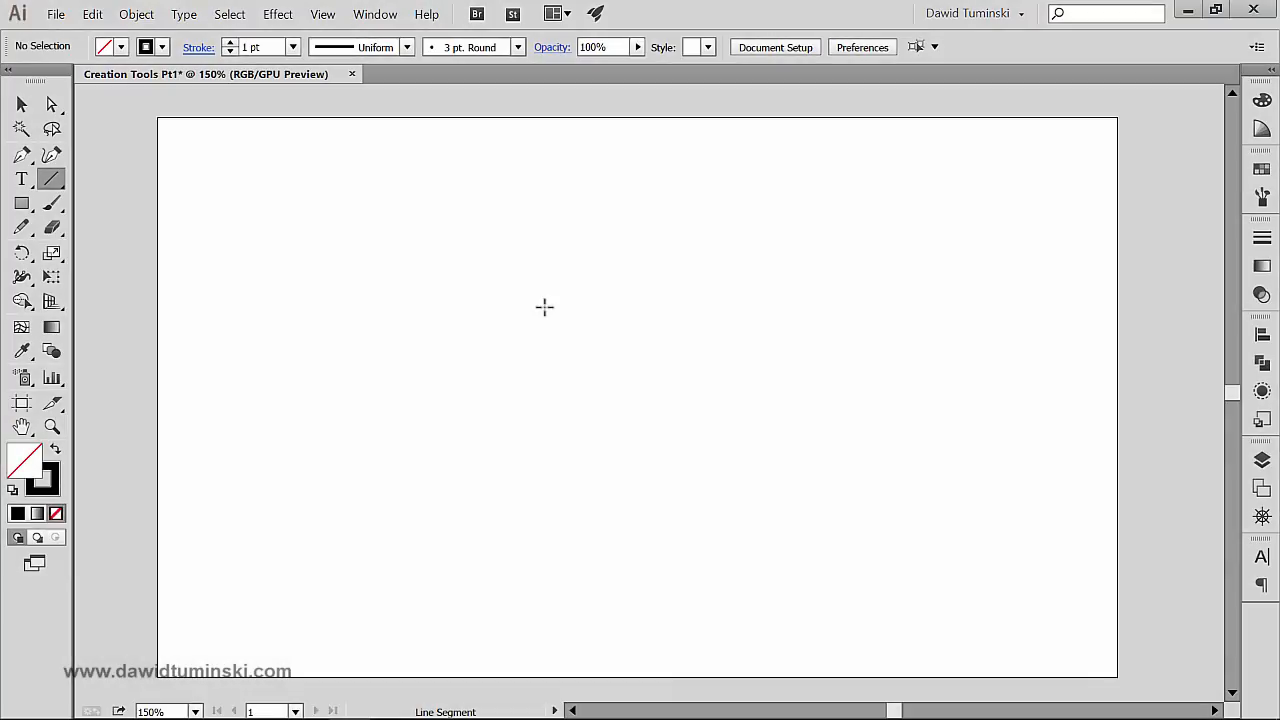
- Choose the Arc Tool from the Line Segment flyout and start an arc from the artboard's lower left
click(52, 178)
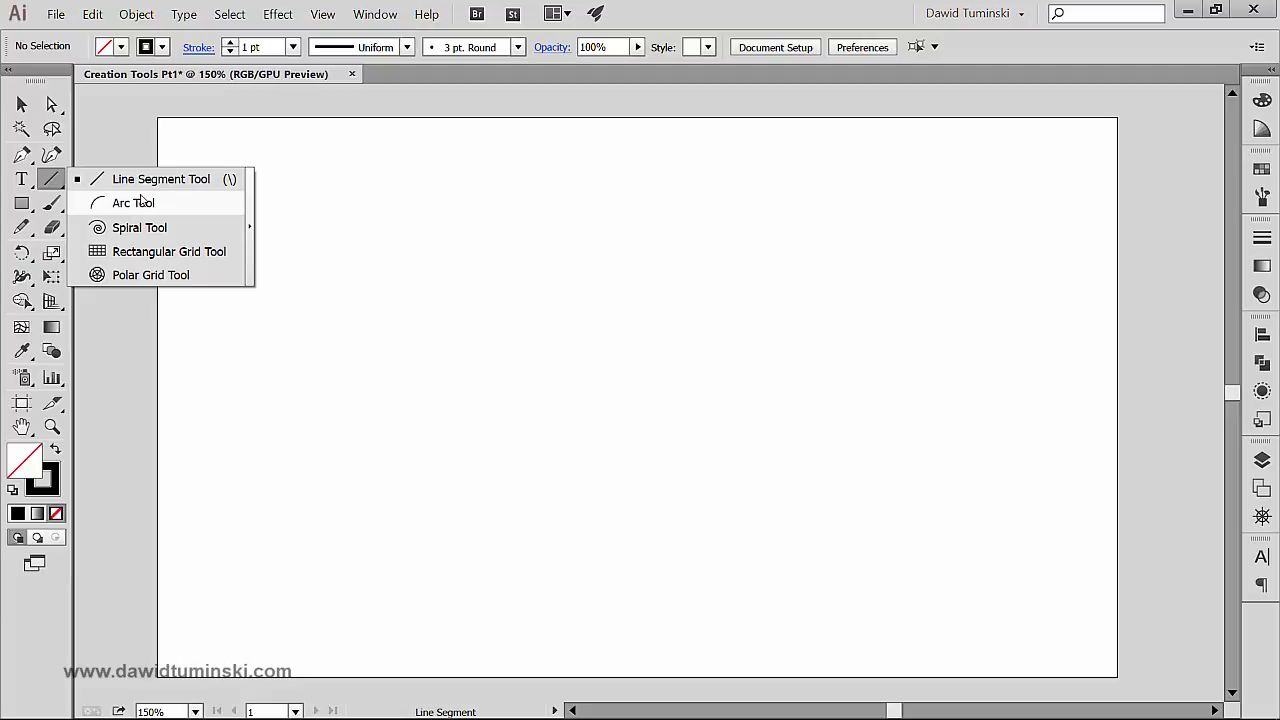
click(132, 202)
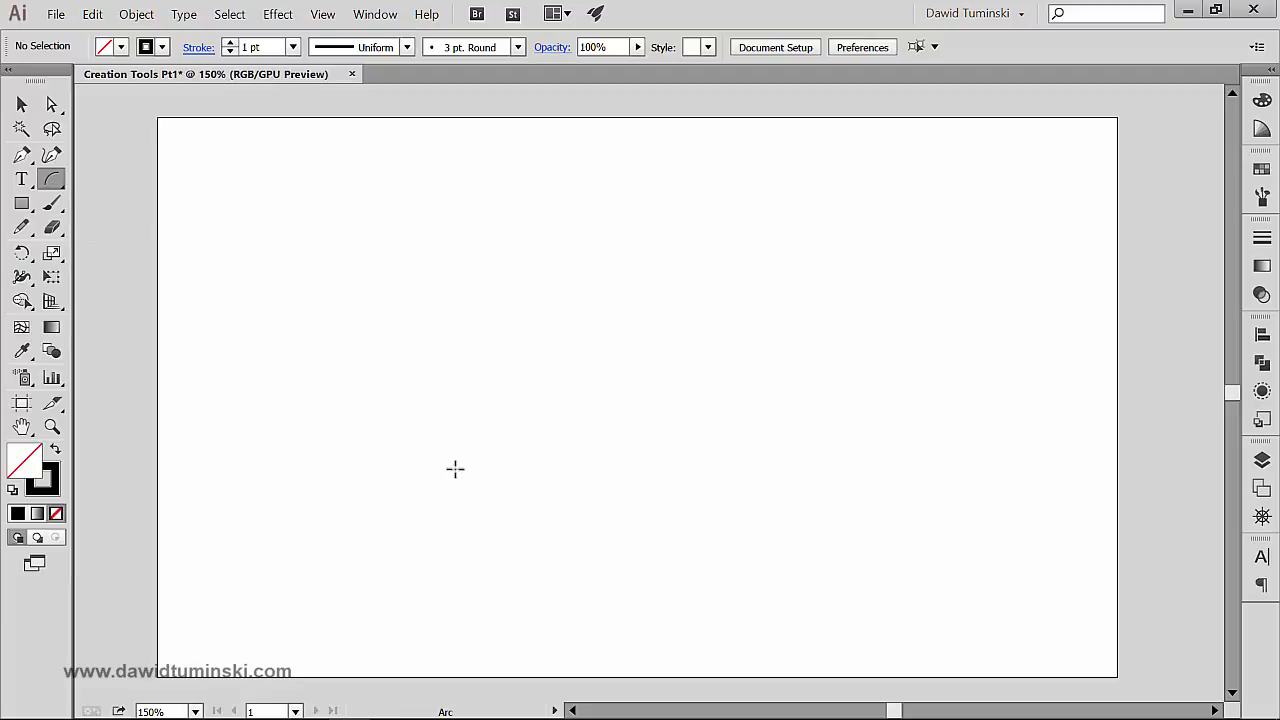
mouse_move(428, 472)
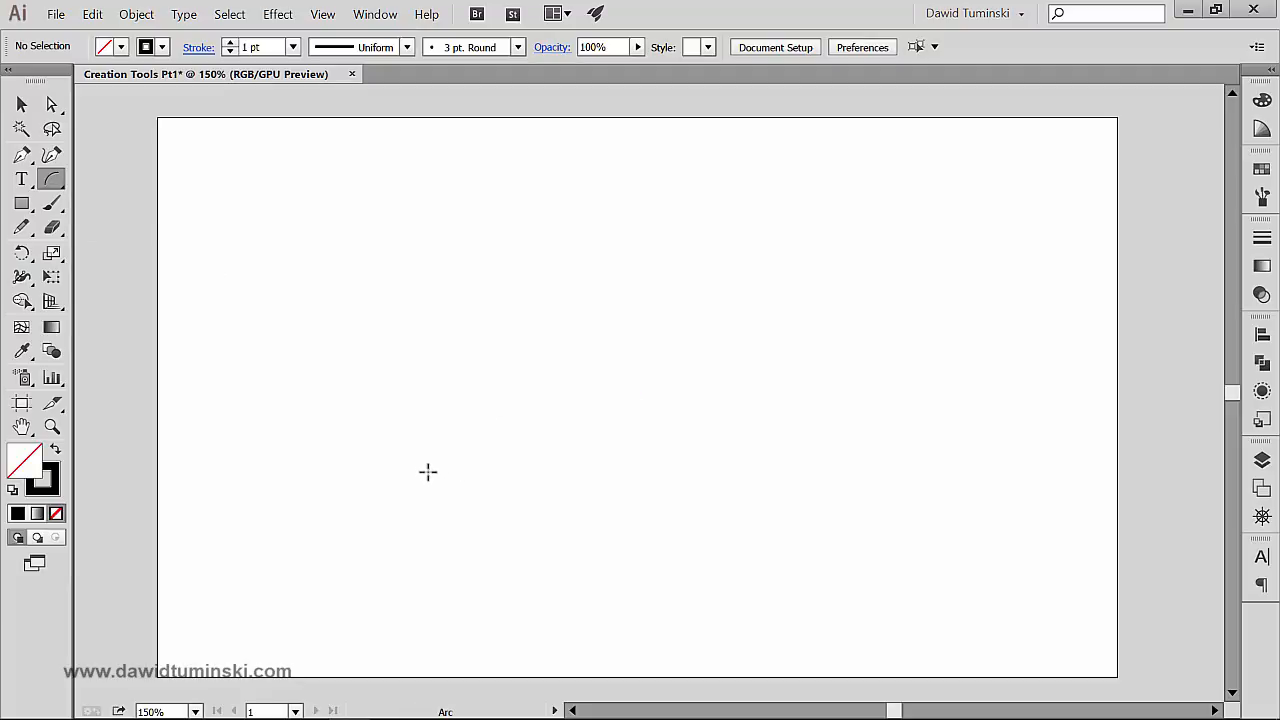
drag(392, 496, 480, 308)
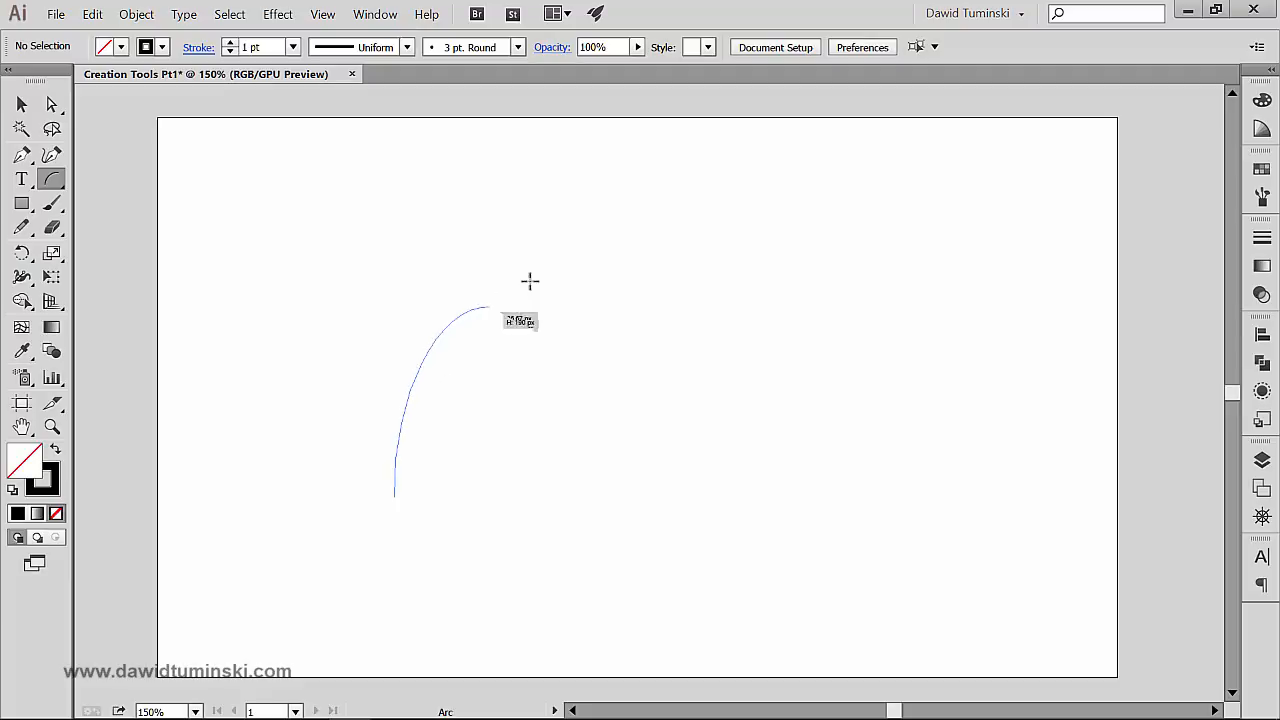
drag(530, 280, 658, 192)
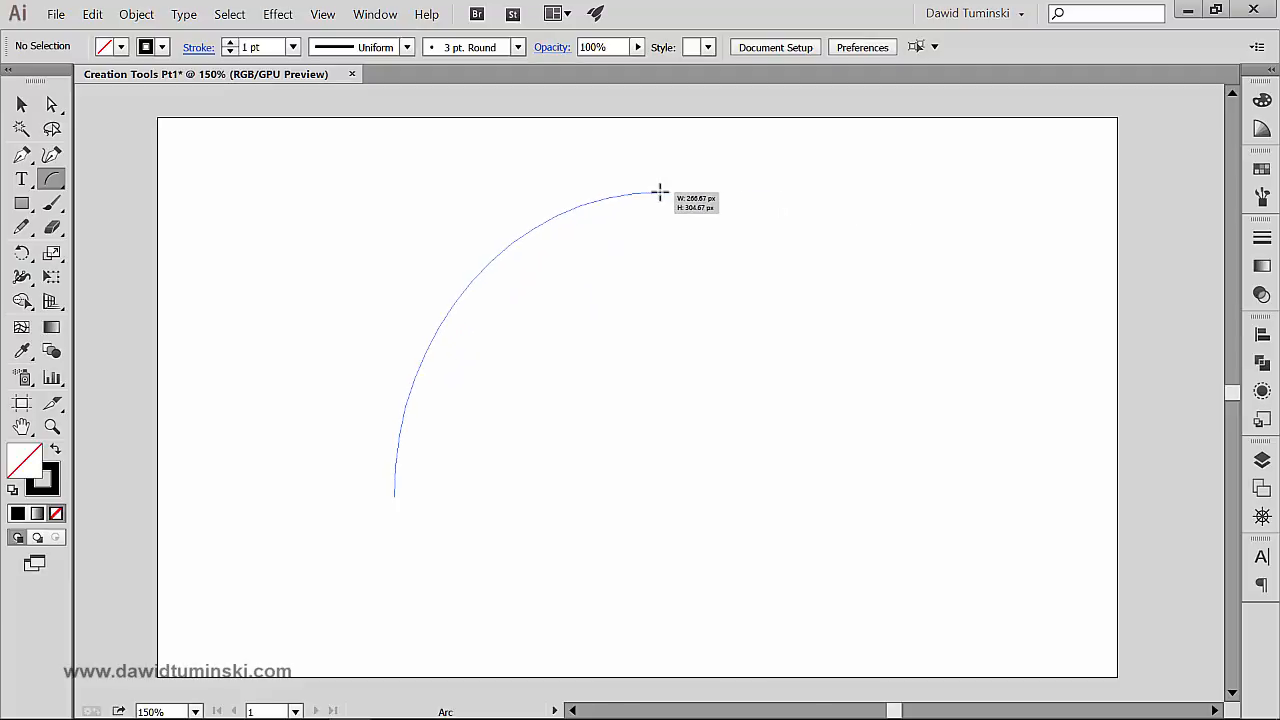
drag(656, 192, 704, 192)
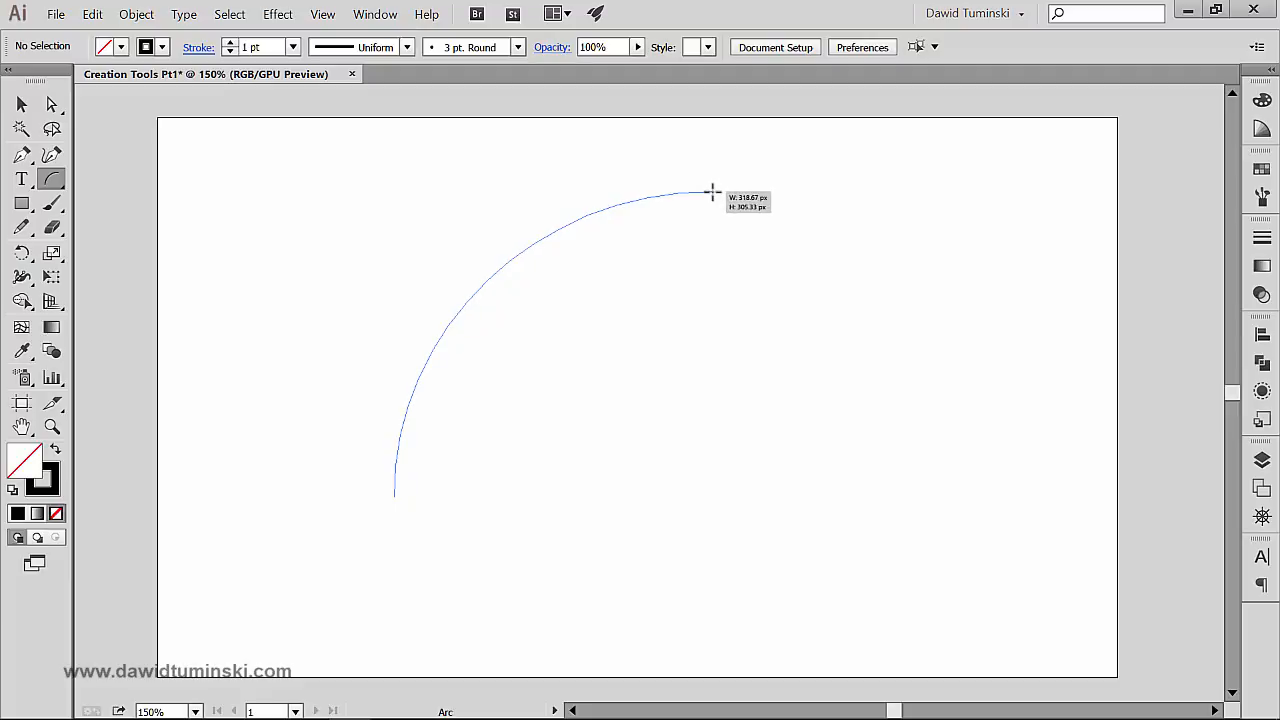
drag(710, 192, 696, 260)
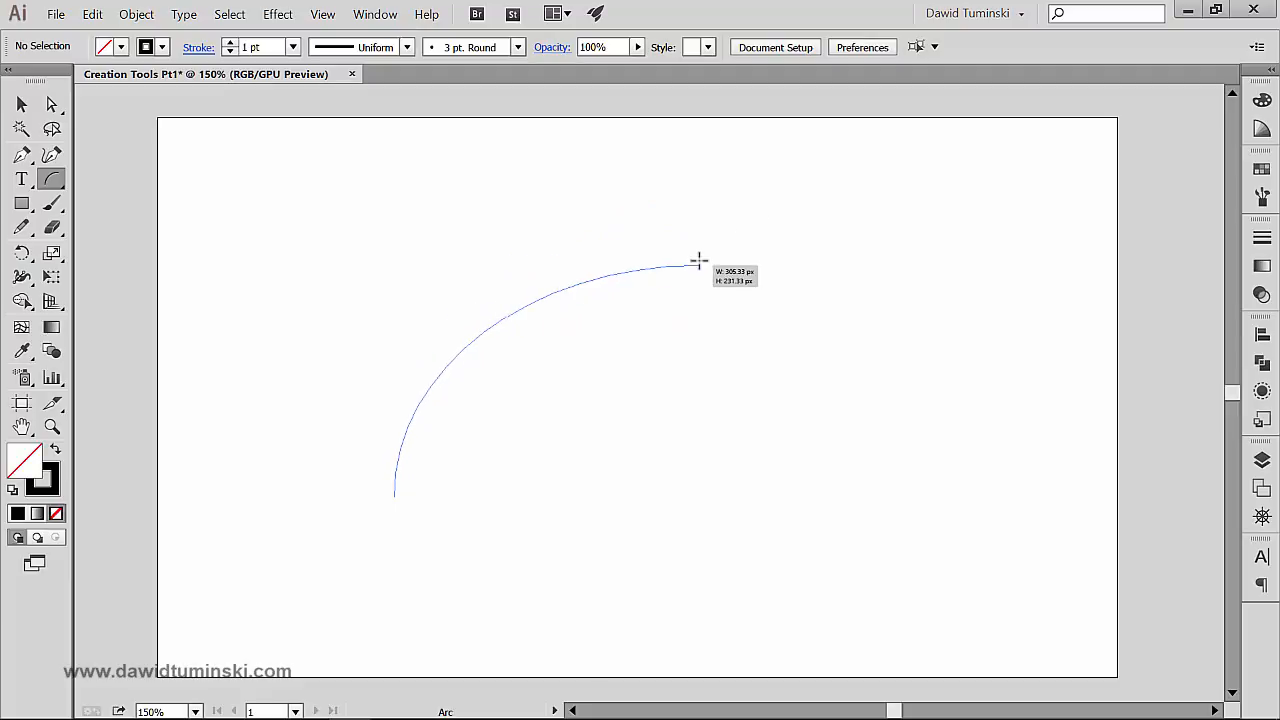
- Reshape the arc while dragging and finish it as a quarter-circle ending near the upper middle
drag(698, 260, 710, 176)
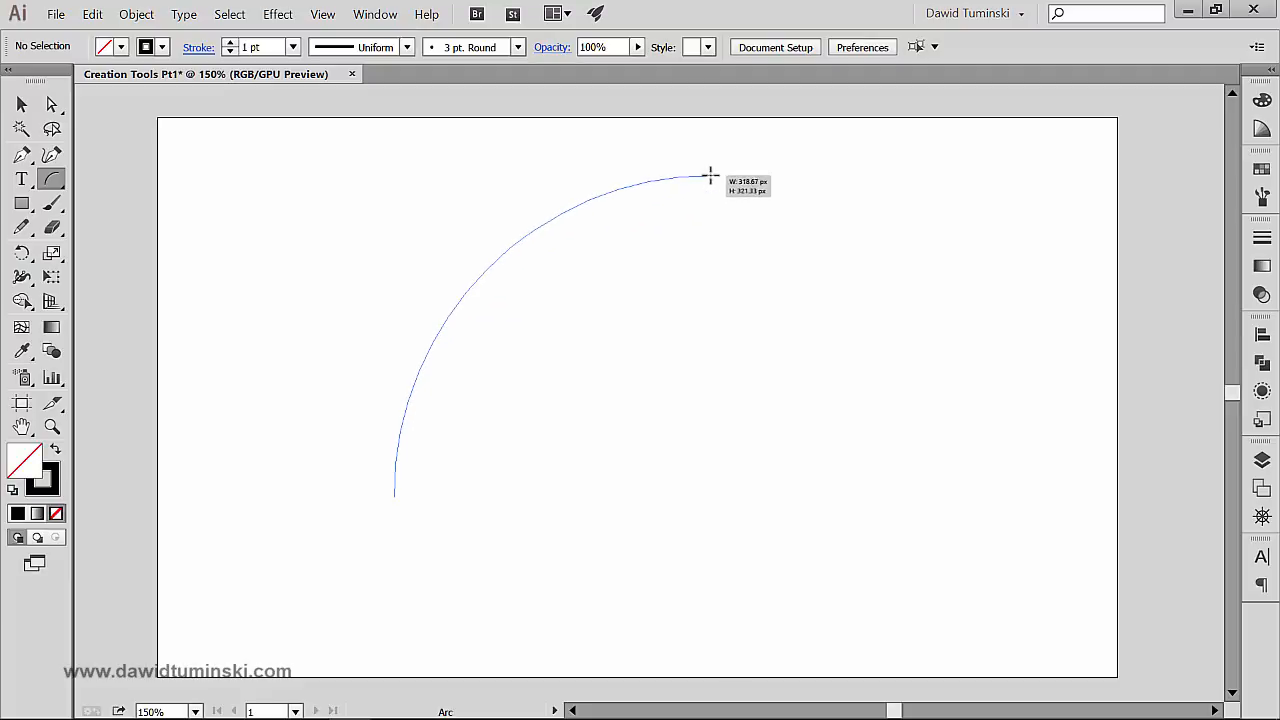
drag(710, 176, 718, 512)
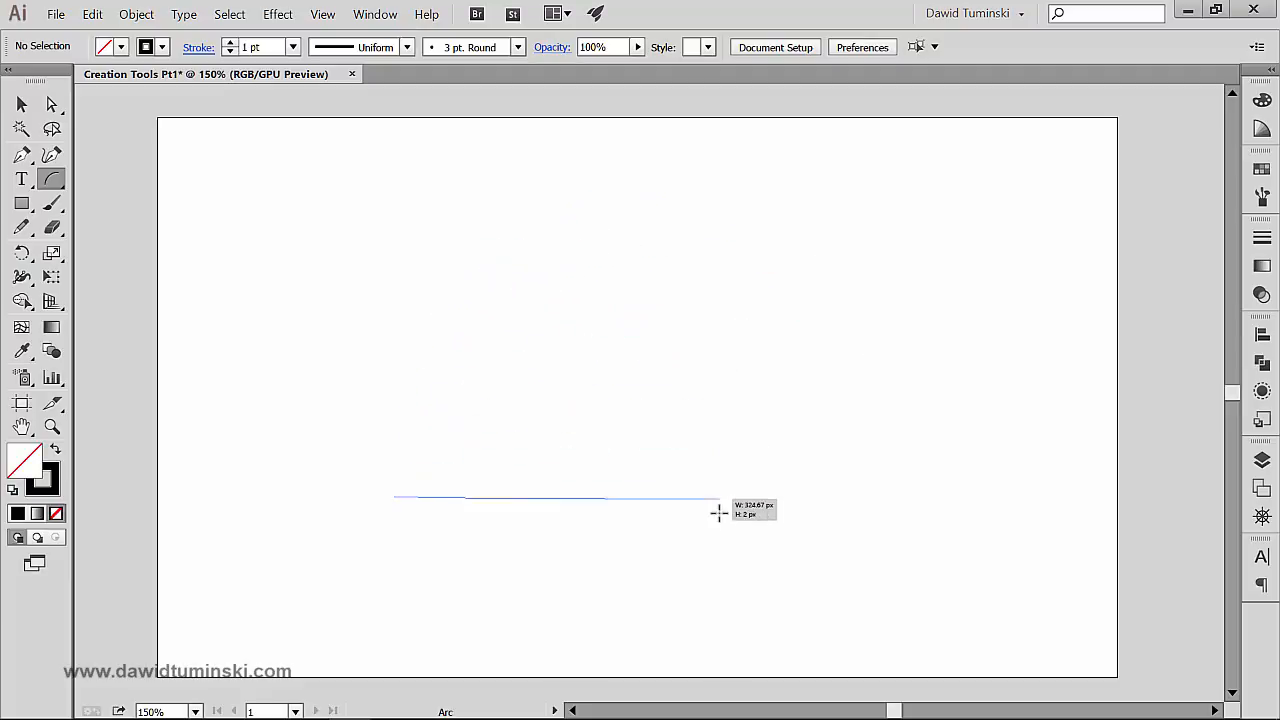
drag(716, 512, 712, 376)
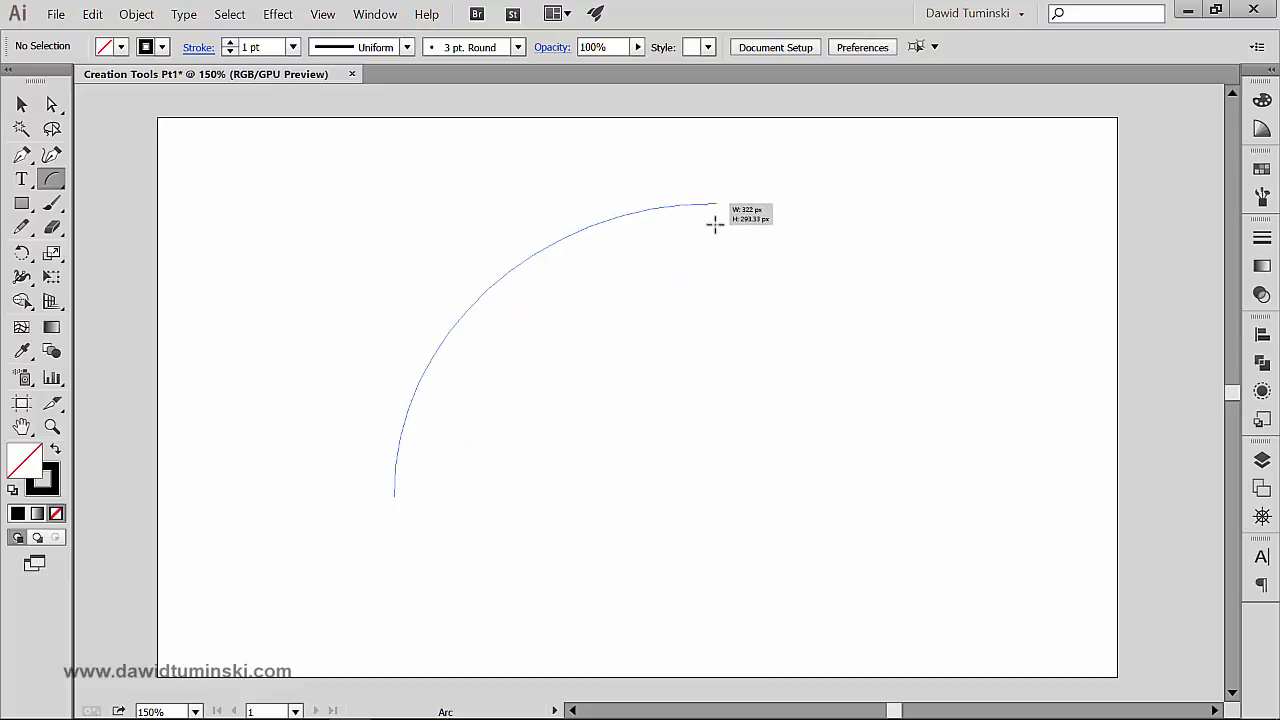
drag(716, 224, 742, 240)
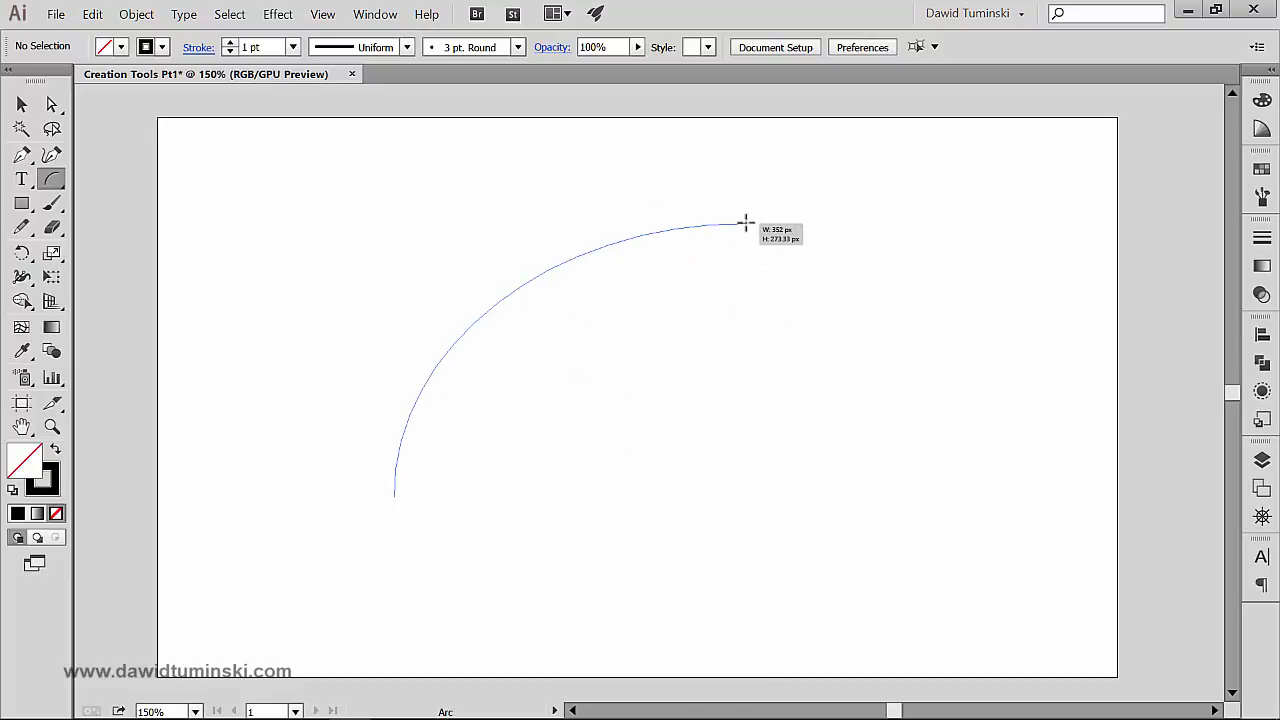
drag(744, 222, 740, 240)
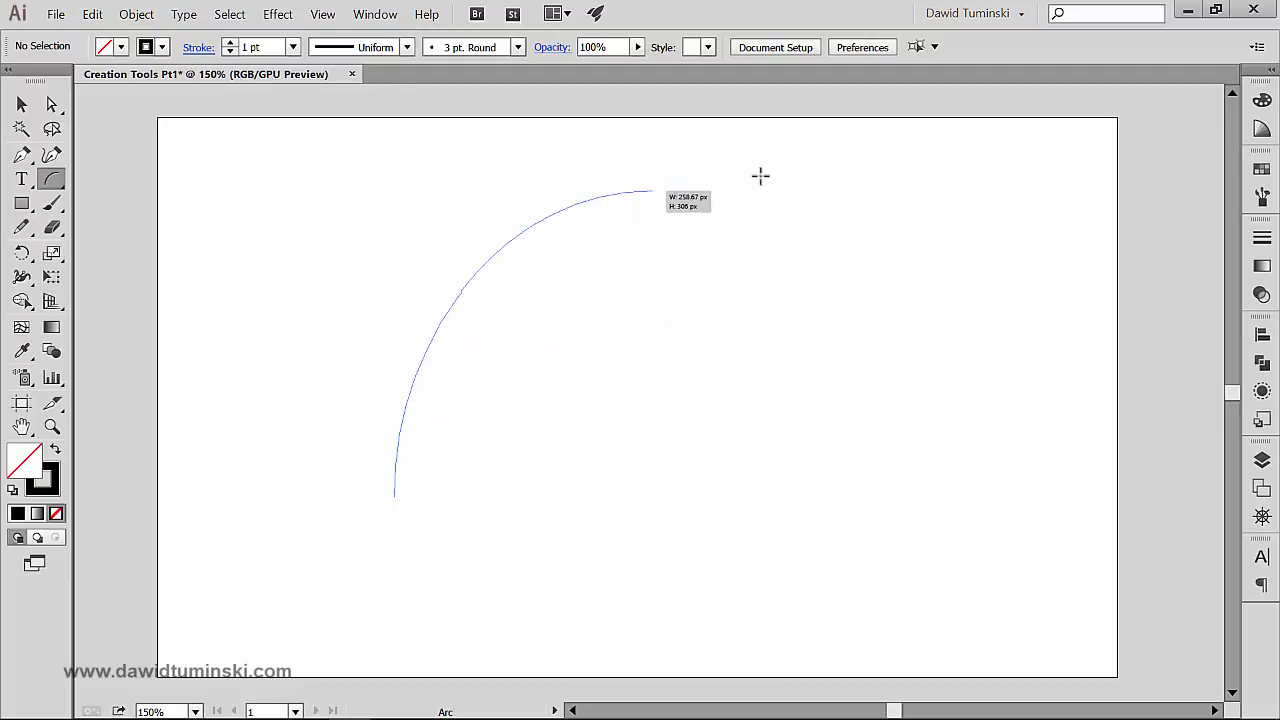
drag(650, 188, 740, 170)
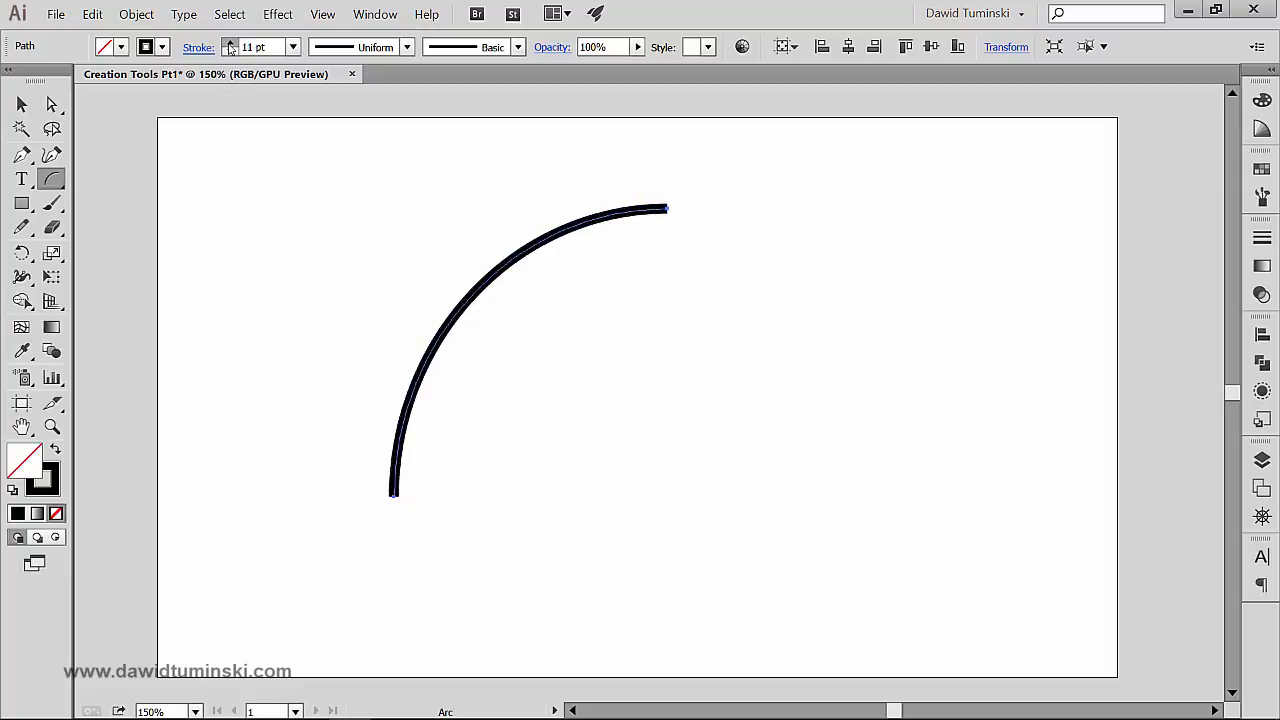
- Raise the arc's stroke weight, then swap fill and stroke to make a solid black wedge
click(230, 42)
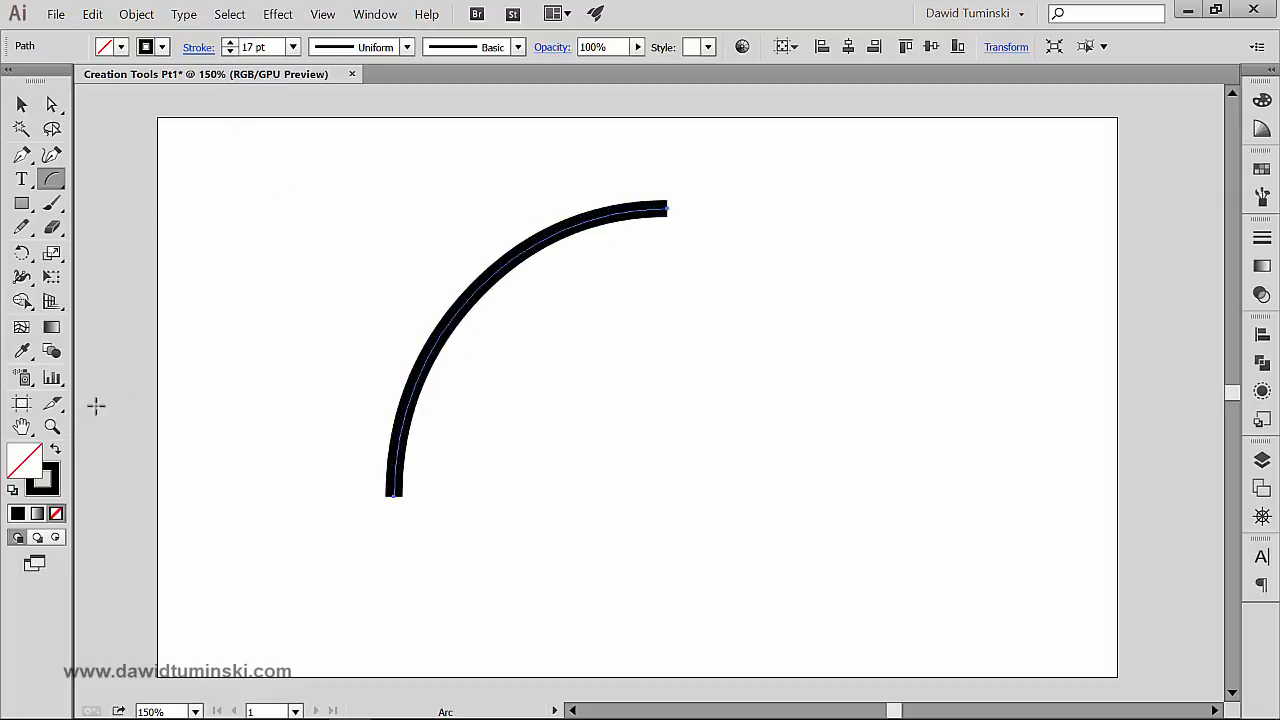
click(52, 452)
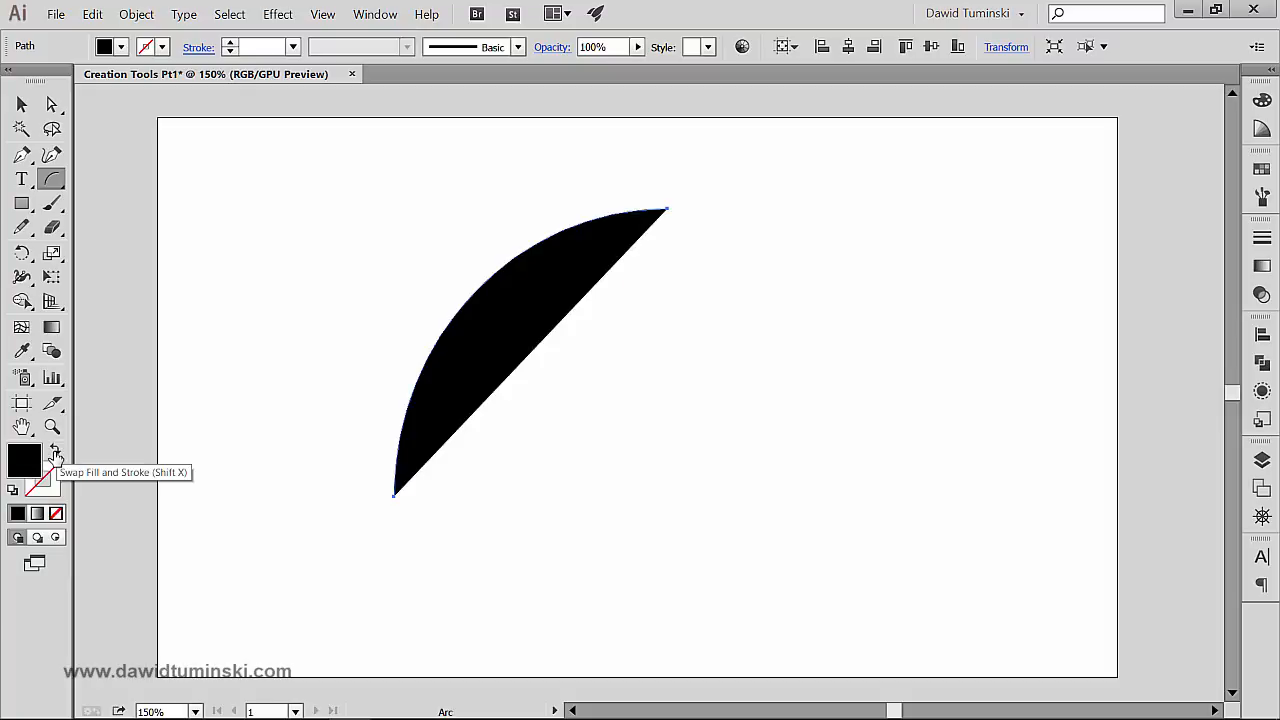
mouse_move(338, 316)
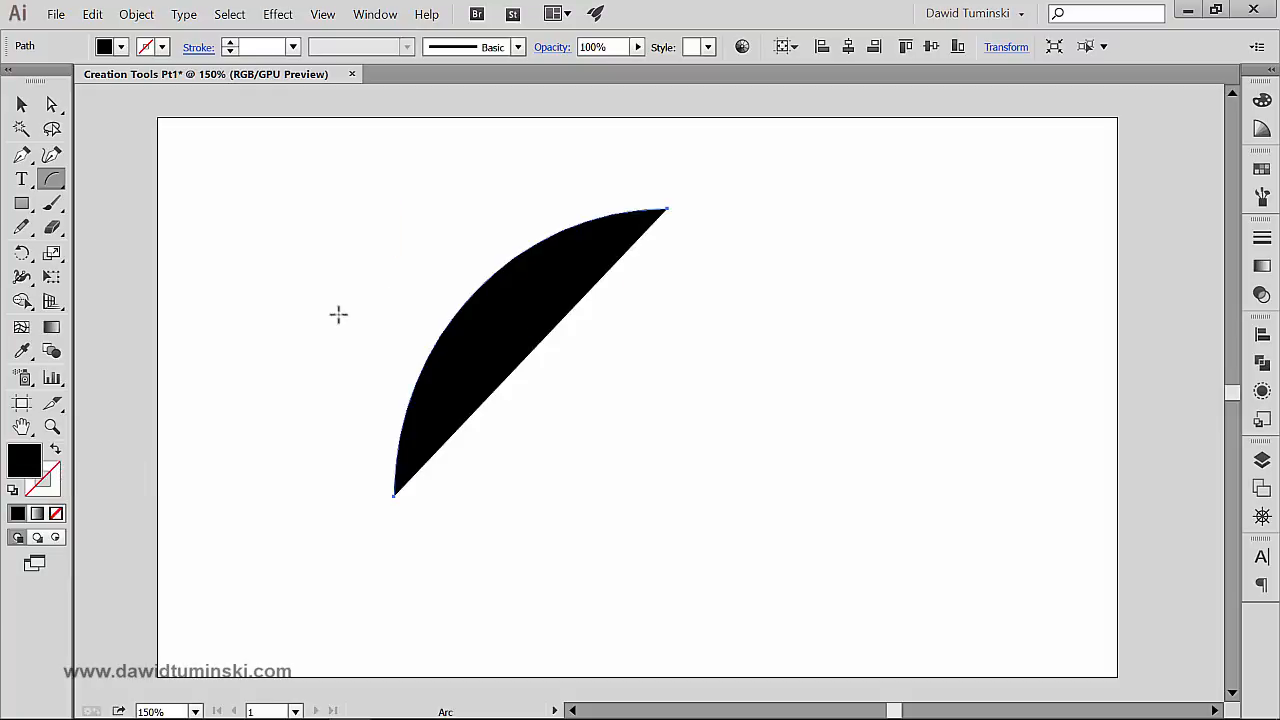
- Select the filled arc, view it in Outline mode, then return to GPU Preview via the View menu
click(20, 104)
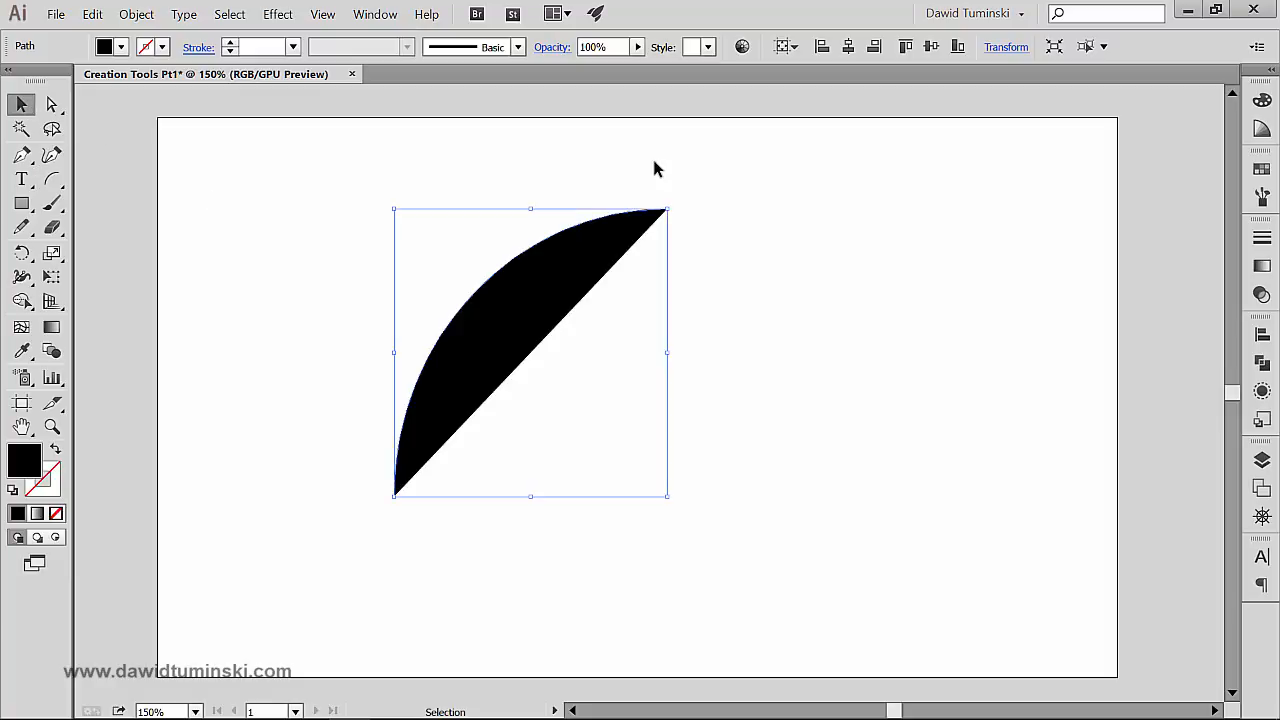
mouse_move(738, 276)
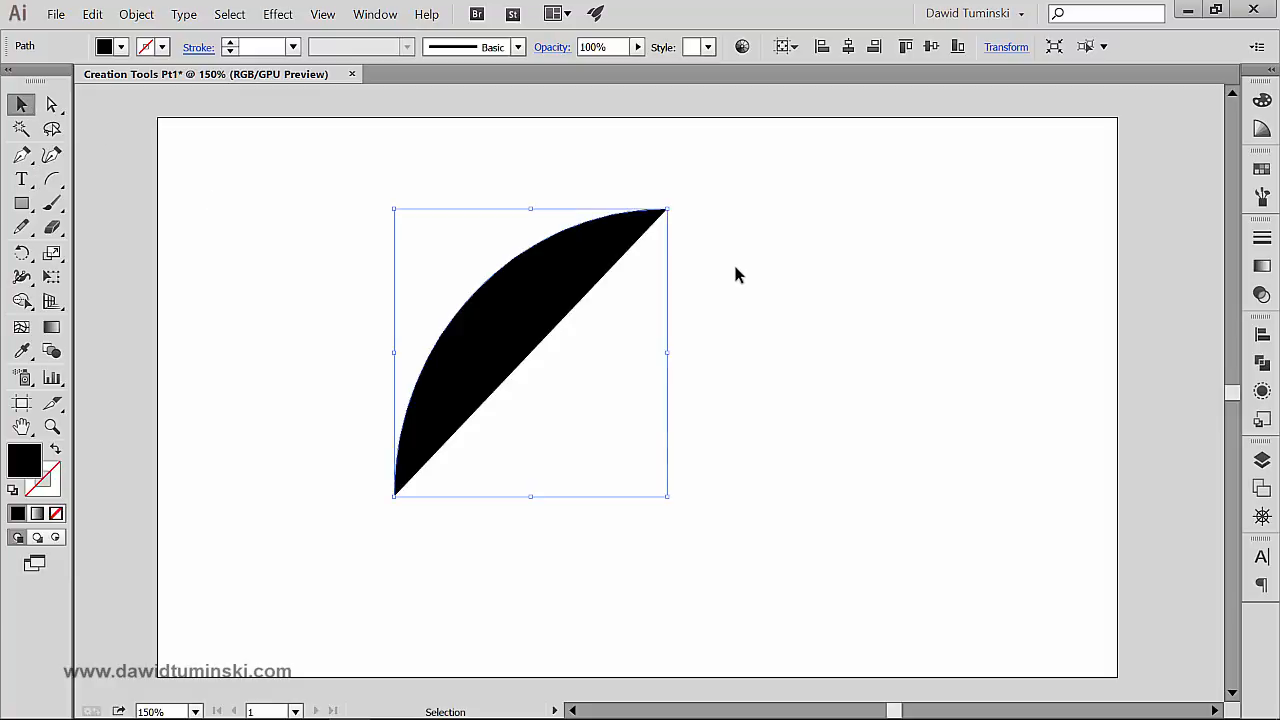
mouse_move(744, 284)
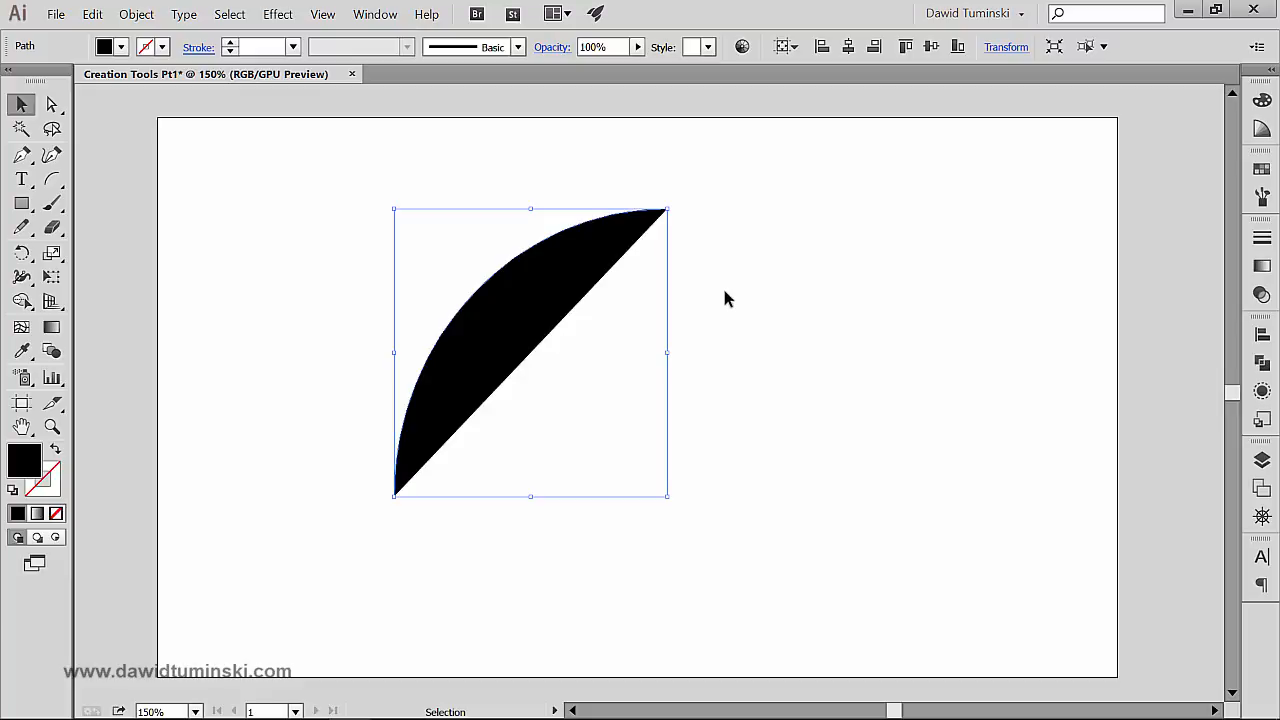
mouse_move(332, 52)
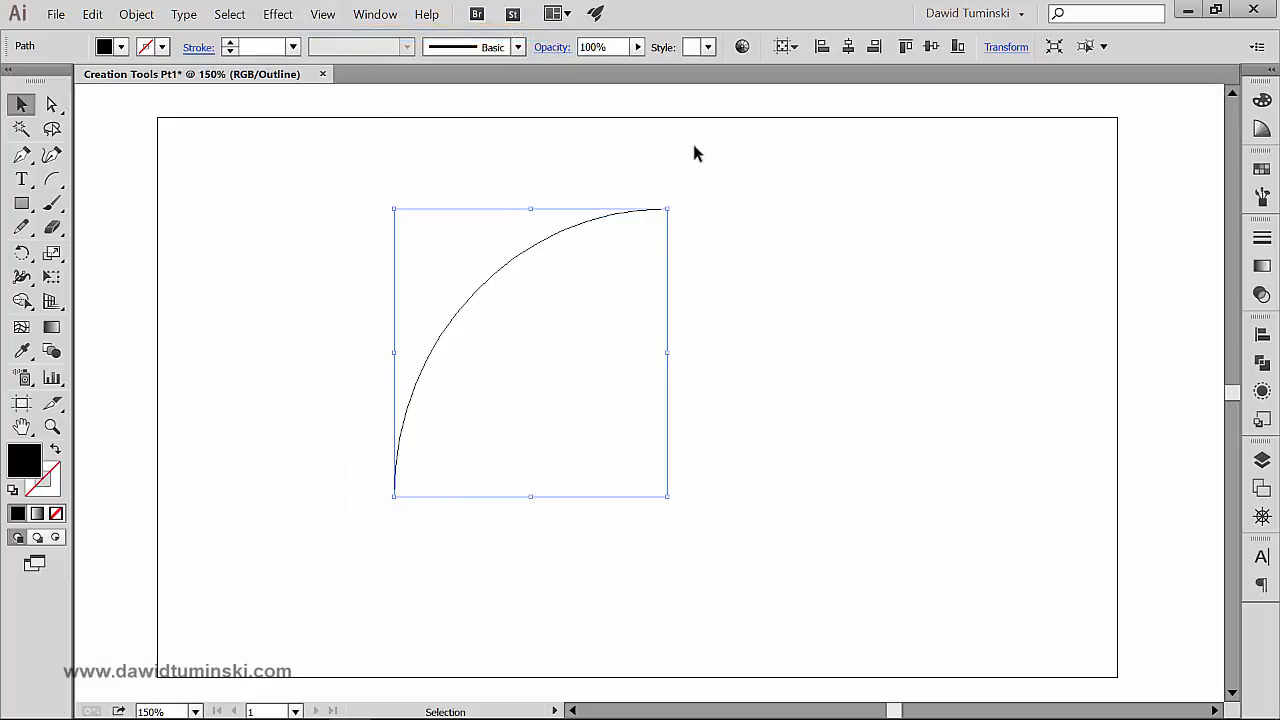
mouse_move(434, 460)
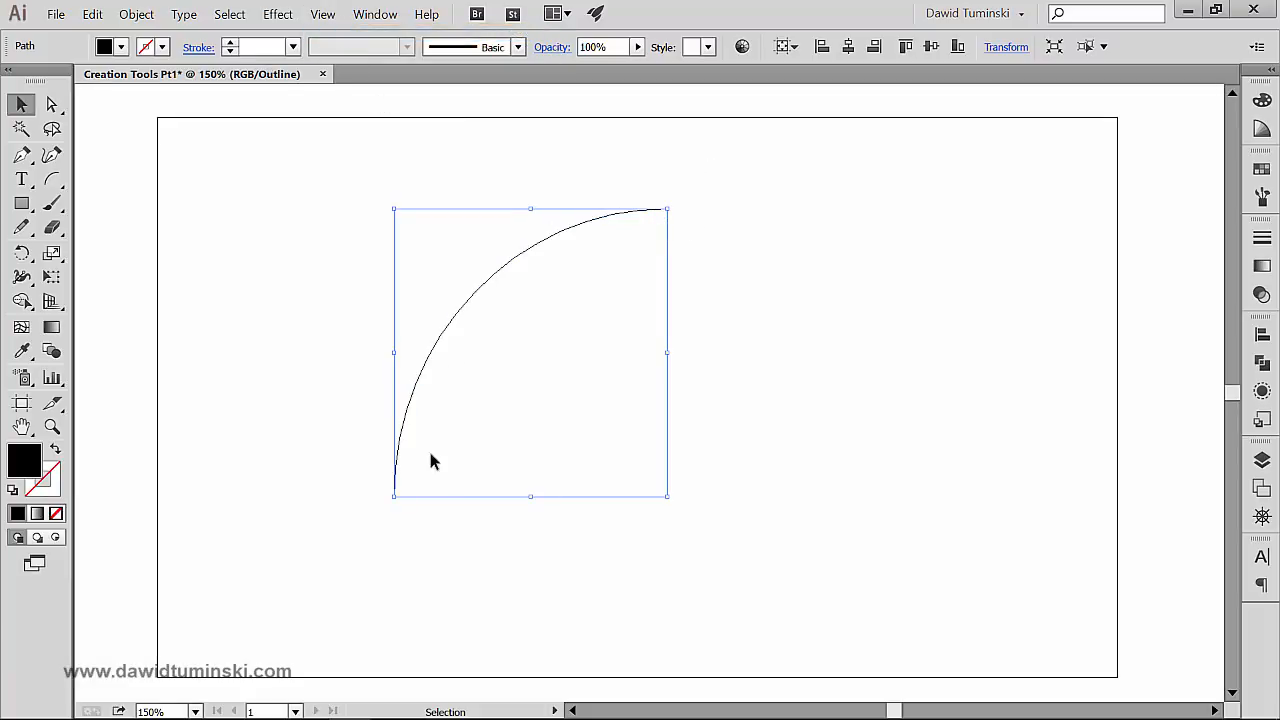
mouse_move(476, 414)
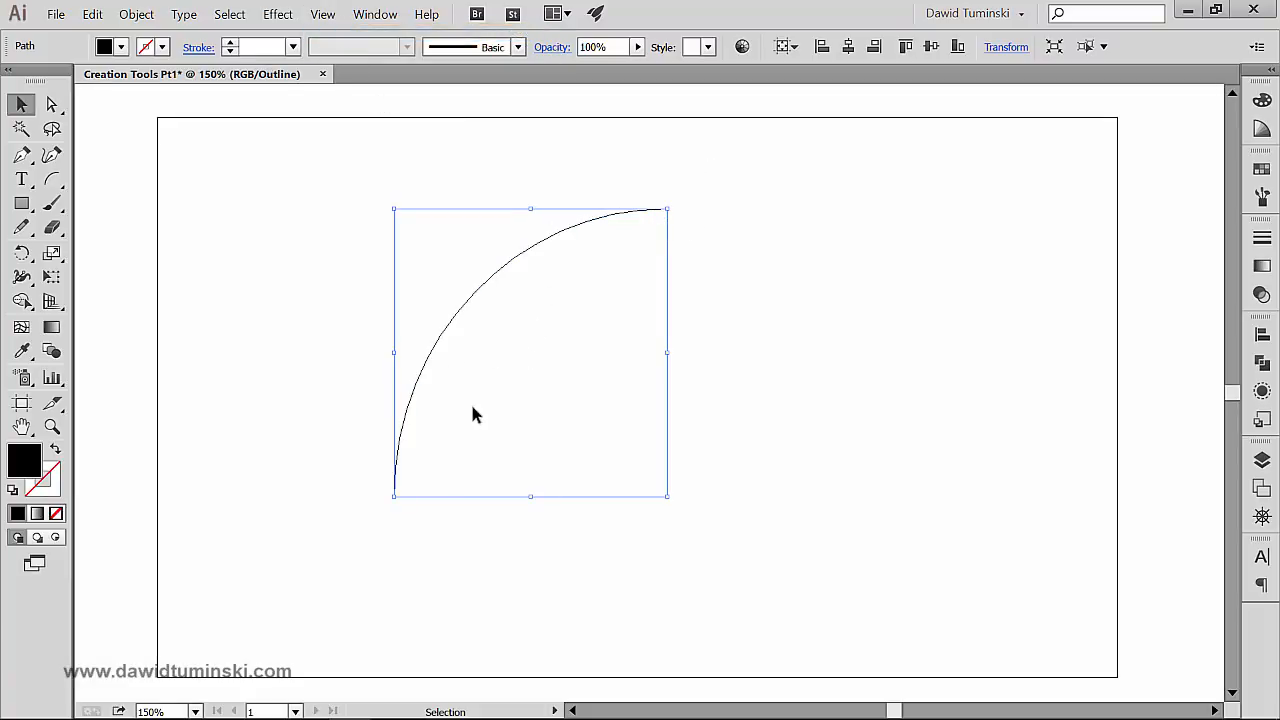
mouse_move(648, 236)
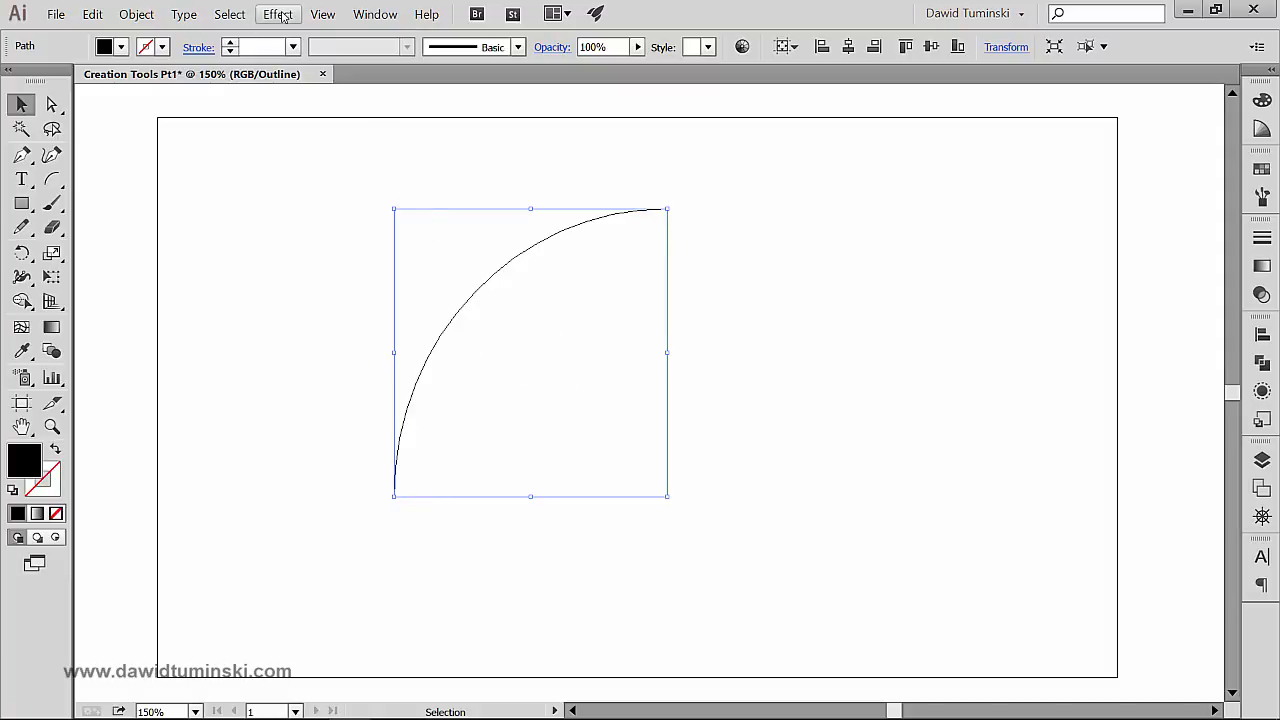
click(322, 14)
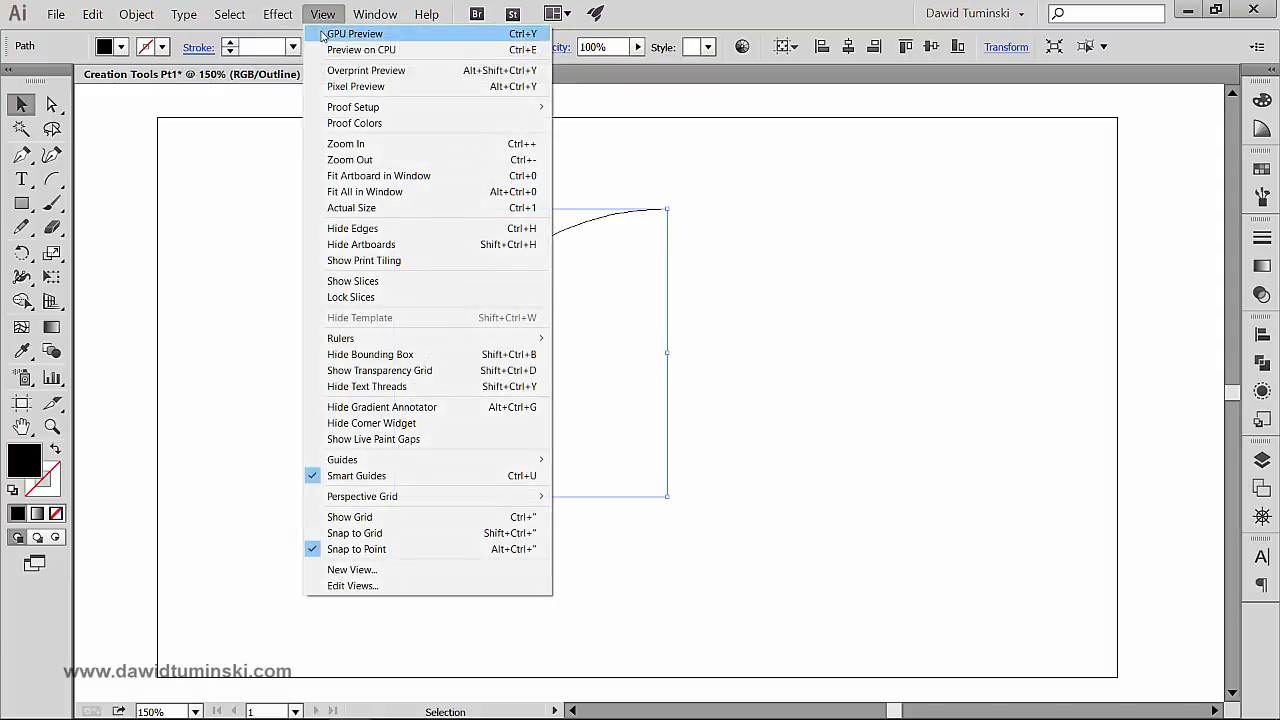
mouse_move(360, 50)
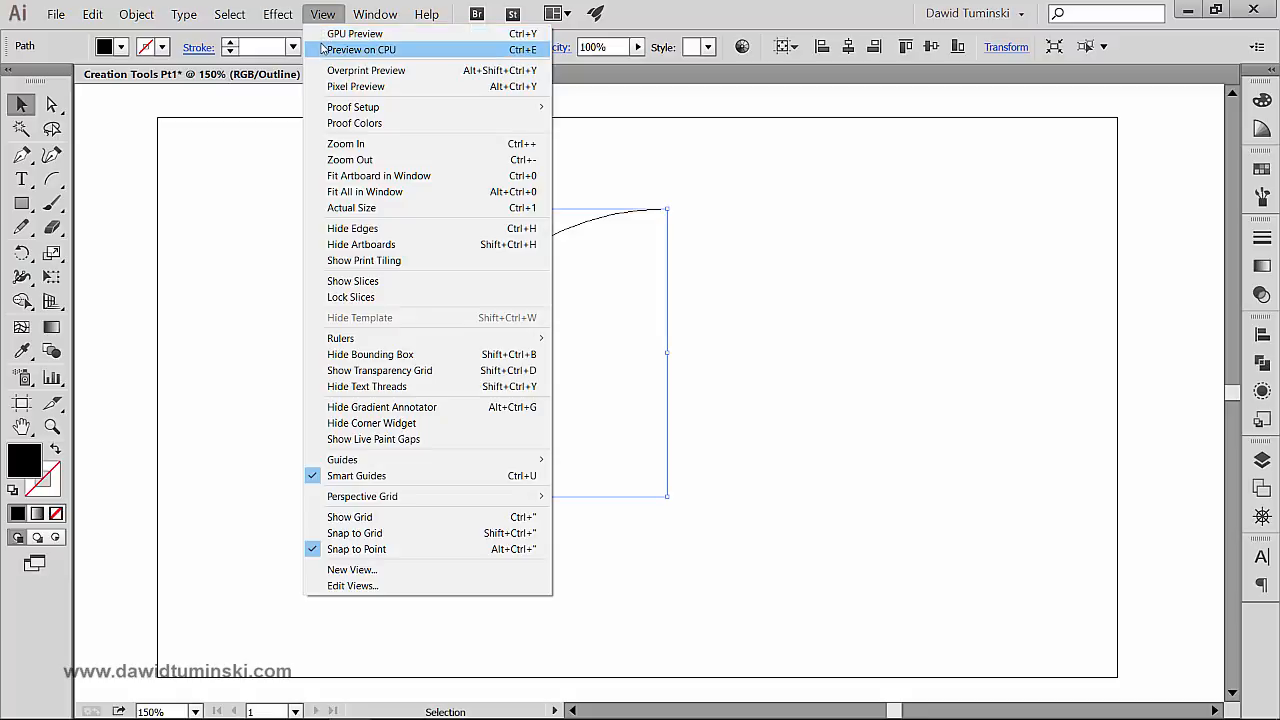
click(360, 48)
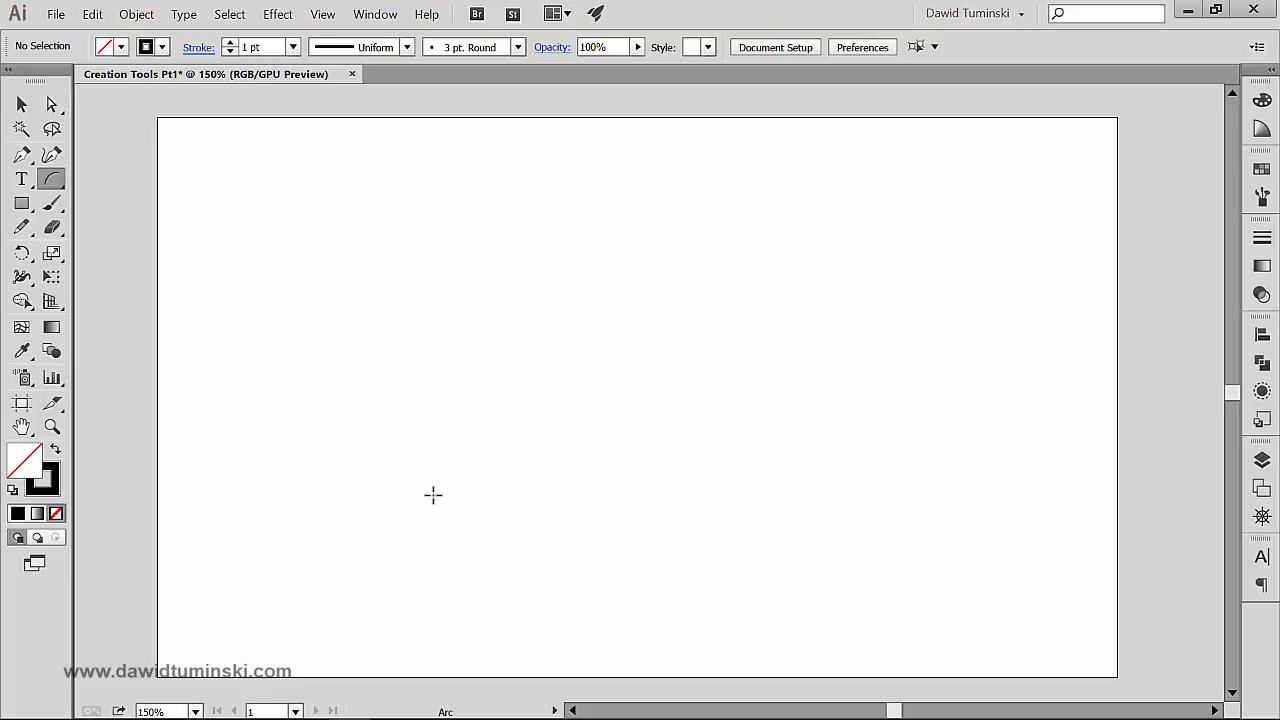
mouse_move(440, 516)
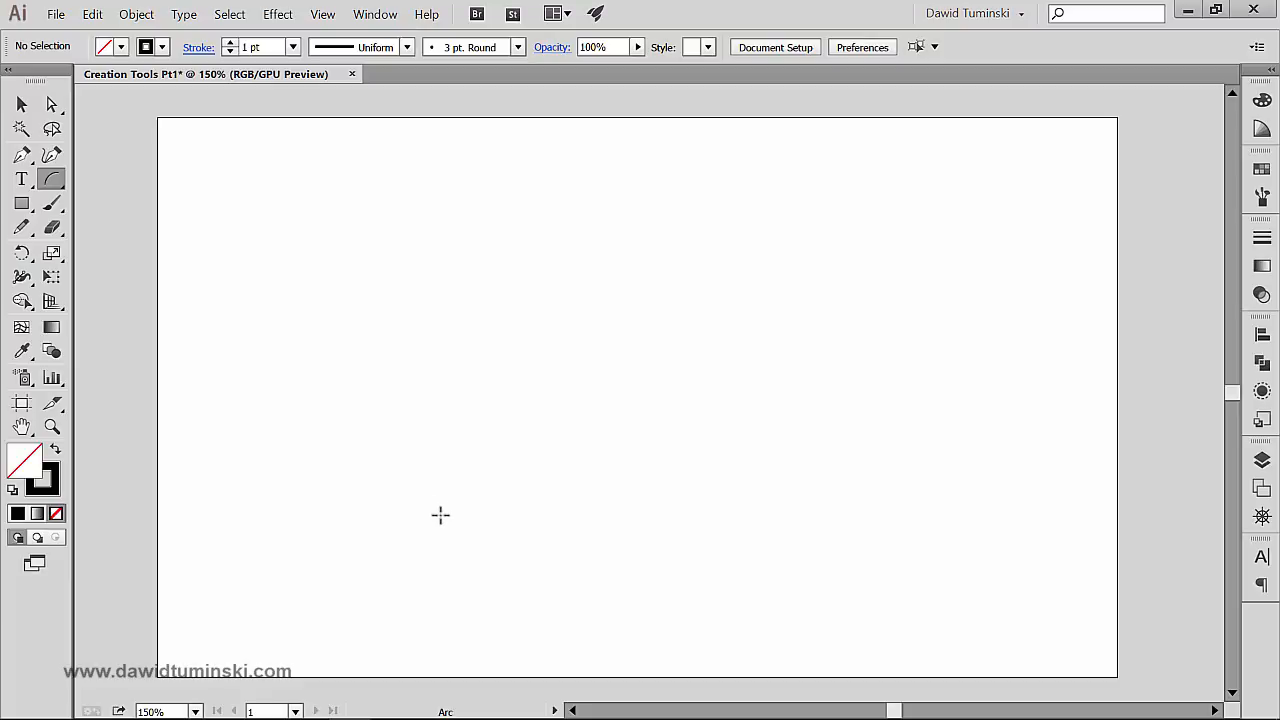
drag(440, 512, 732, 228)
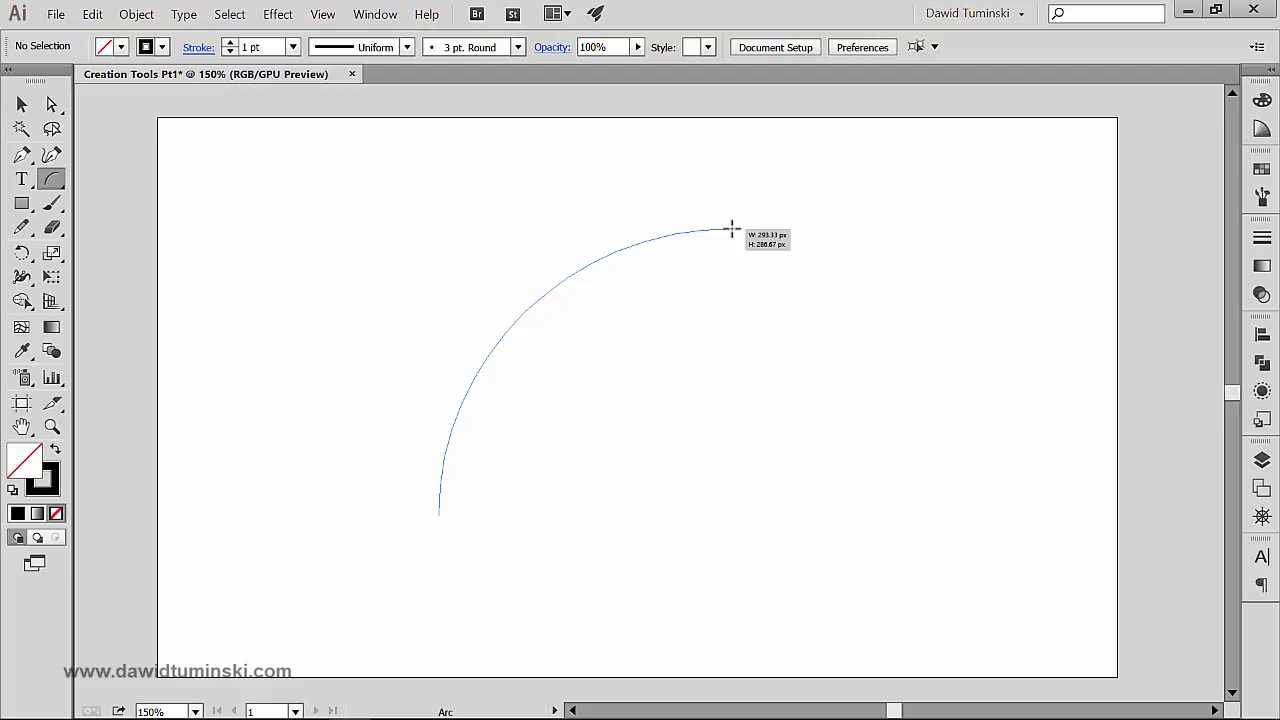
drag(730, 228, 660, 230)
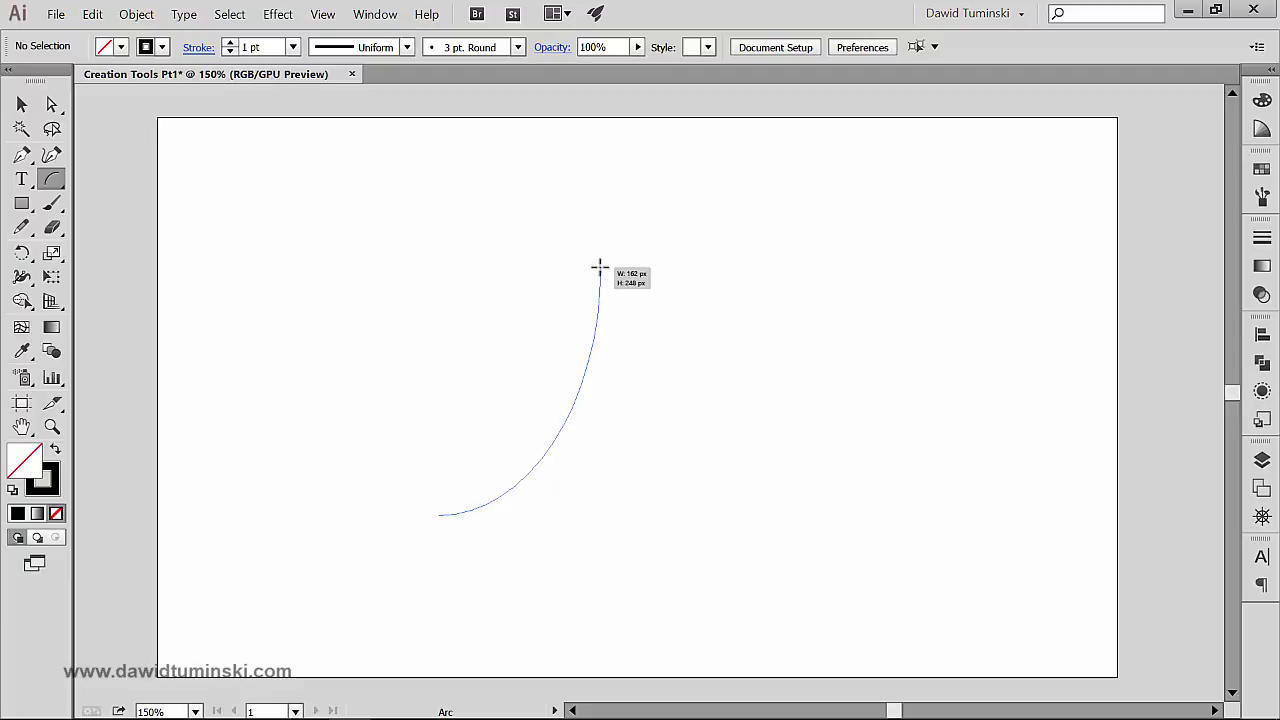
drag(598, 268, 628, 302)
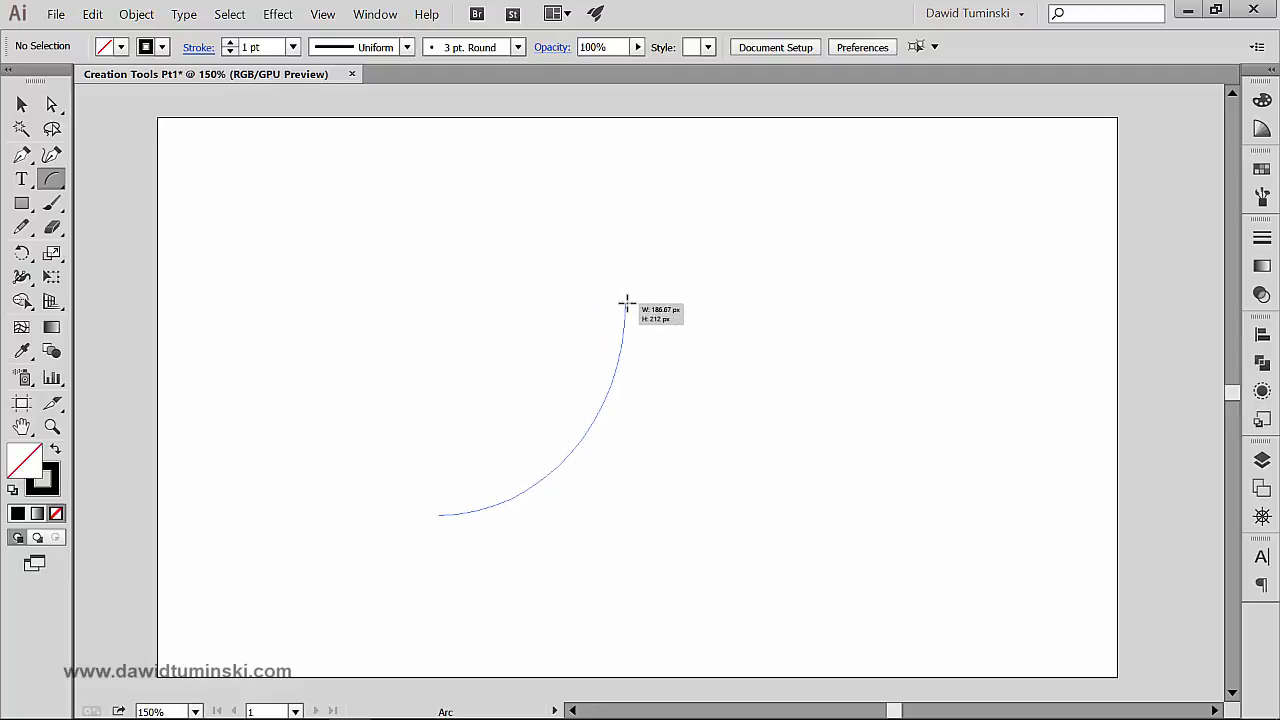
drag(628, 304, 536, 364)
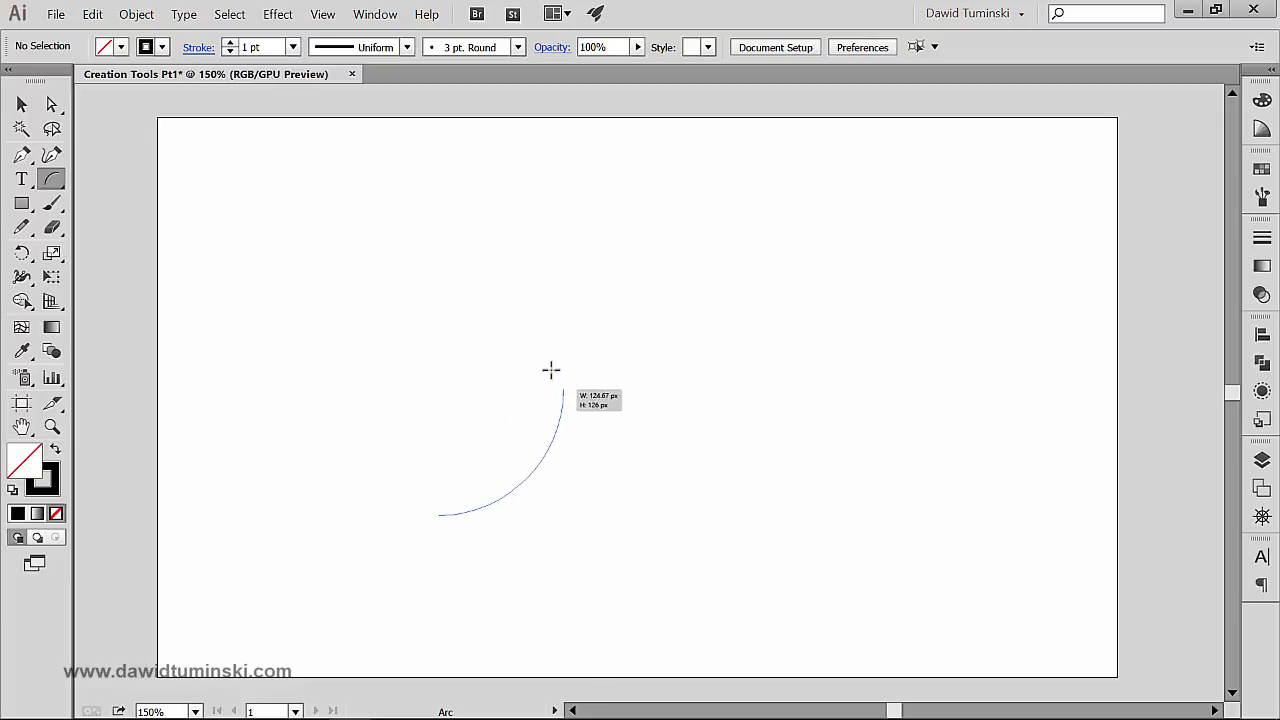
drag(550, 370, 650, 296)
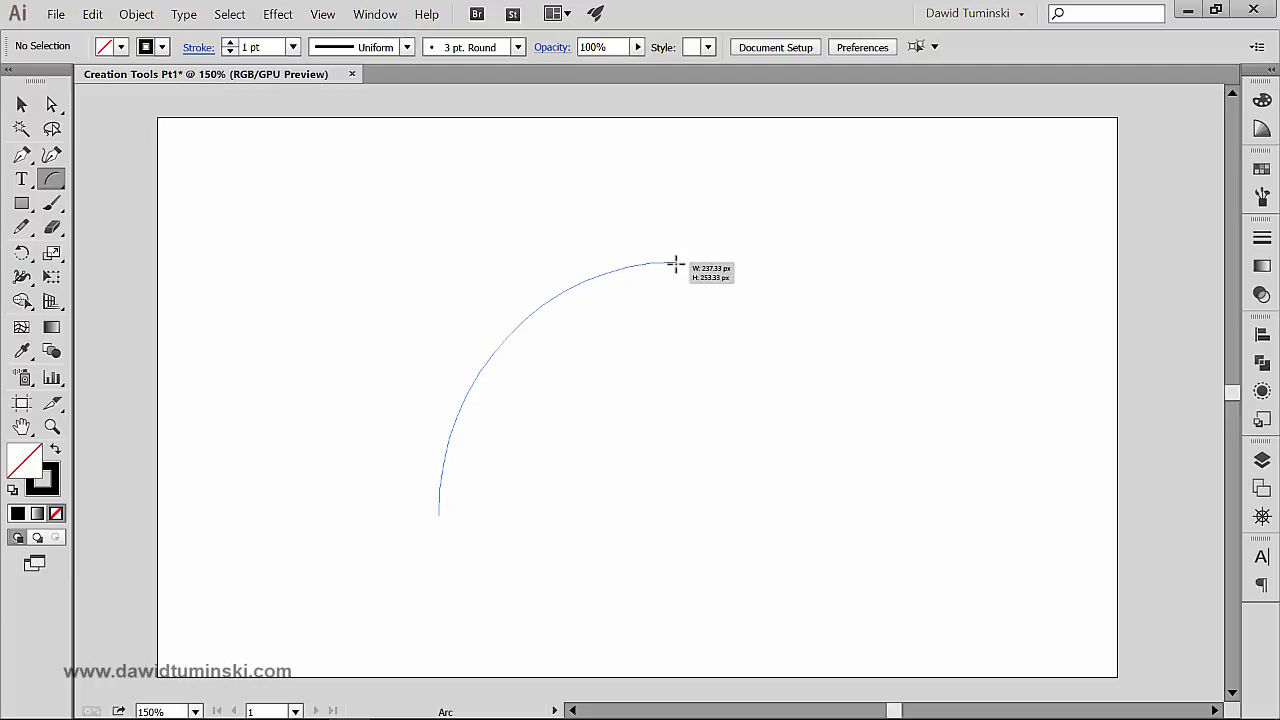
drag(676, 264, 552, 252)
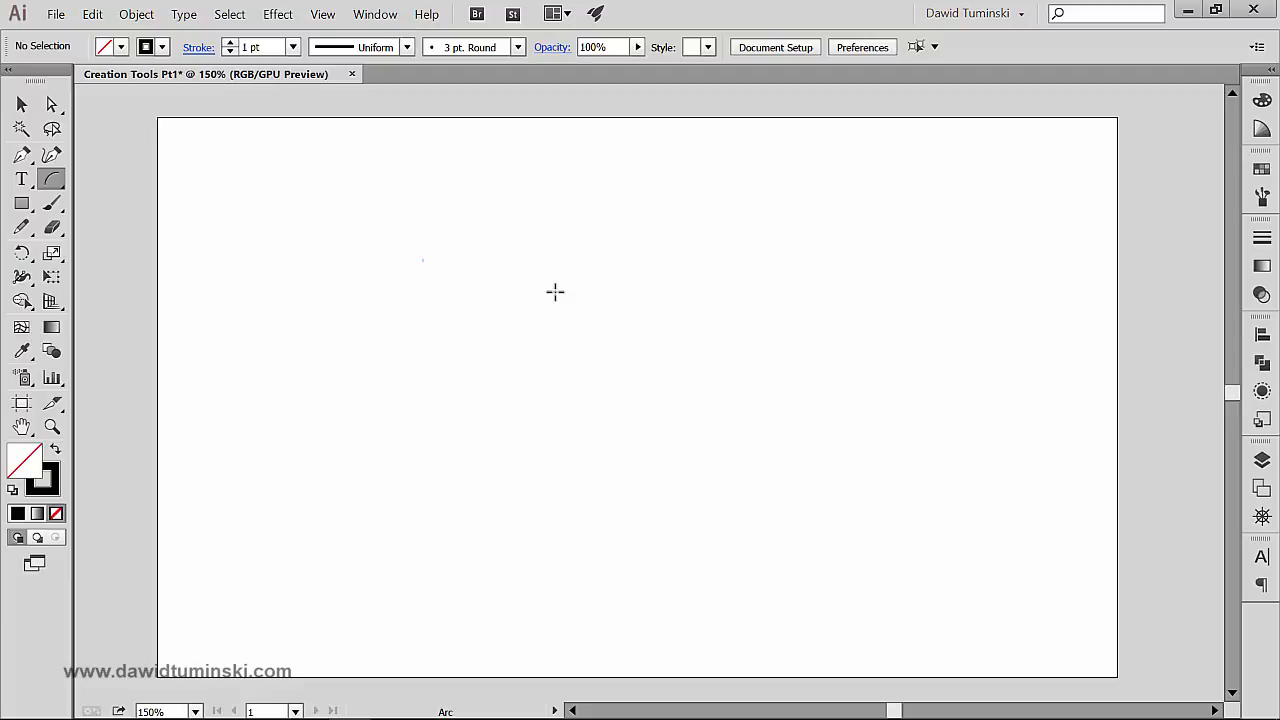
mouse_move(232, 250)
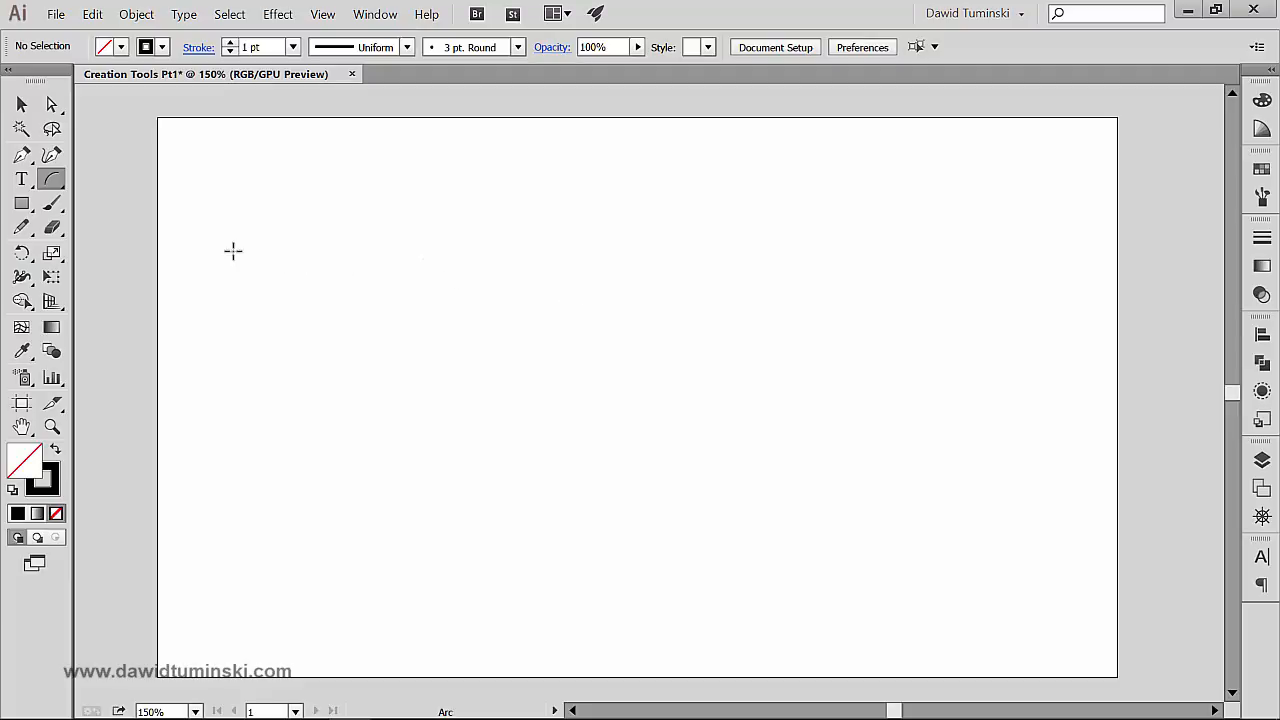
mouse_move(564, 272)
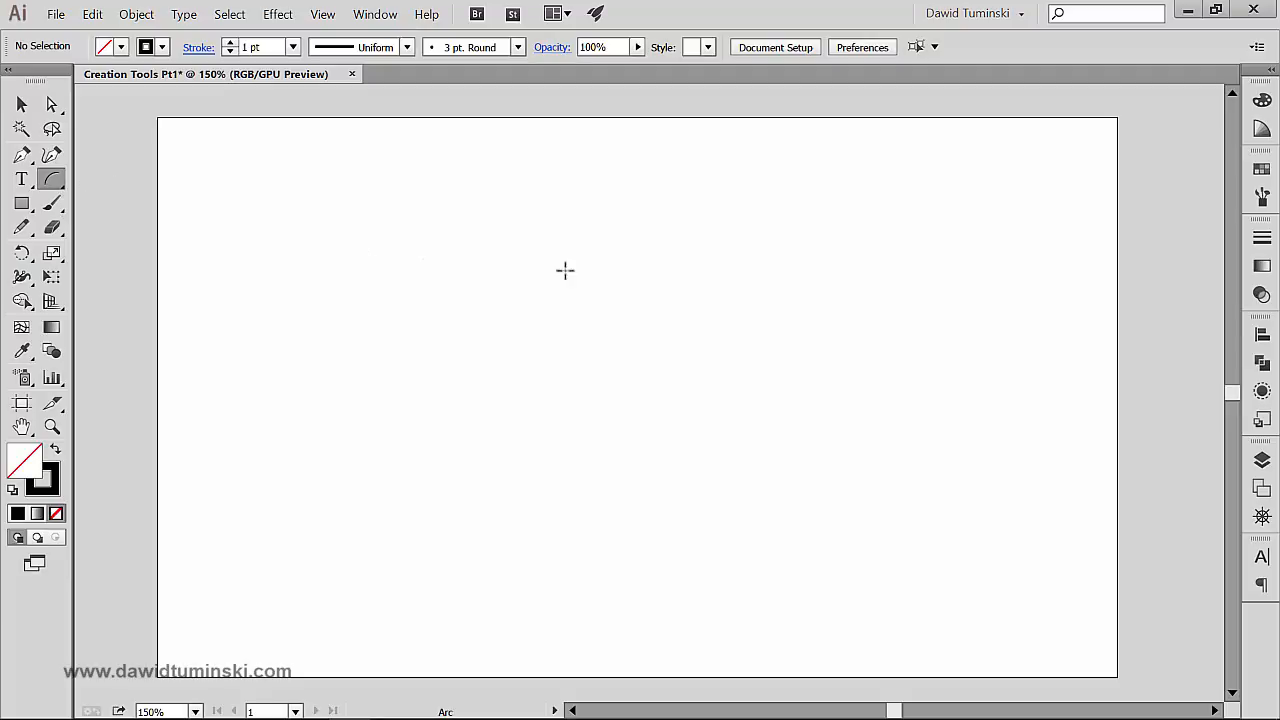
- Create an open arc 150 px wide by 300 px tall from the Arc Segment Tool Options dialog
click(564, 272)
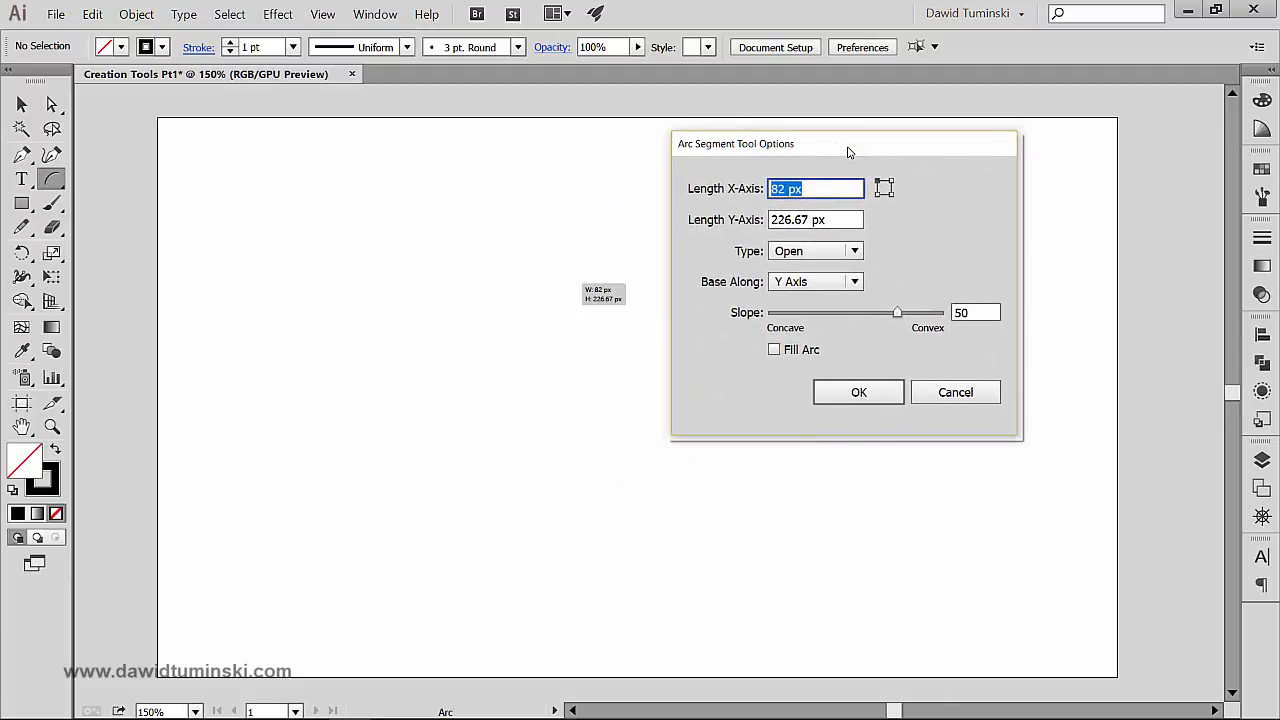
drag(844, 144, 728, 172)
text(150)
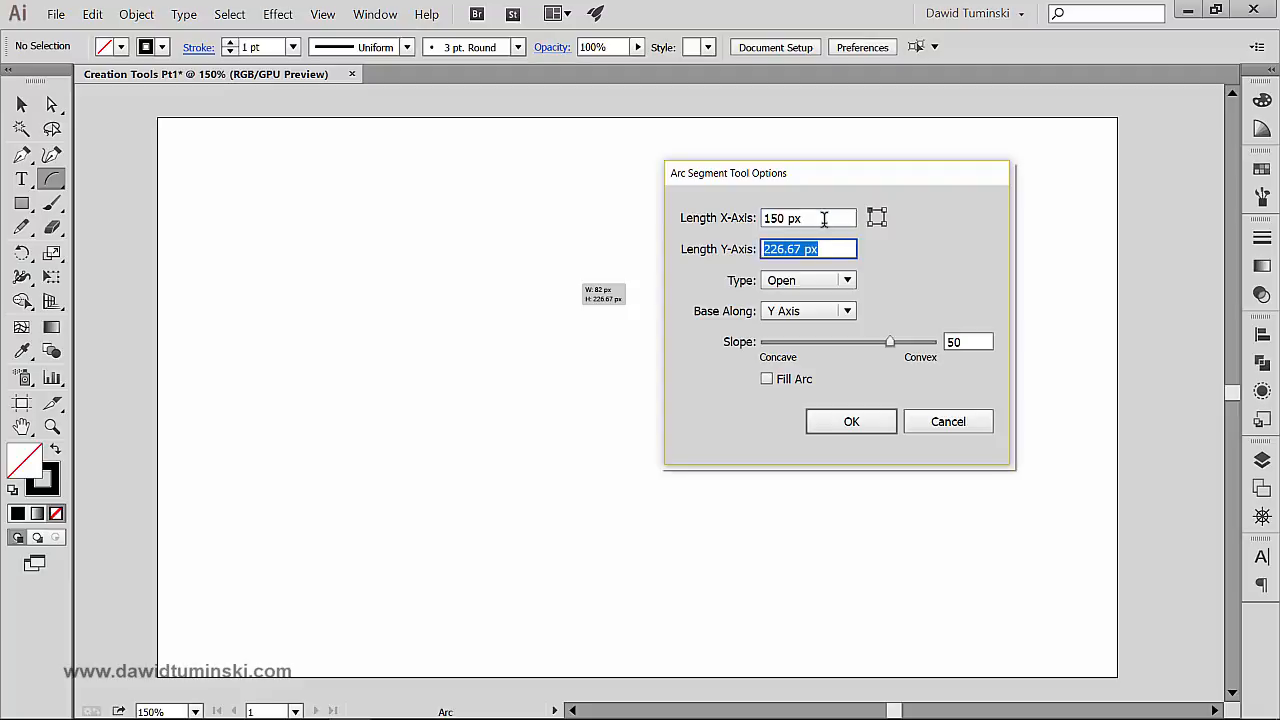
text(300)
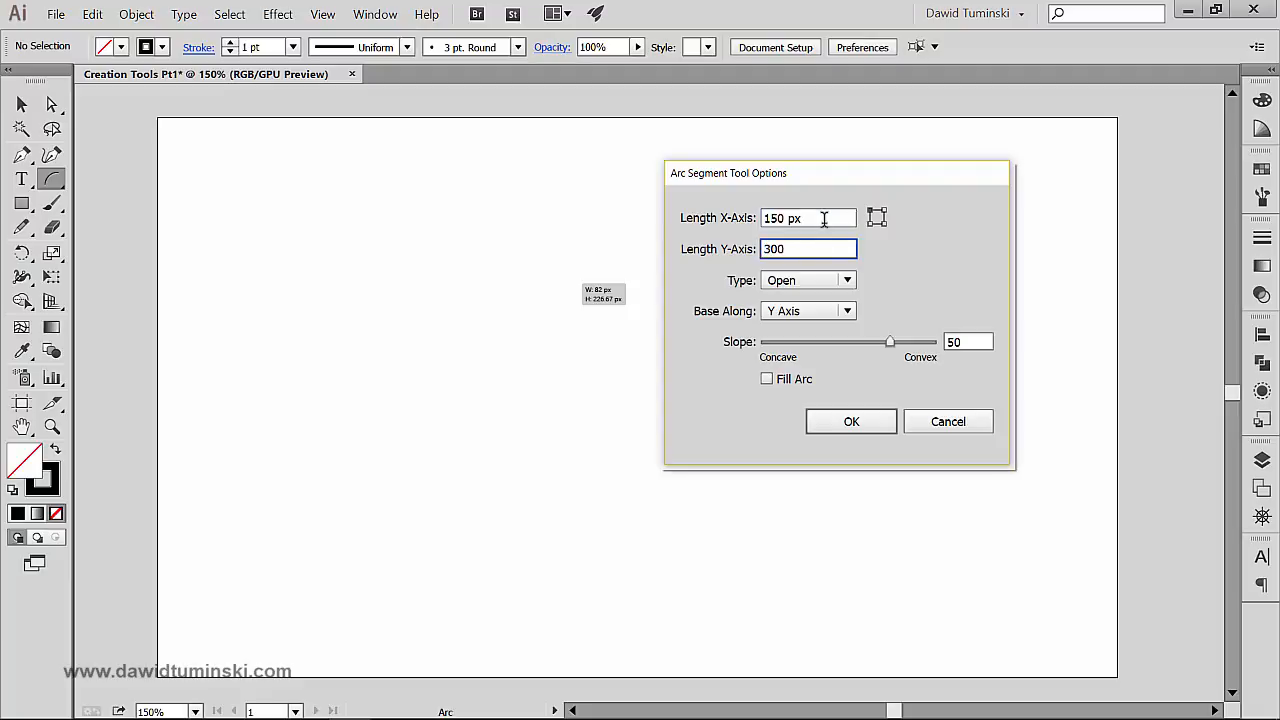
mouse_move(884, 220)
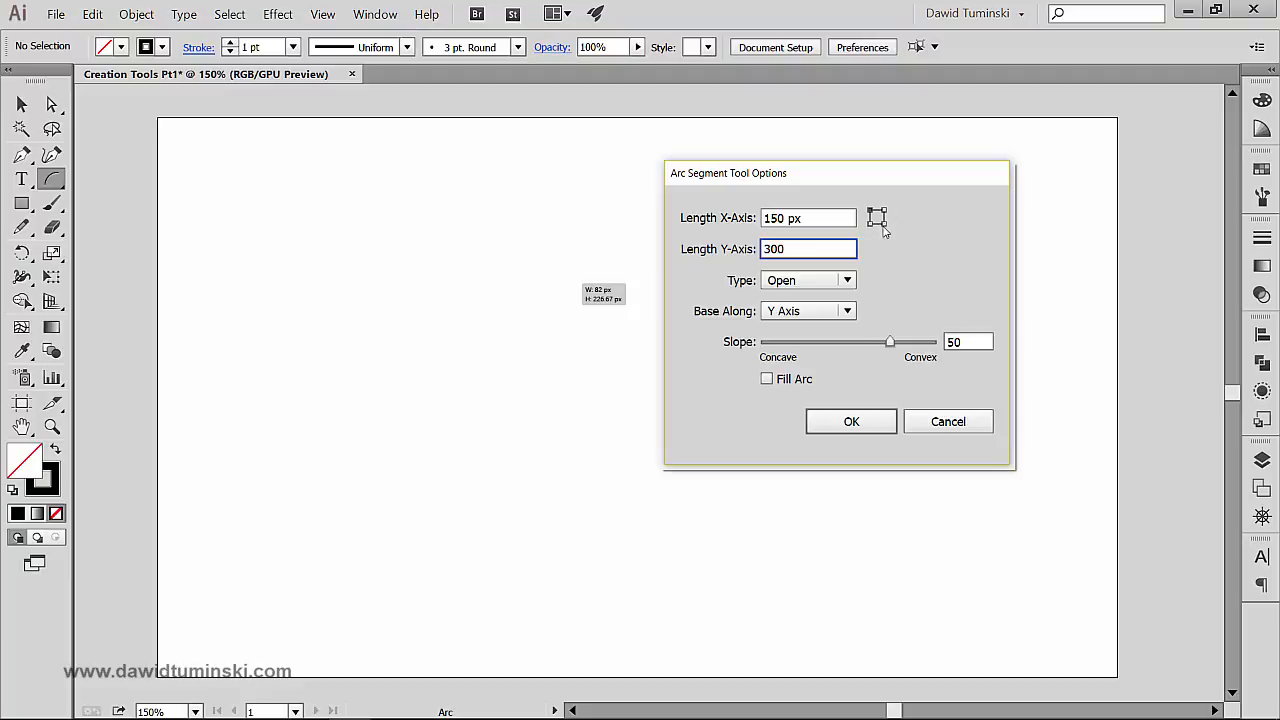
mouse_move(910, 232)
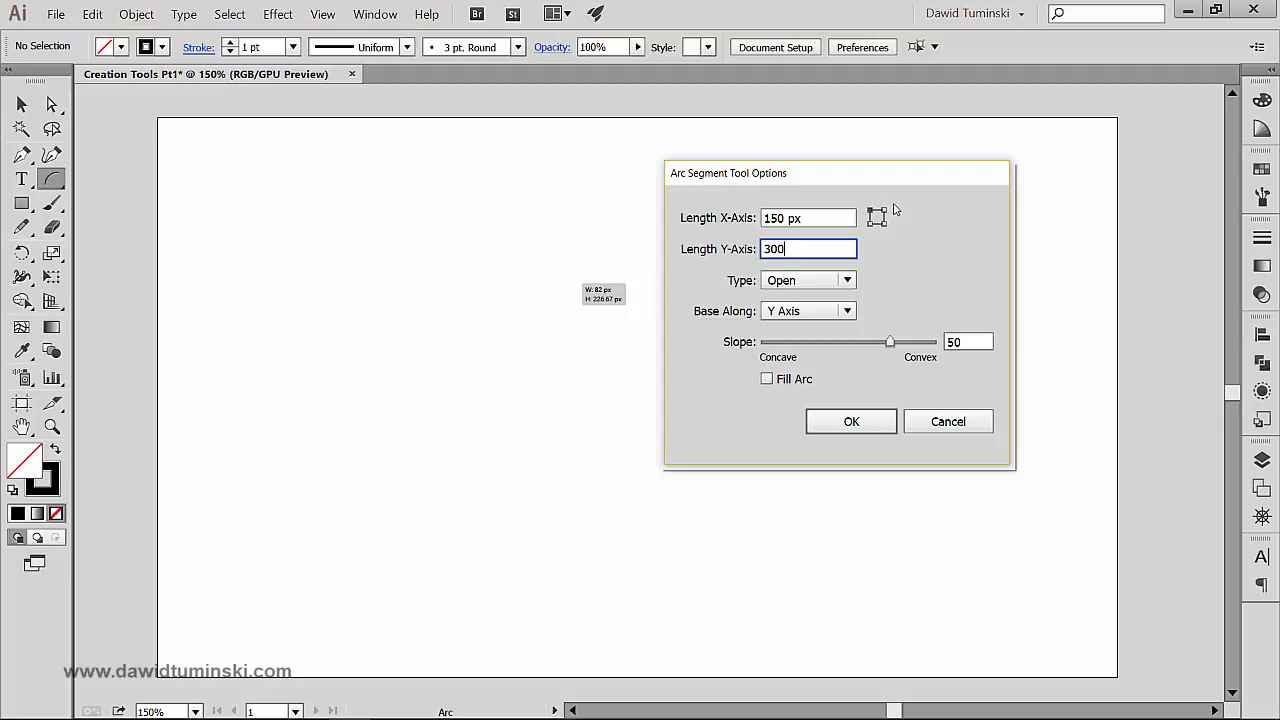
mouse_move(880, 244)
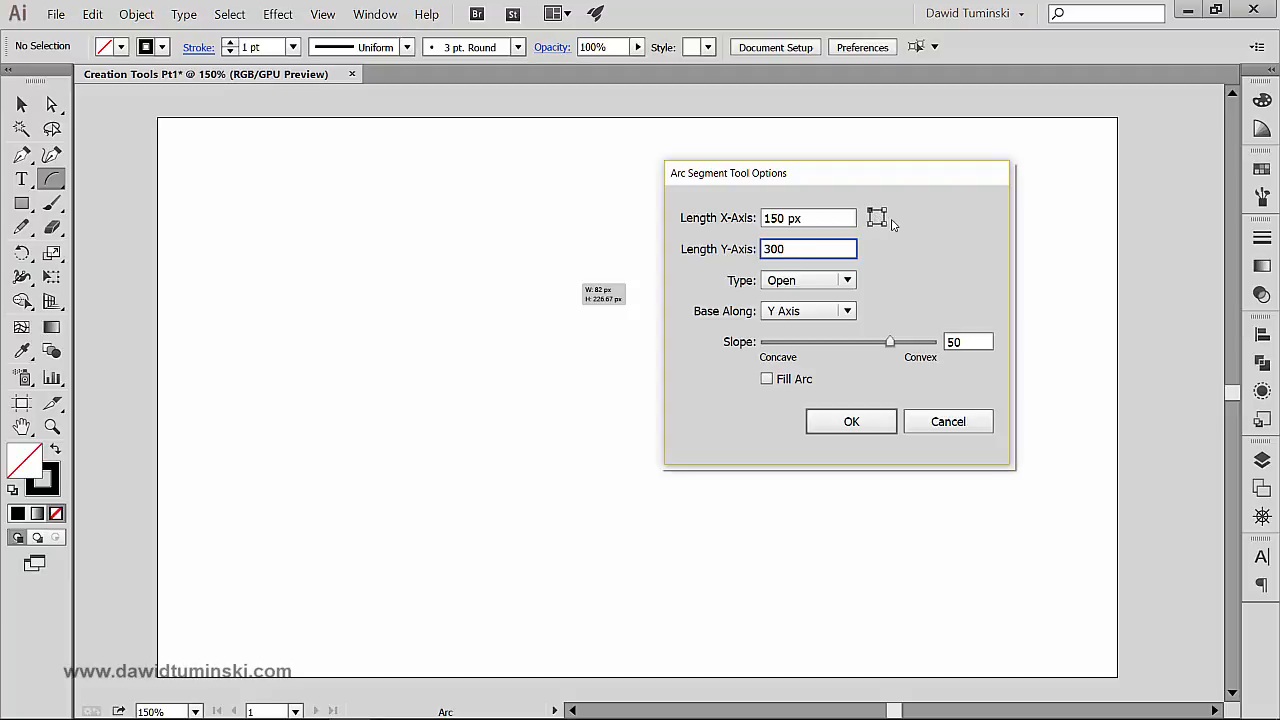
mouse_move(850, 208)
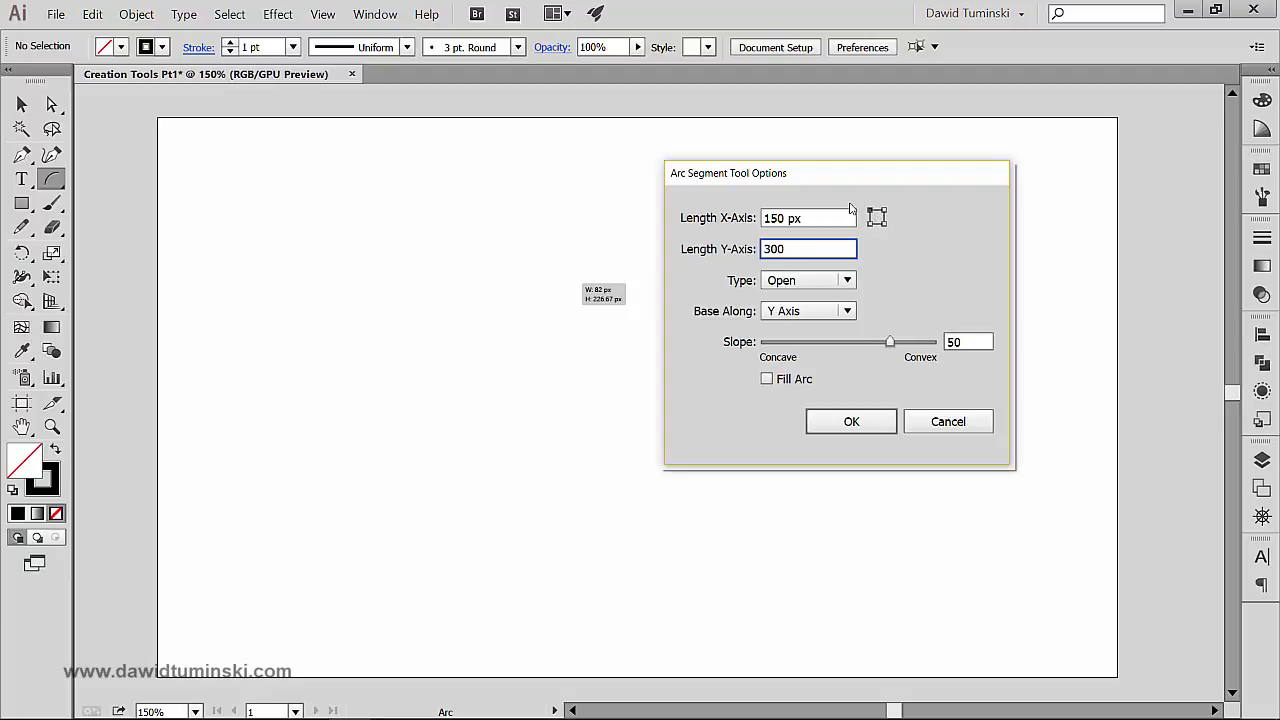
mouse_move(804, 344)
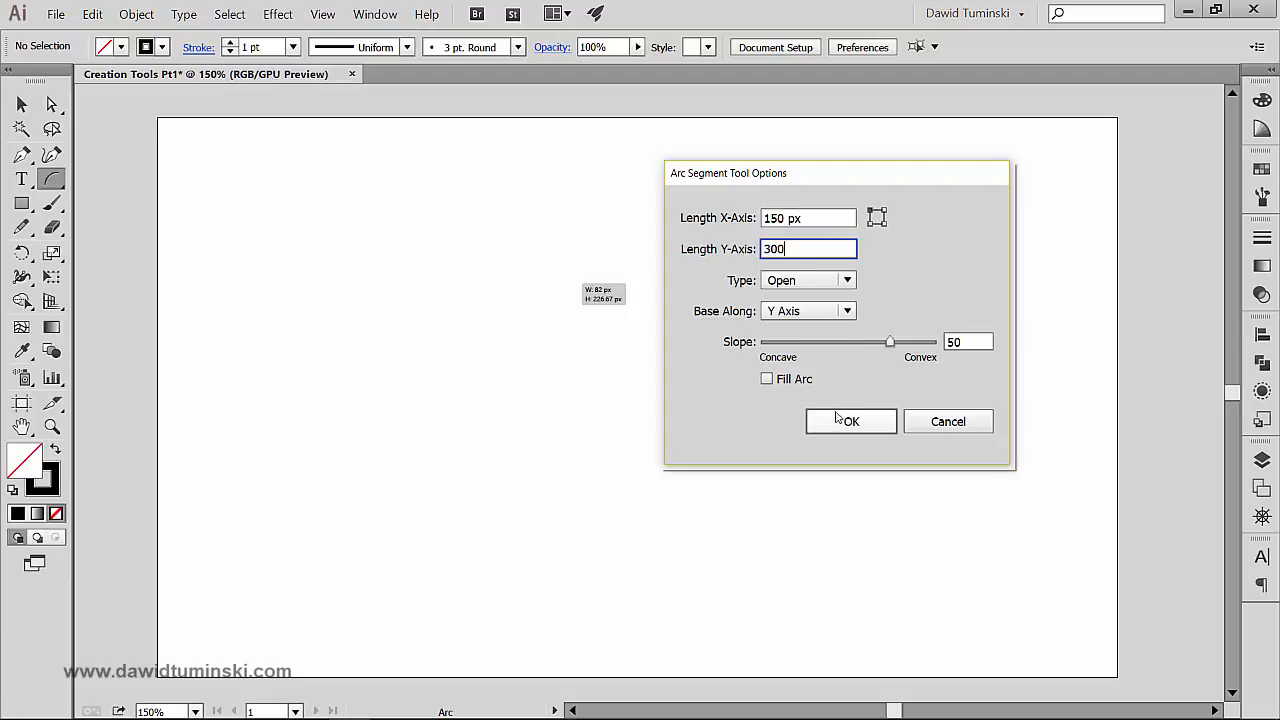
click(850, 420)
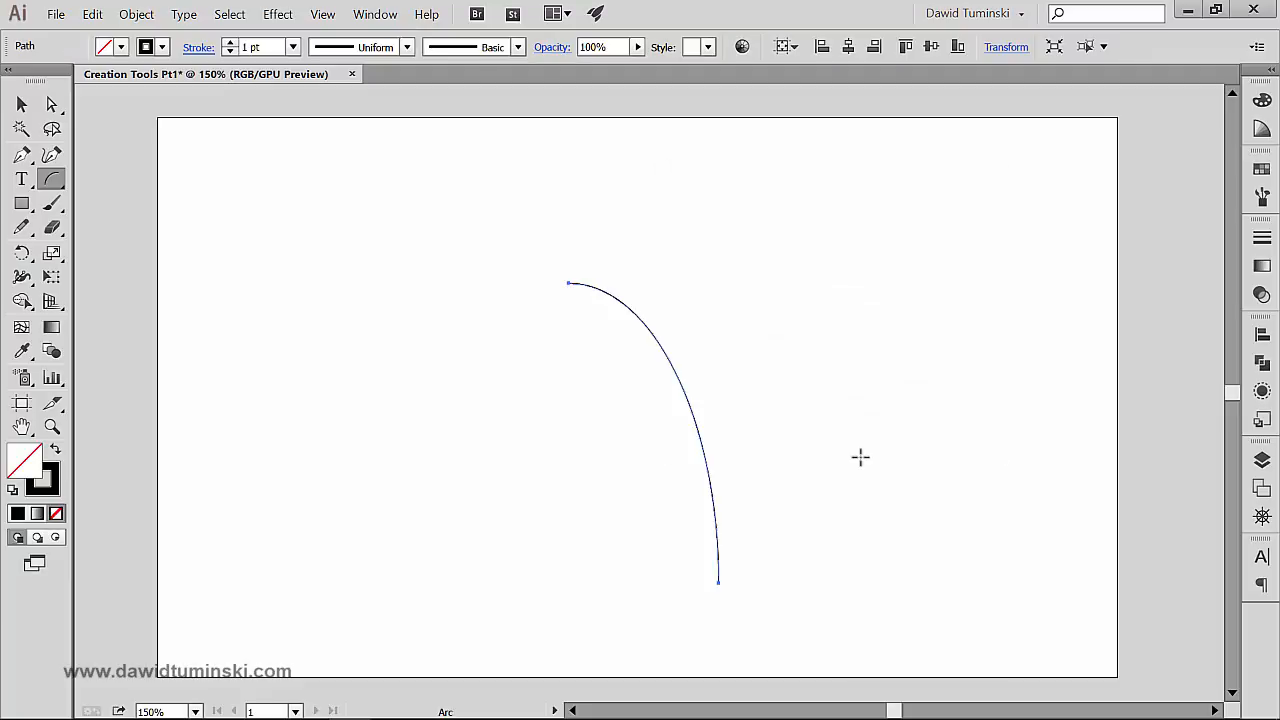
mouse_move(584, 246)
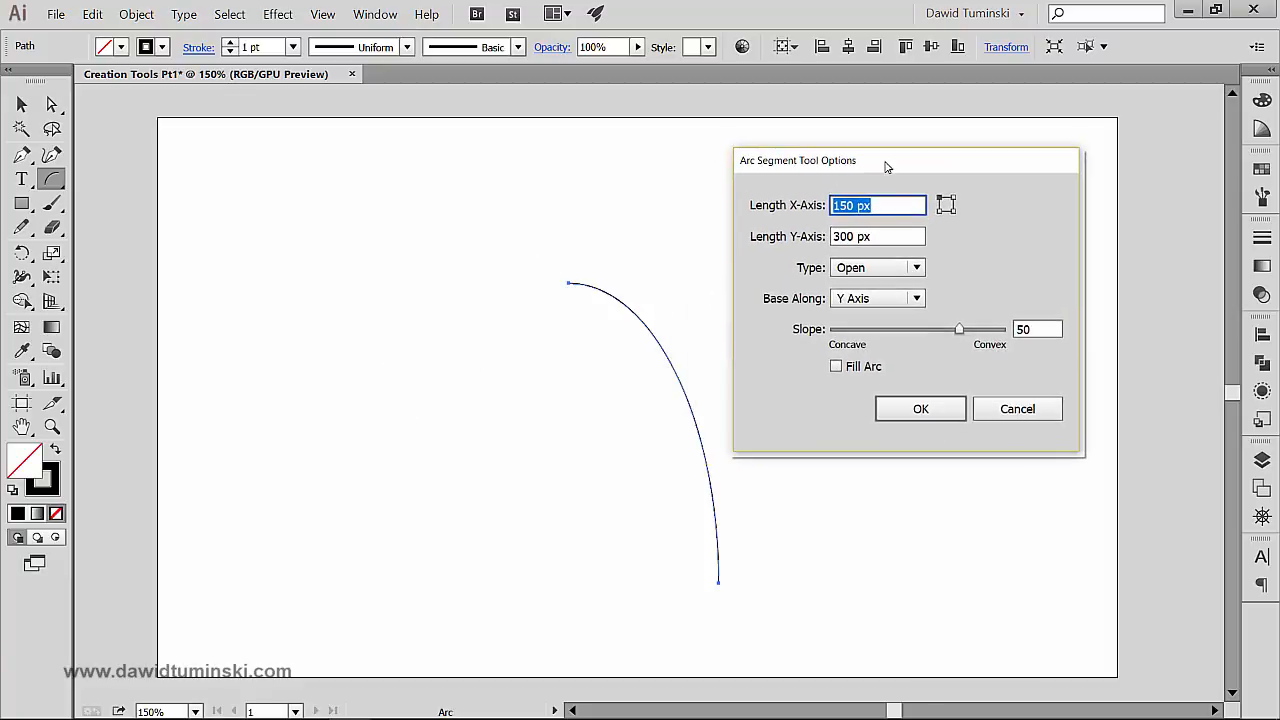
- Create a second open arc with Length X-Axis 300 px and Y-Axis 300 px
text(300)
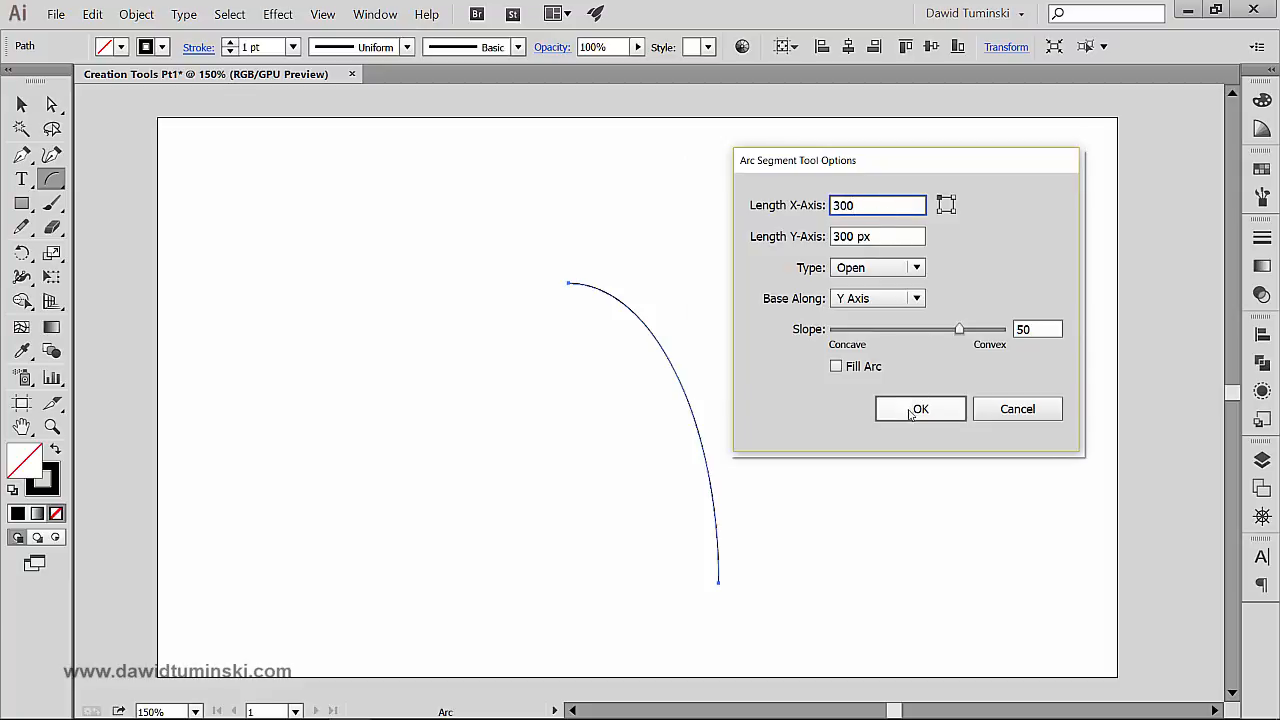
click(918, 408)
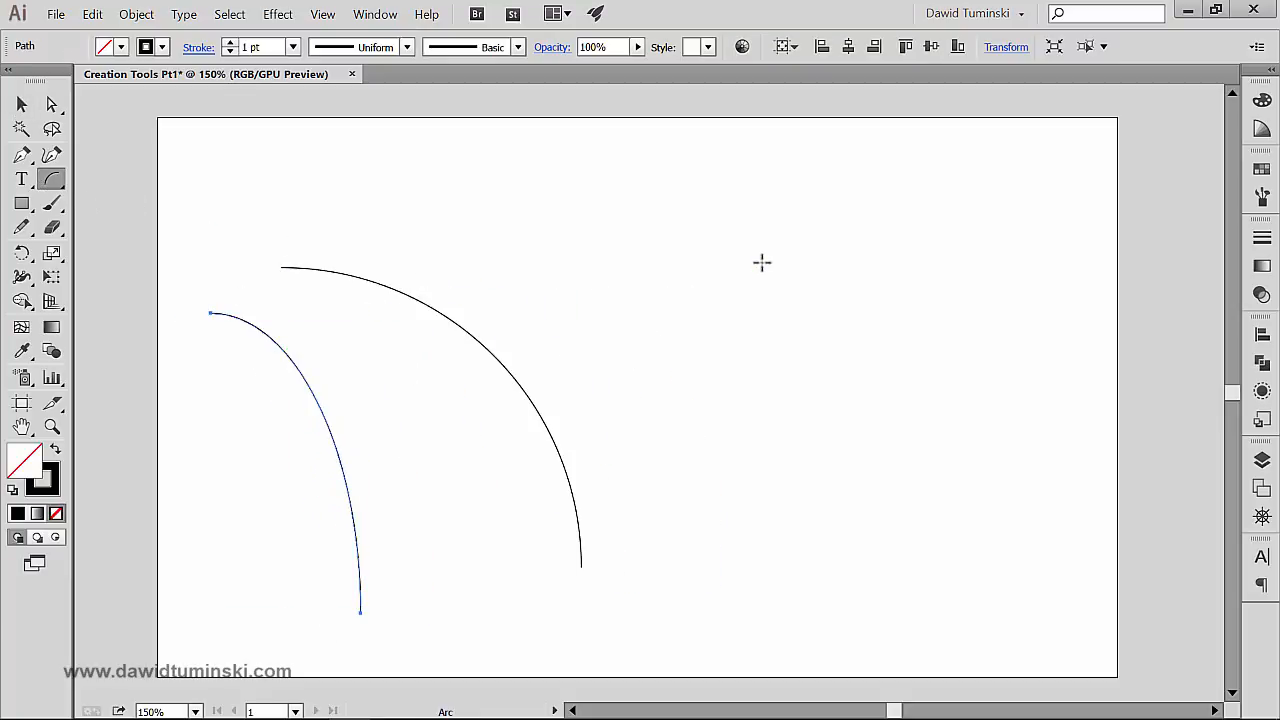
- Create a 300 by 300 px arc with Type set to Closed, forming a quarter-circle wedge
click(762, 264)
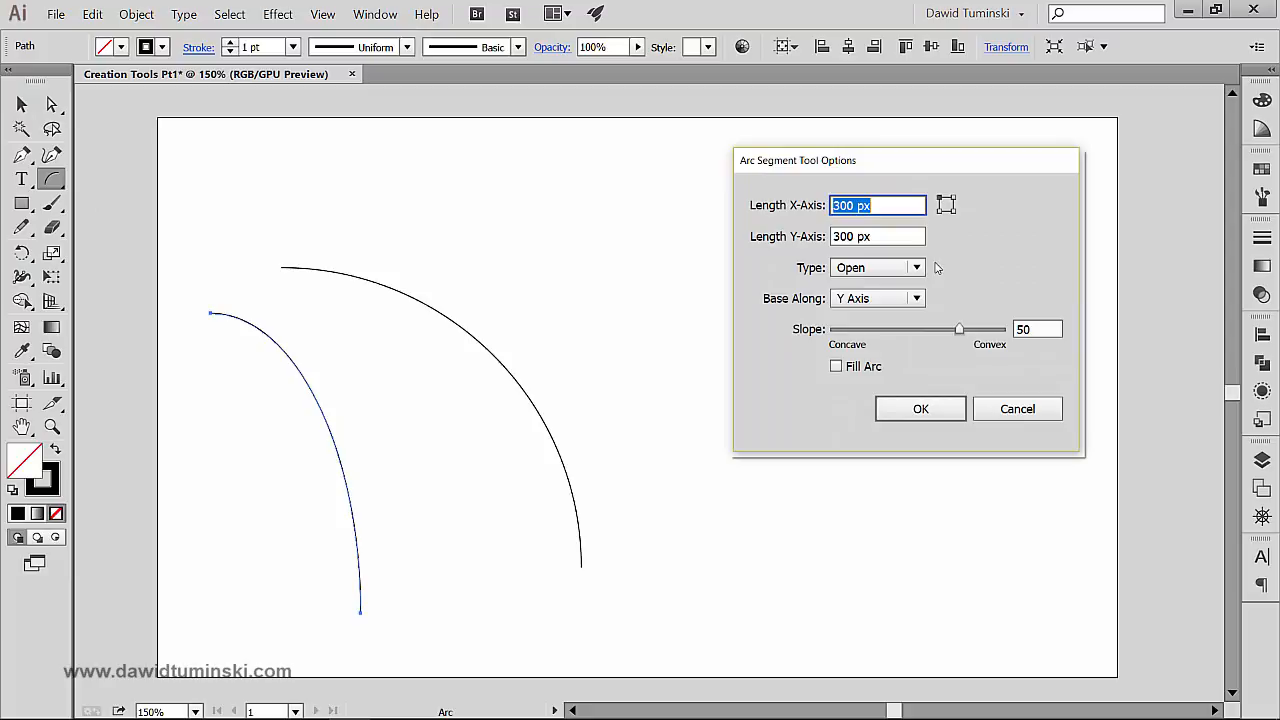
click(876, 268)
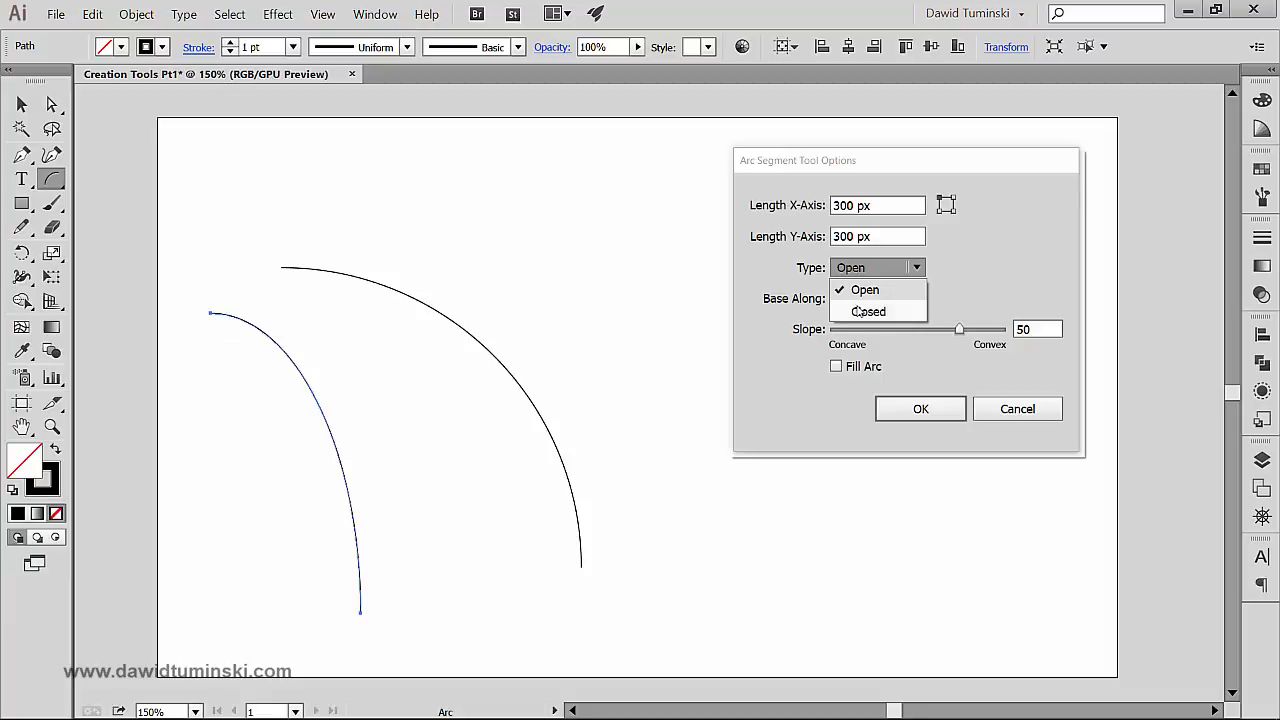
click(868, 312)
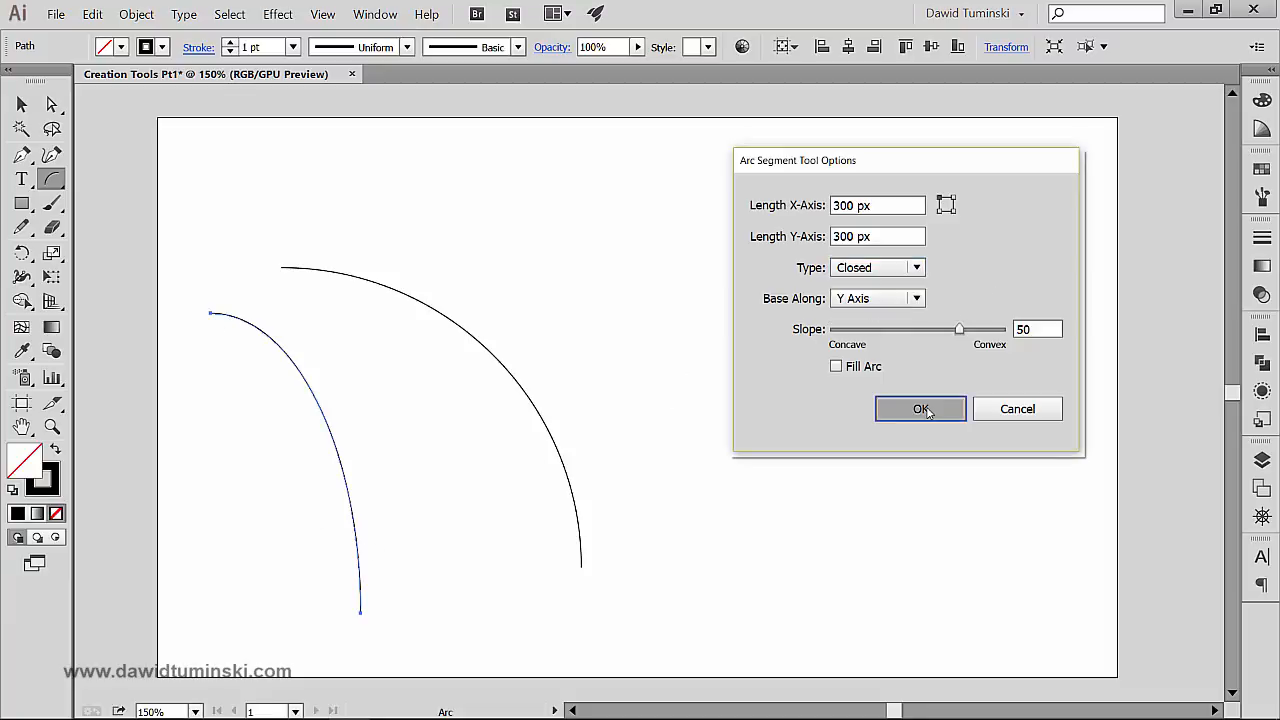
click(920, 408)
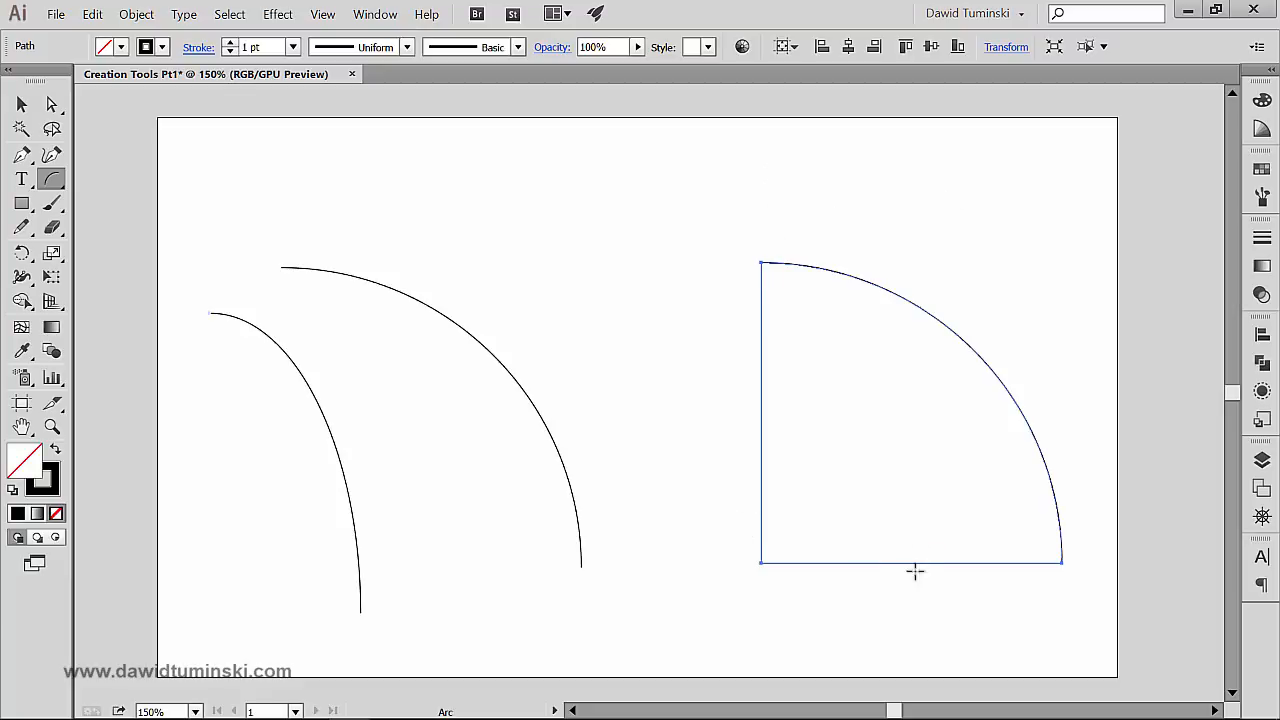
mouse_move(756, 292)
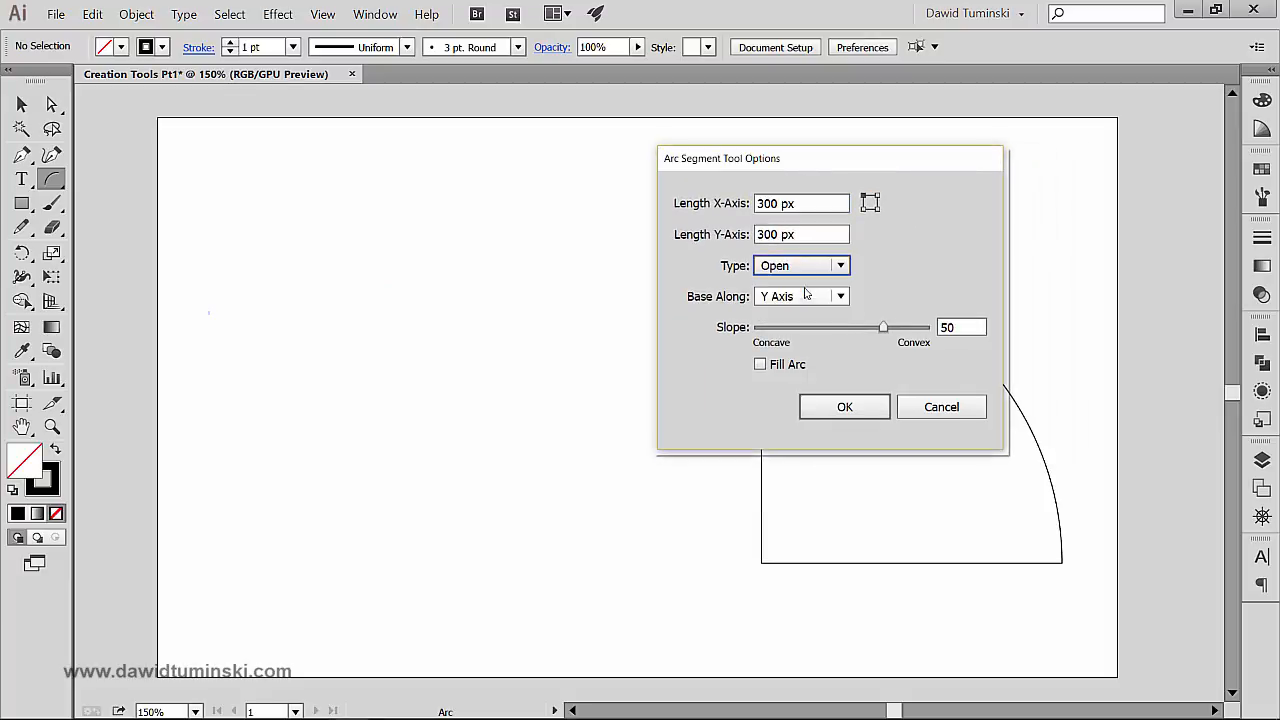
- Create an open 300 px arc based along the X axis, undo the last change, and return to the Arc Tool
click(840, 296)
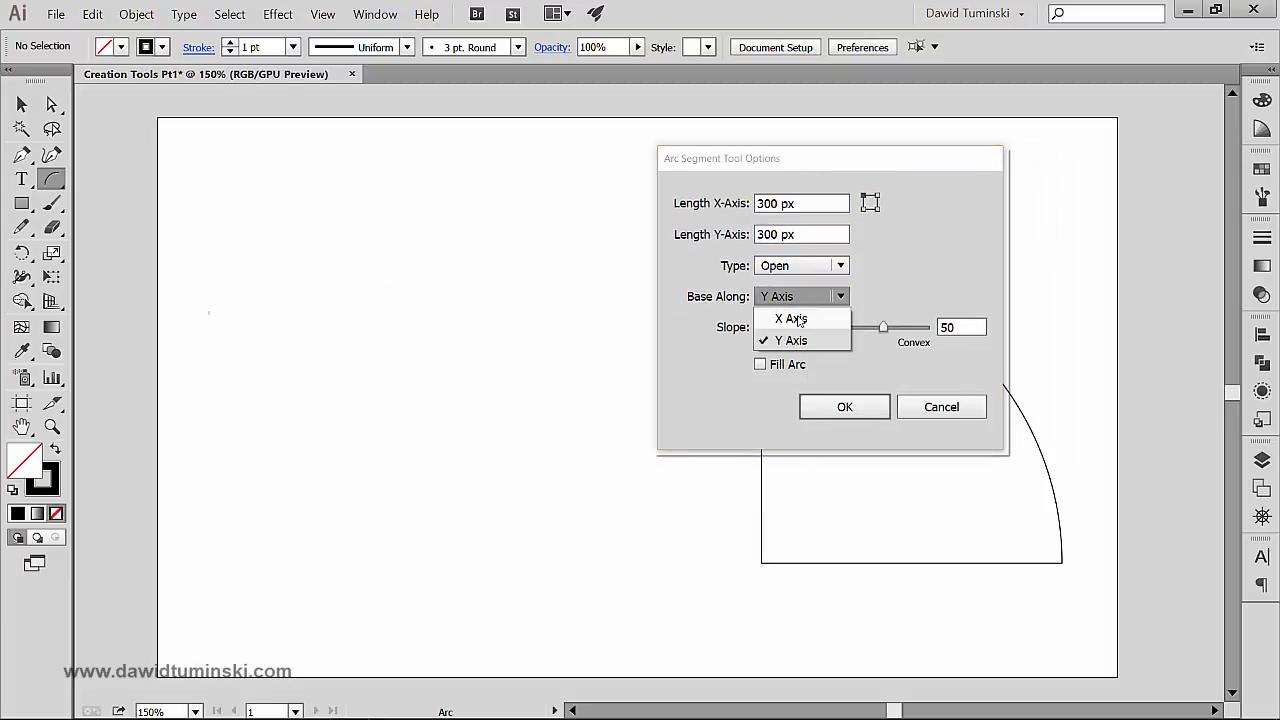
click(790, 318)
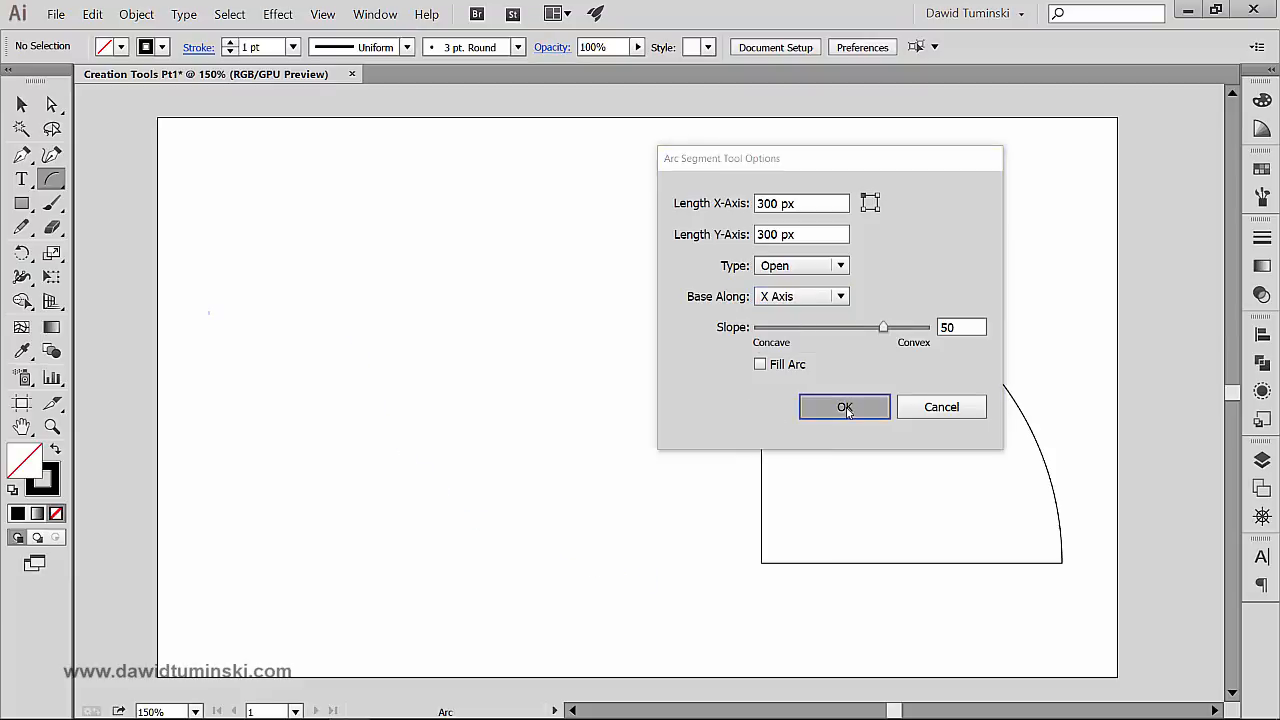
click(844, 408)
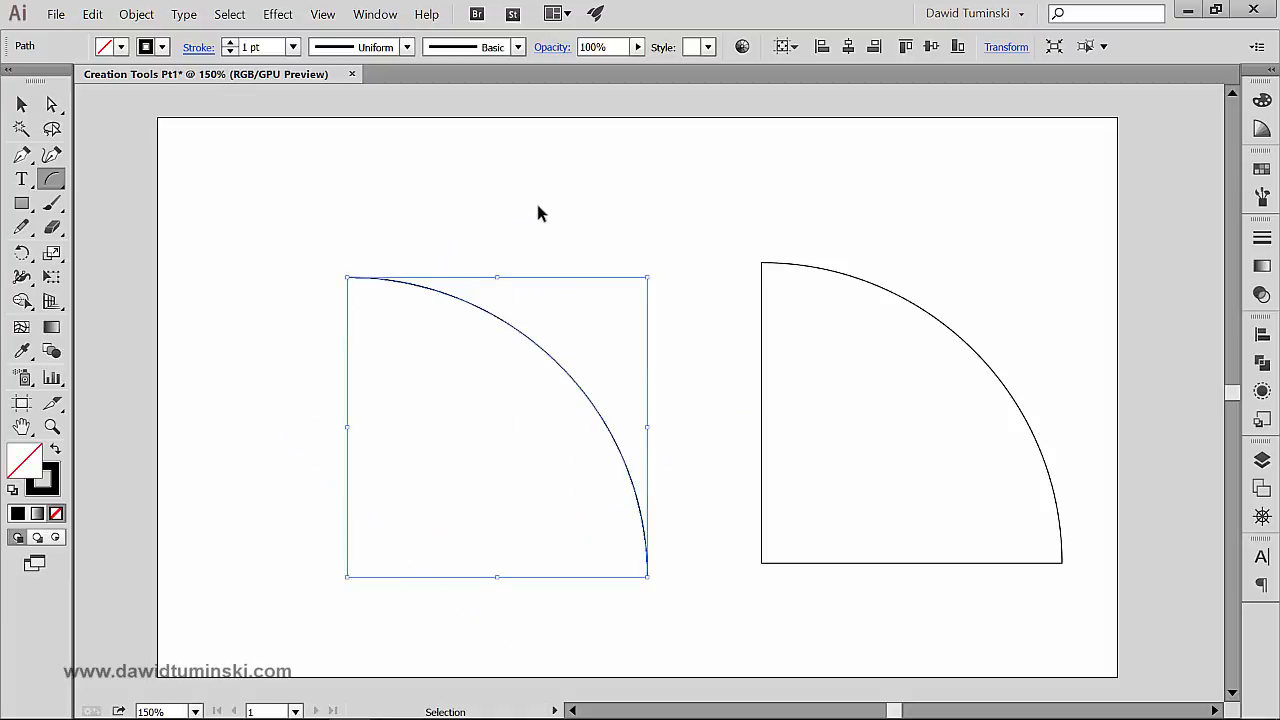
key(ctrl+z)
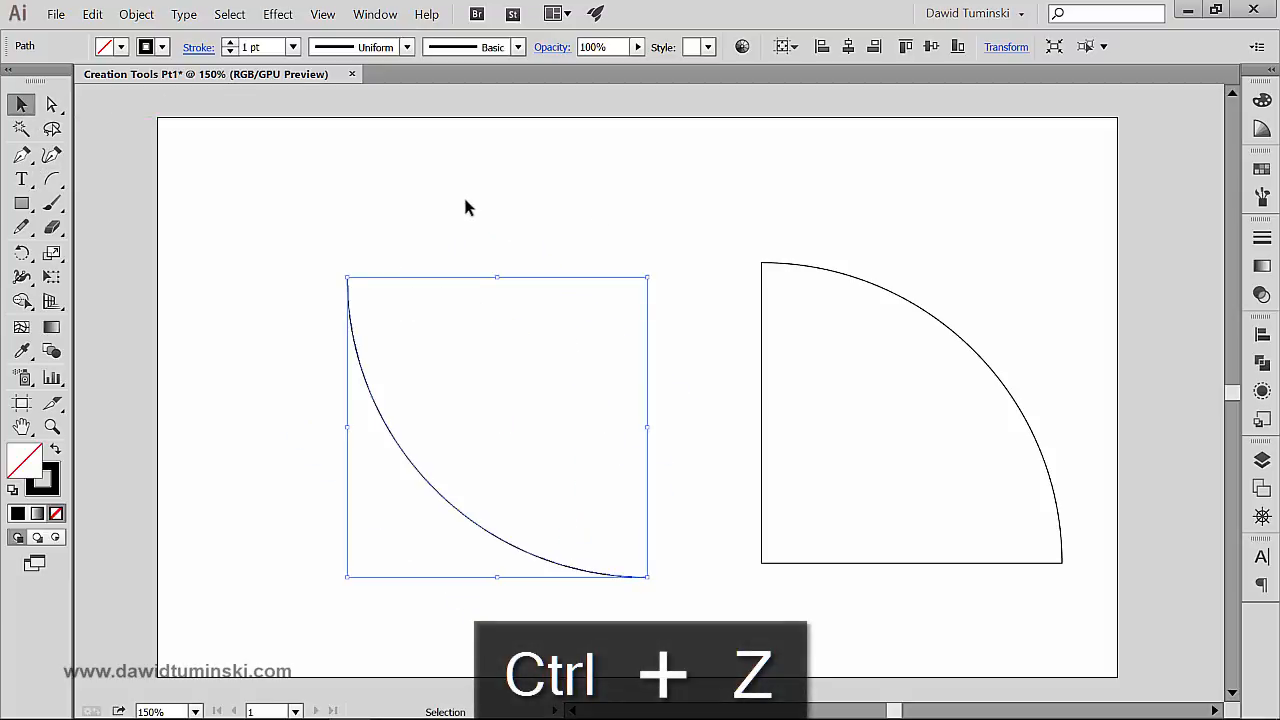
key(ctrl+z)
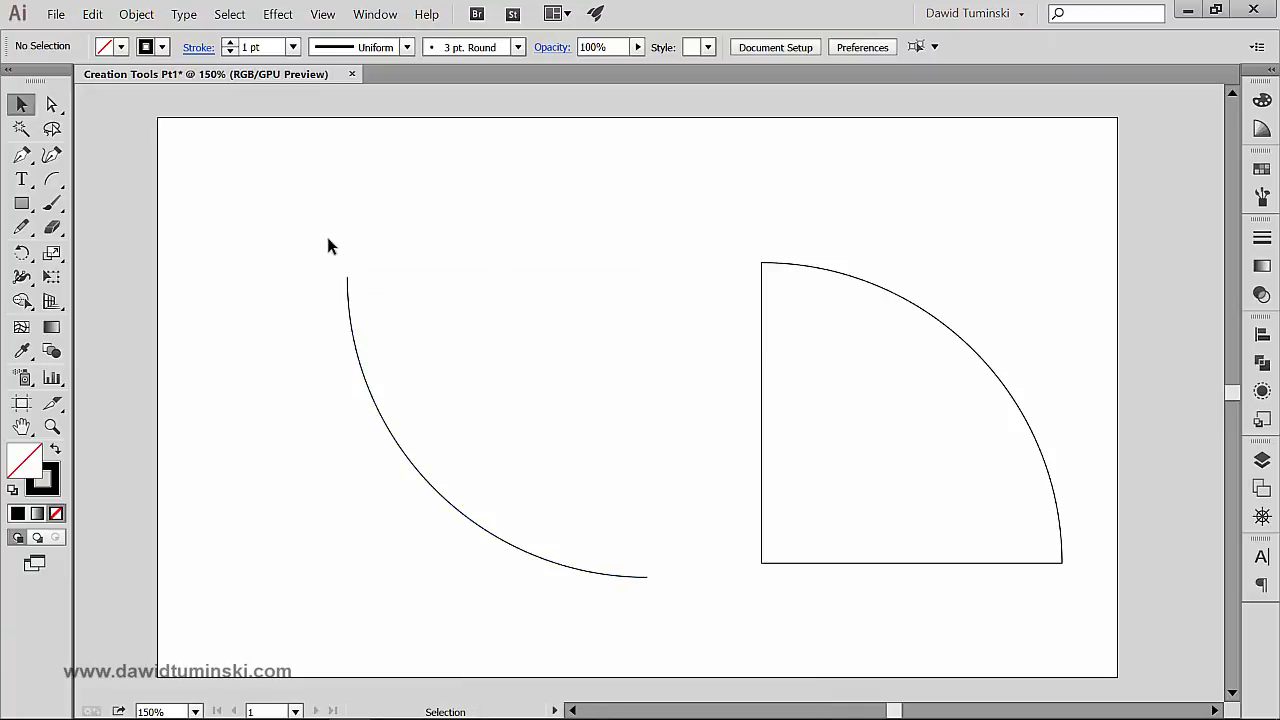
mouse_move(140, 236)
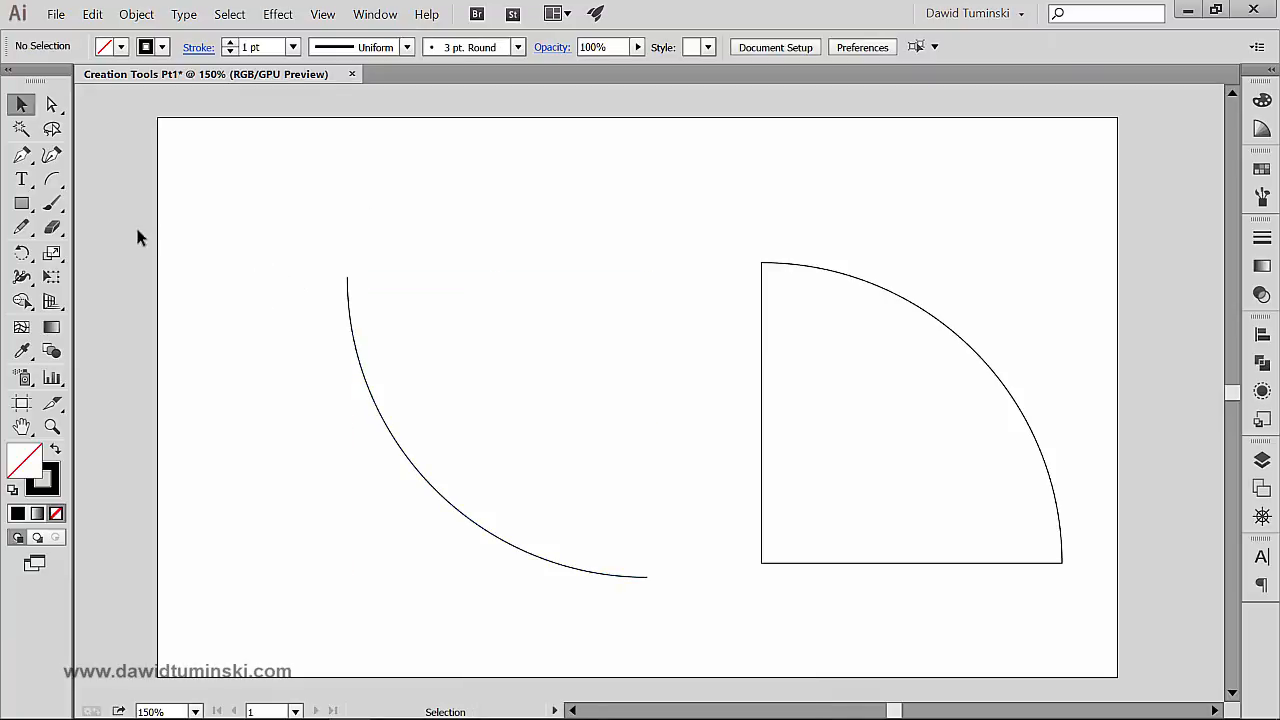
click(516, 258)
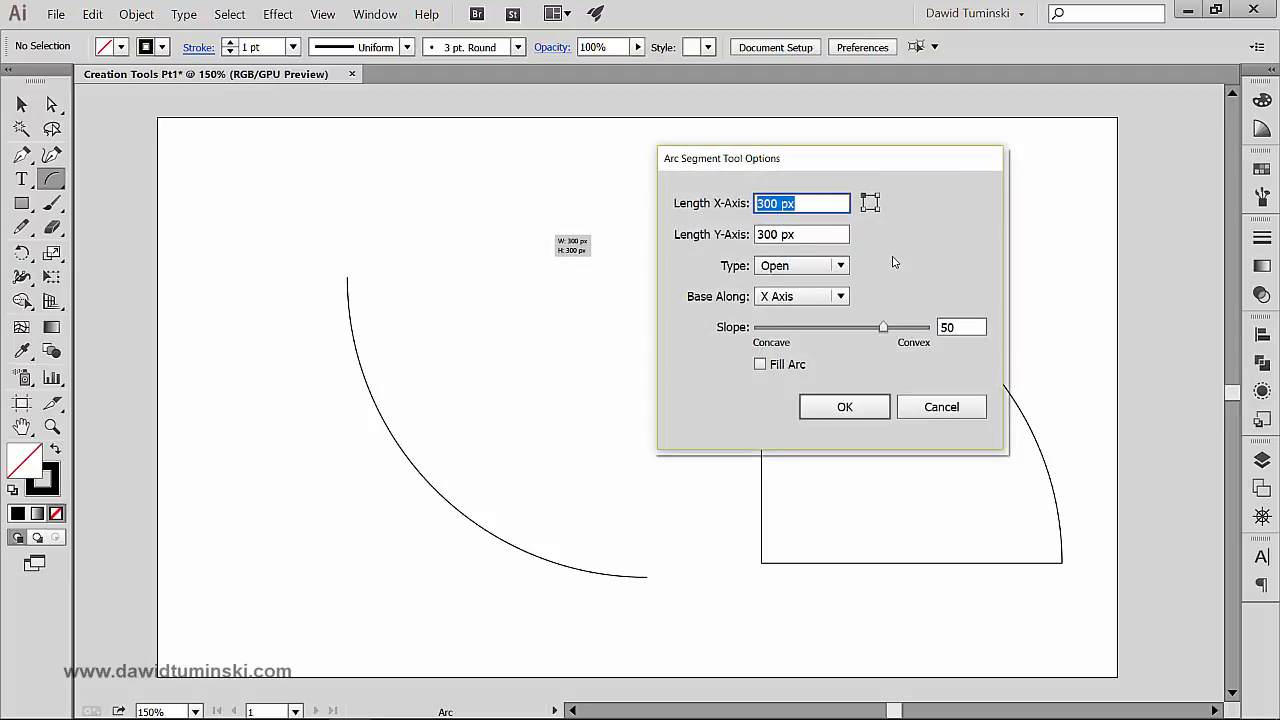
mouse_move(826, 354)
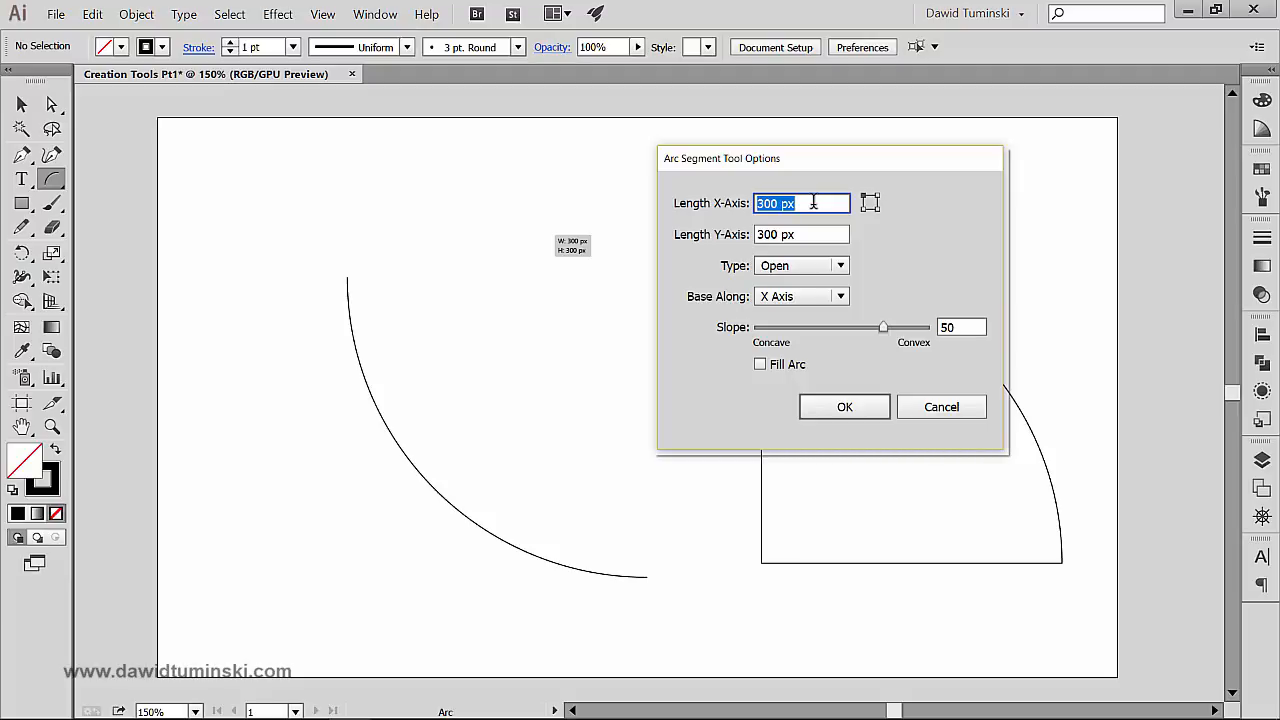
- Create an open arc with Length X-Axis 200 px and Slope -73 to make it concave
text(200)
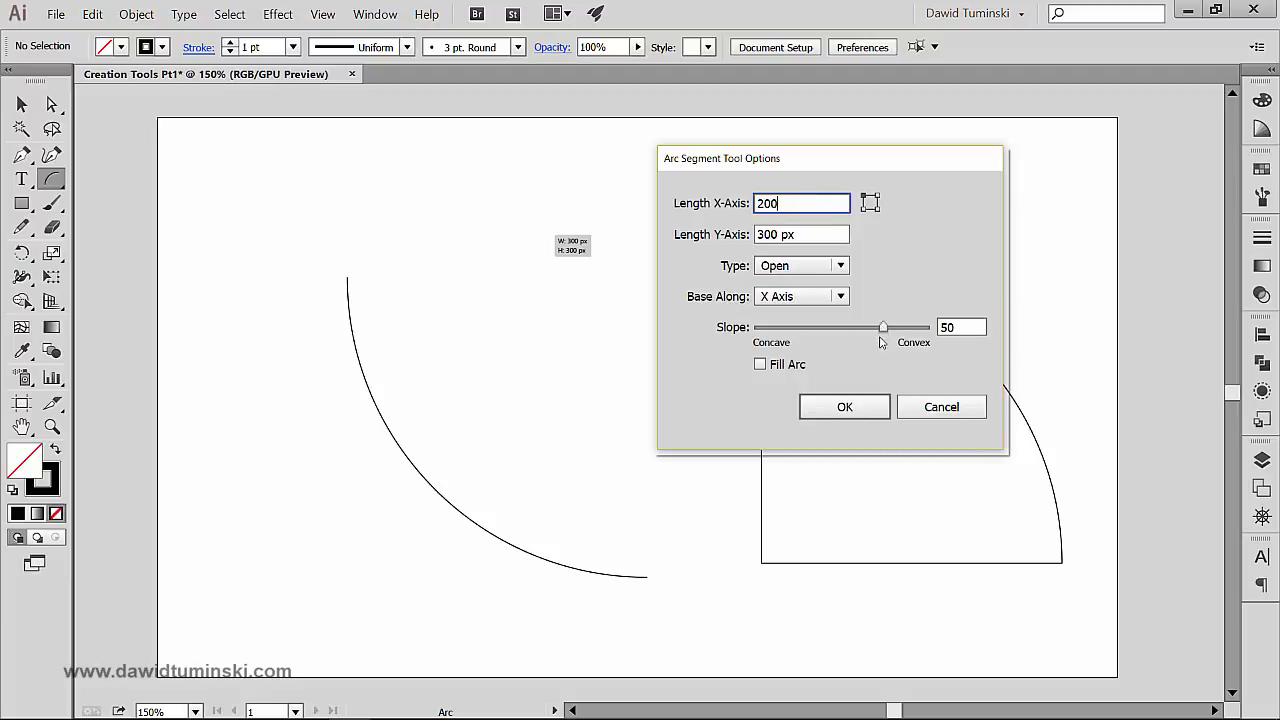
drag(882, 328, 780, 328)
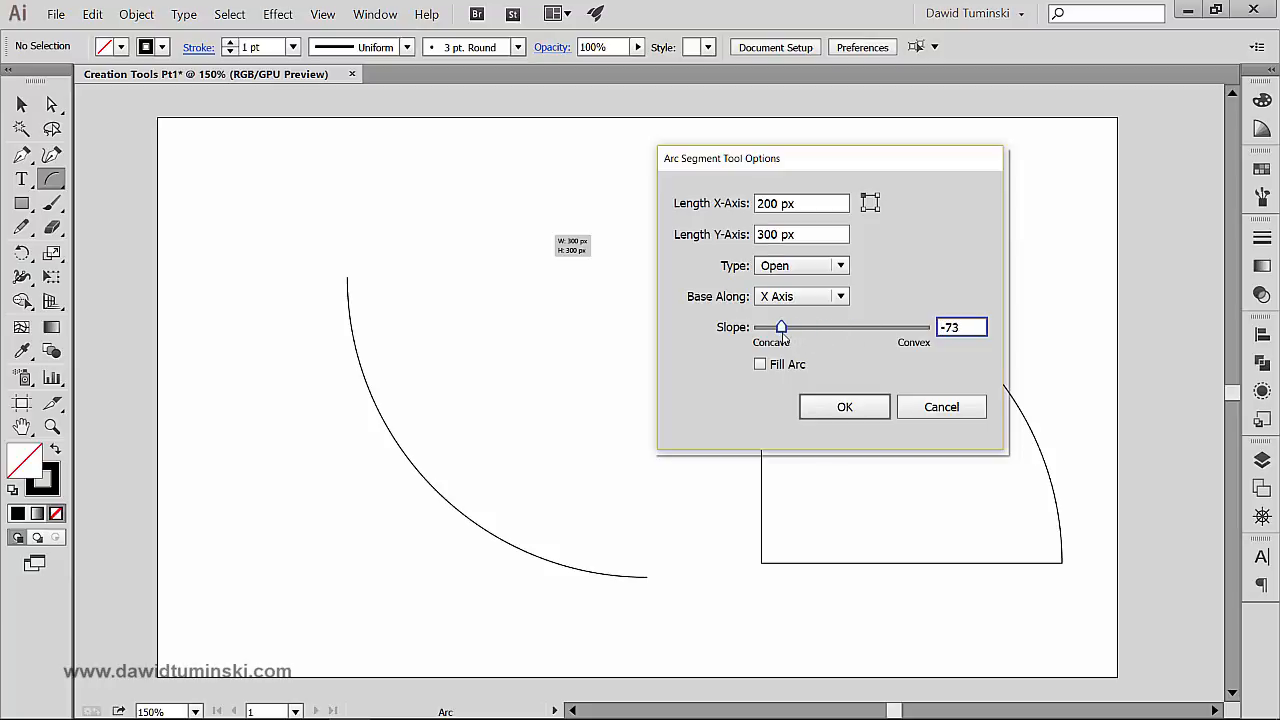
click(844, 406)
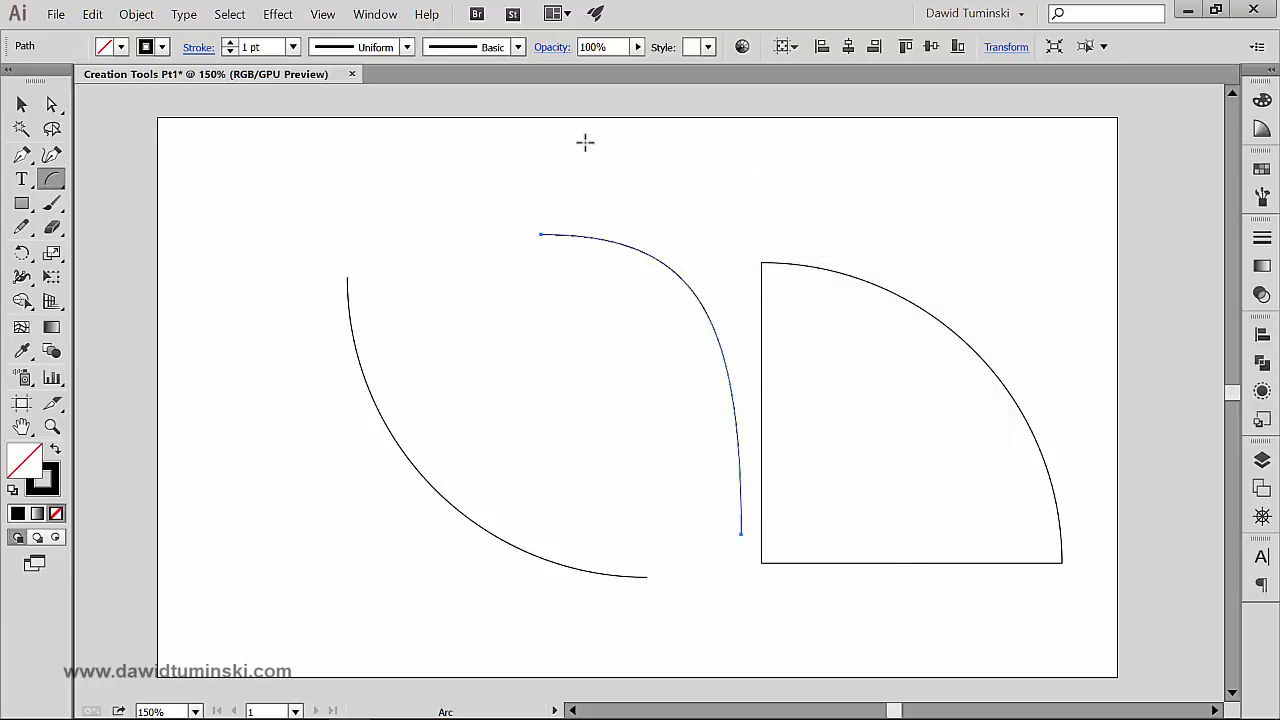
mouse_move(560, 200)
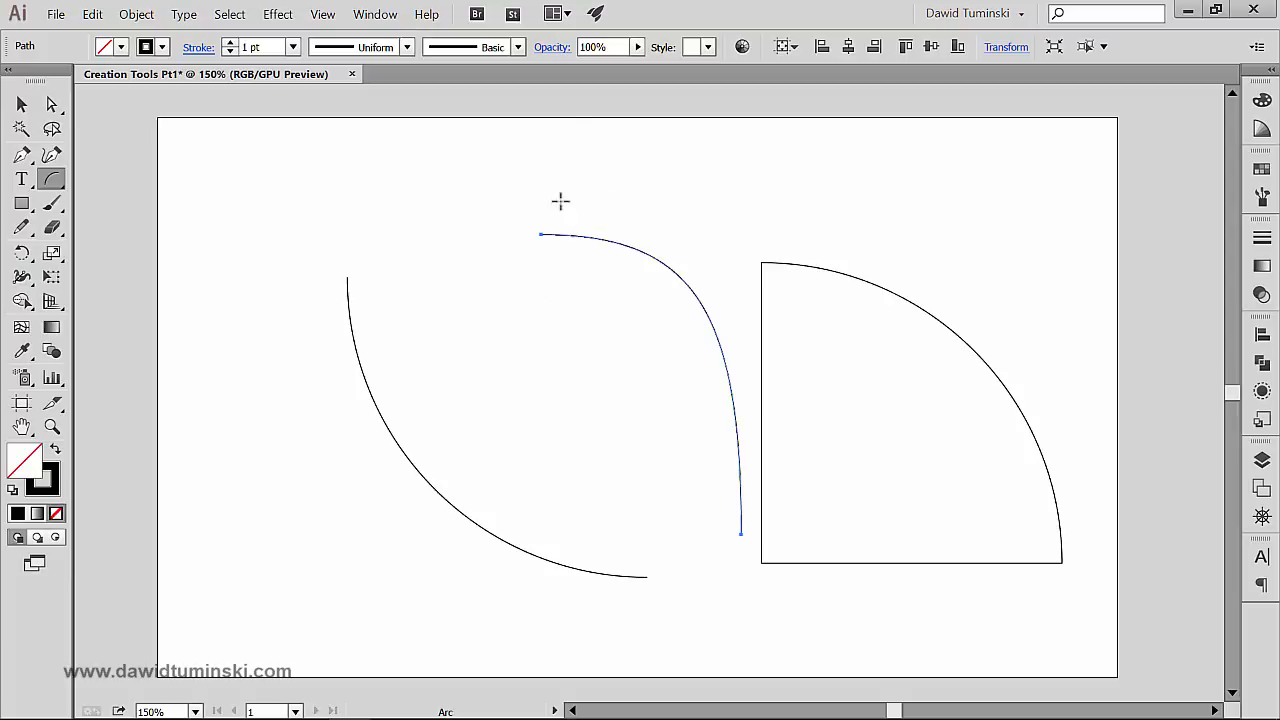
mouse_move(504, 352)
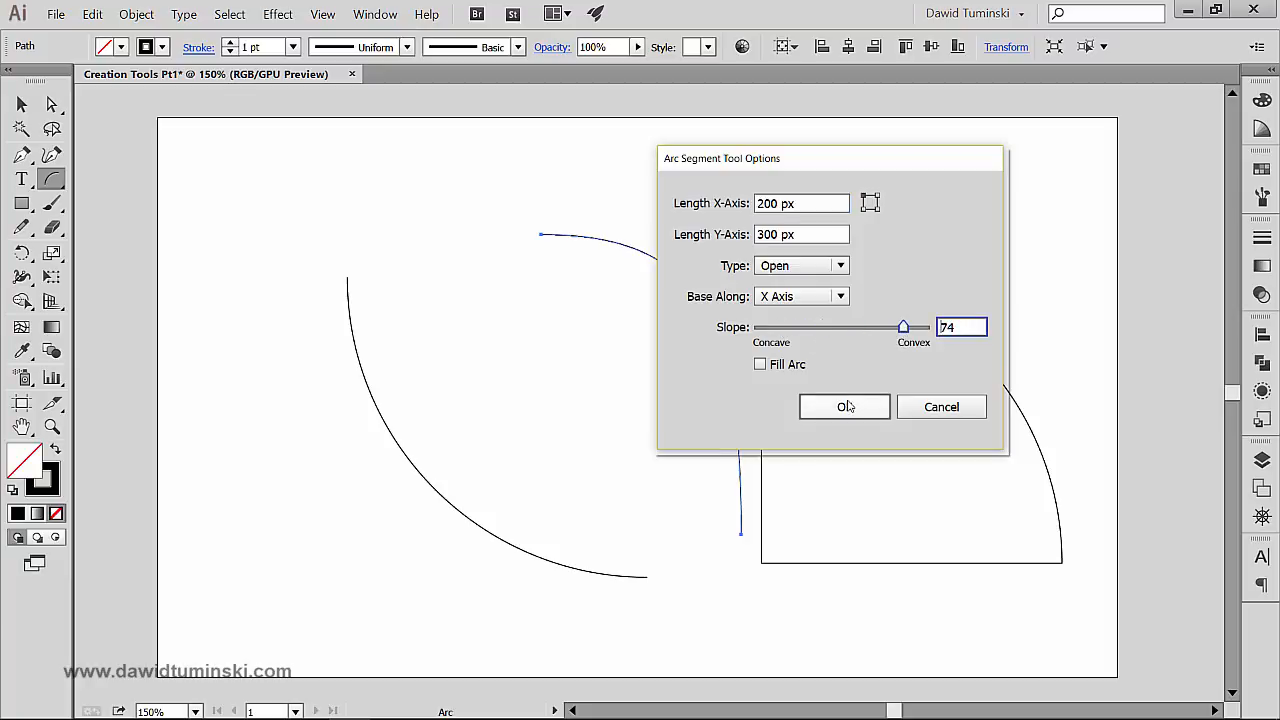
- Create a convex 200 by 300 px arc with Slope 74 at the same point, forming a leaf shape
click(844, 406)
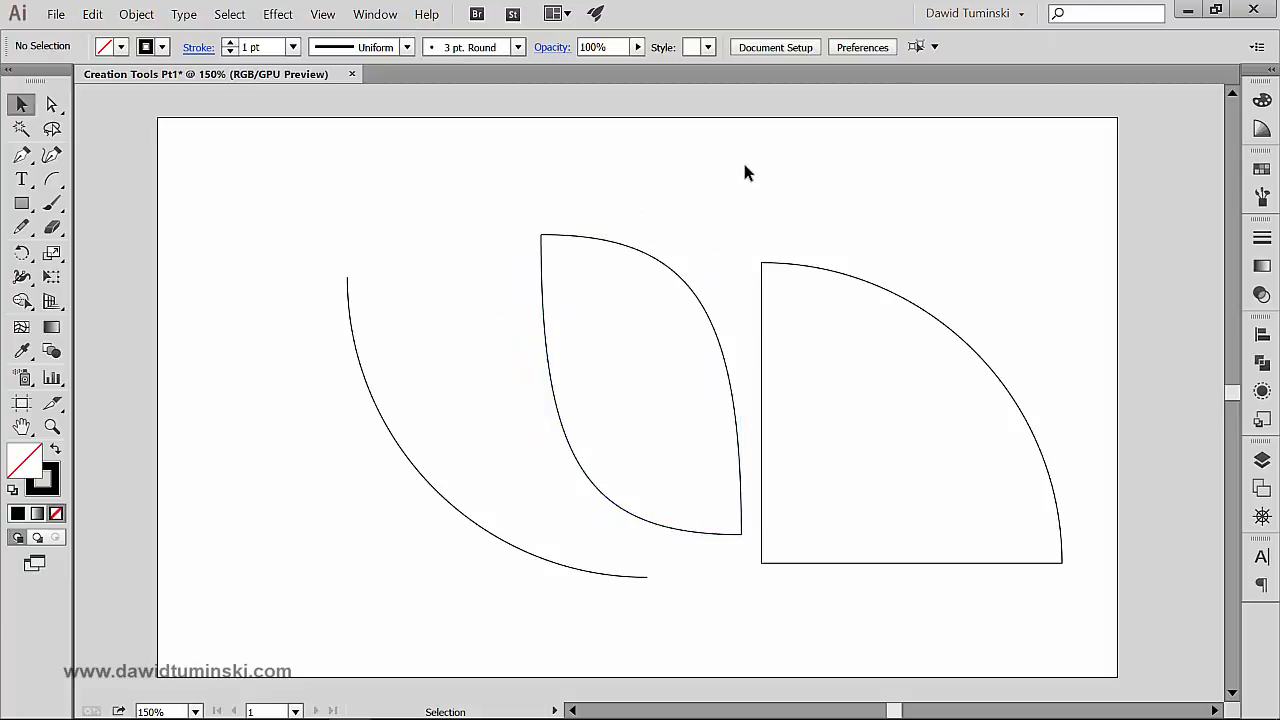
mouse_move(756, 144)
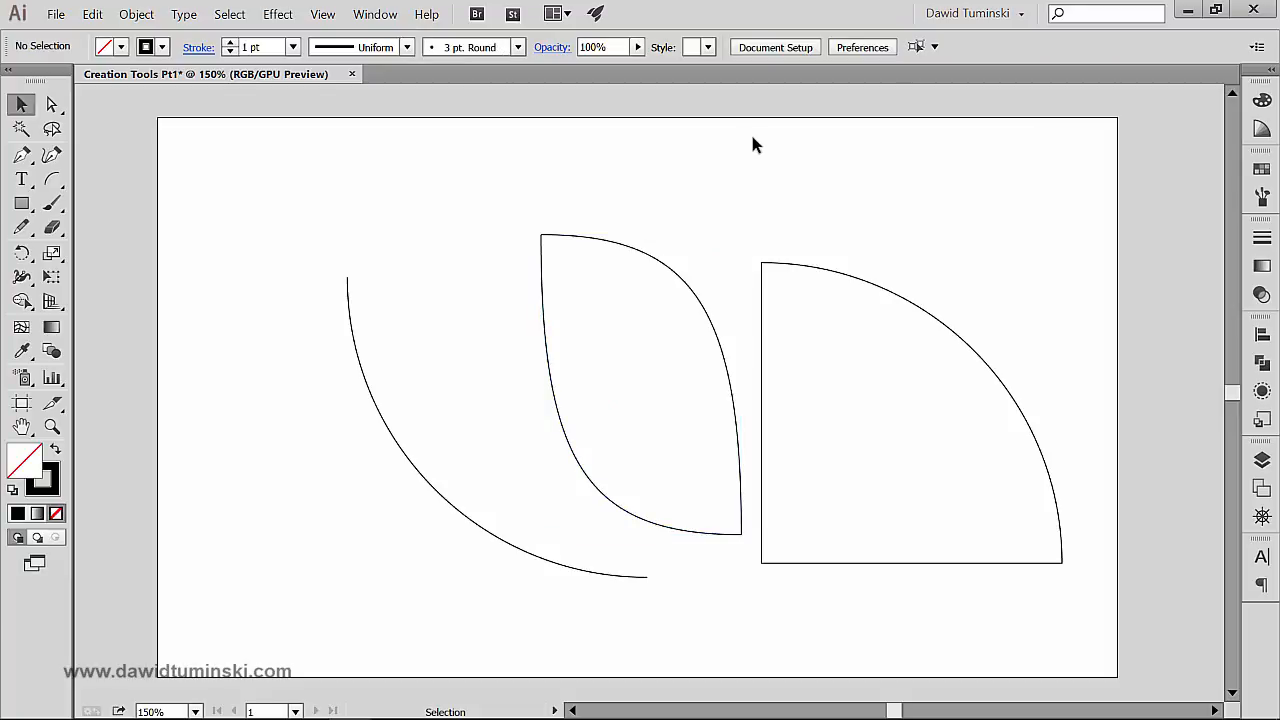
mouse_move(536, 172)
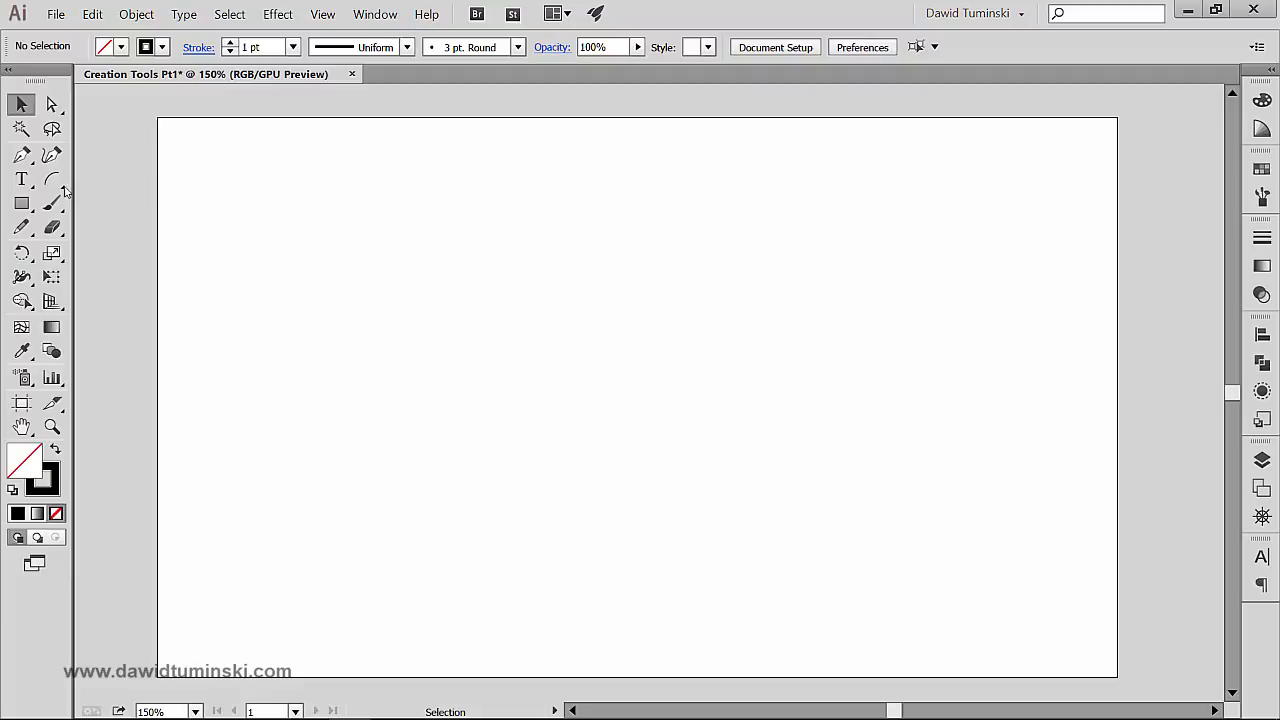
- Drag a freehand arc from the lower left, reshaping it until it ends upper right of centre
drag(396, 482, 800, 256)
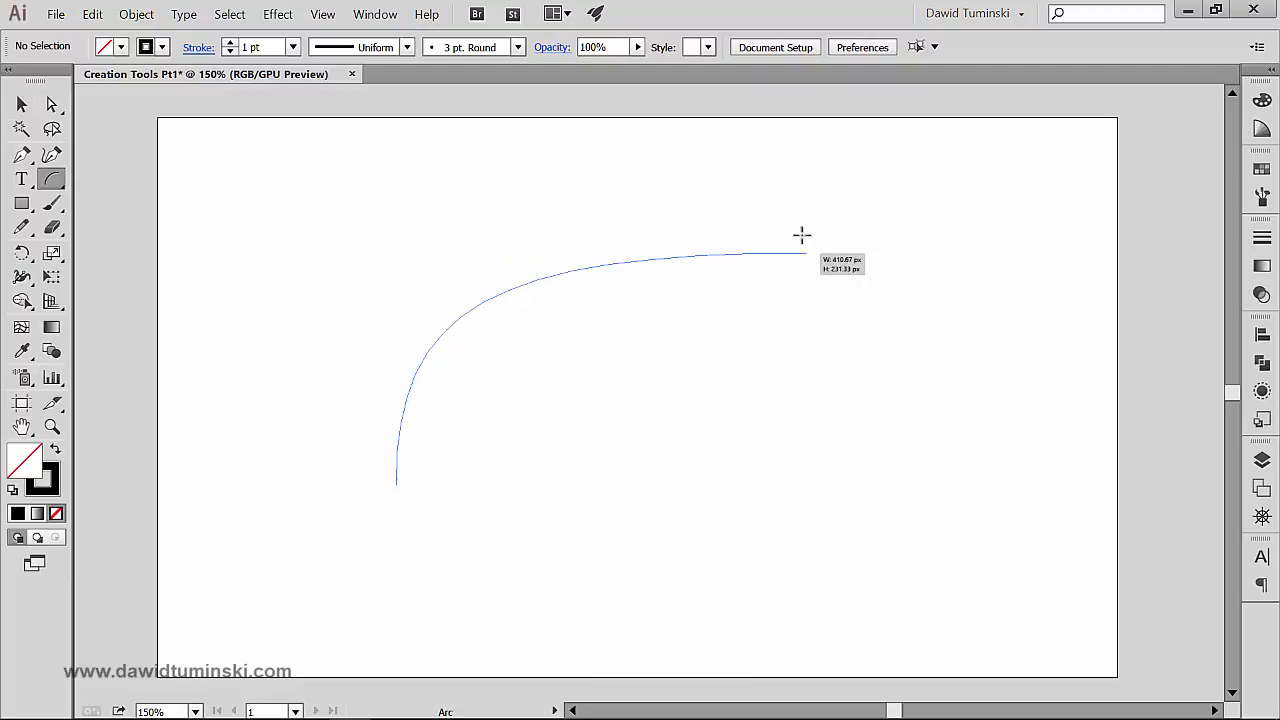
drag(800, 236, 570, 180)
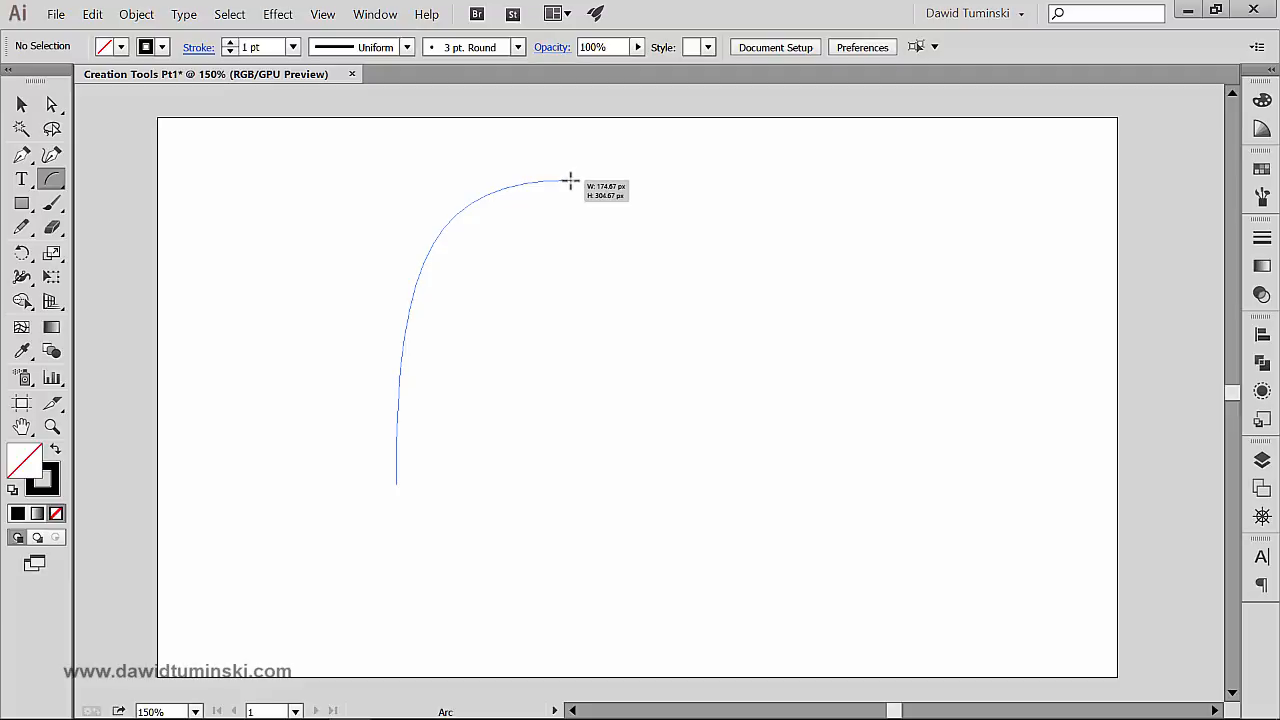
drag(570, 180, 704, 212)
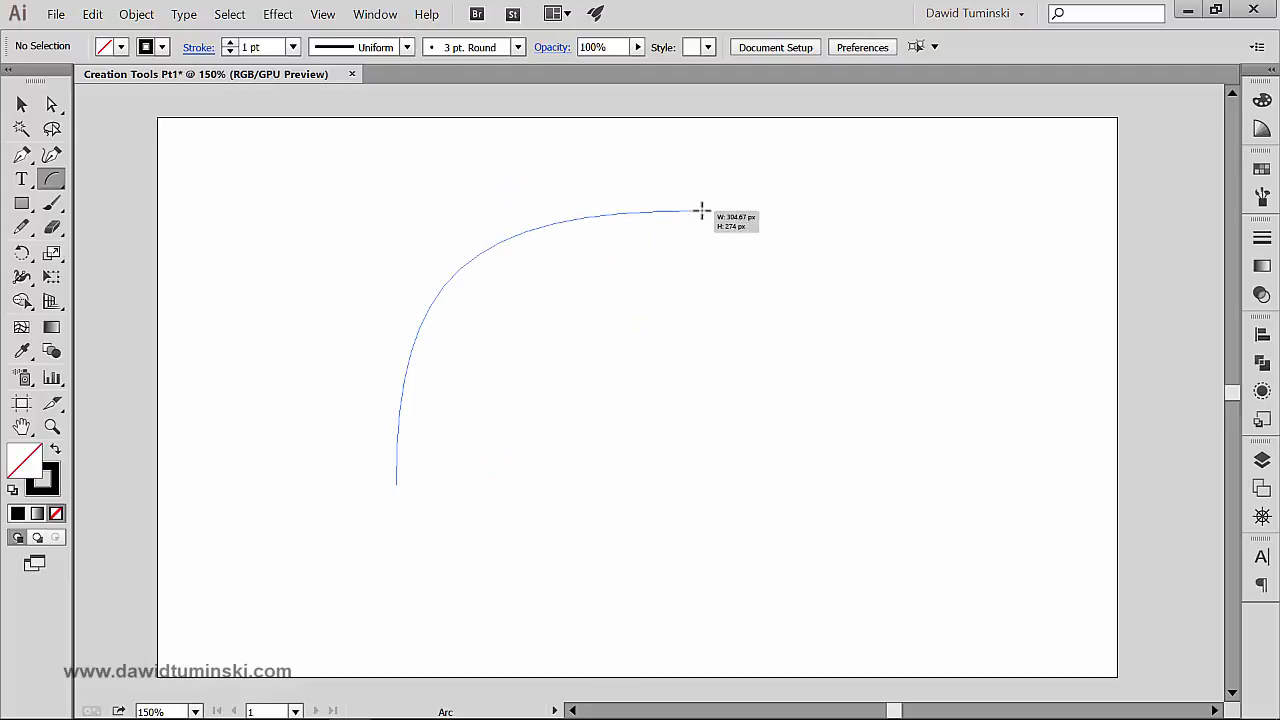
drag(700, 210, 490, 204)
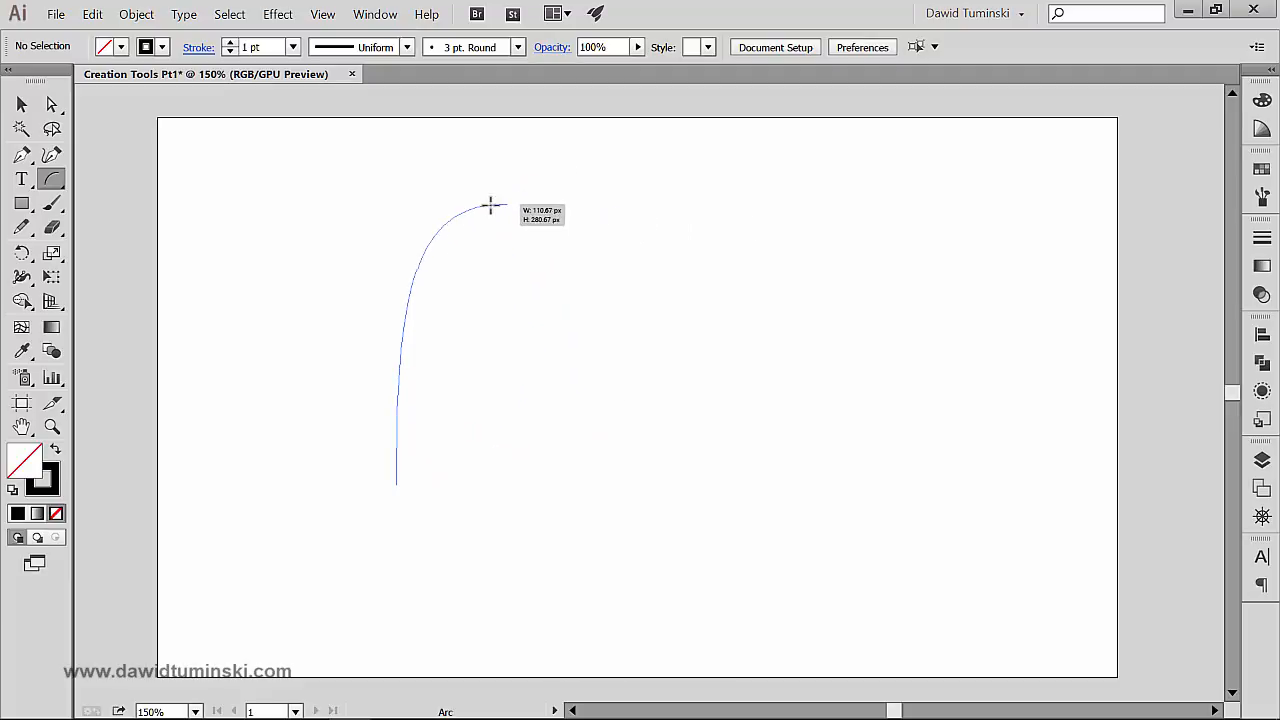
drag(490, 204, 712, 190)
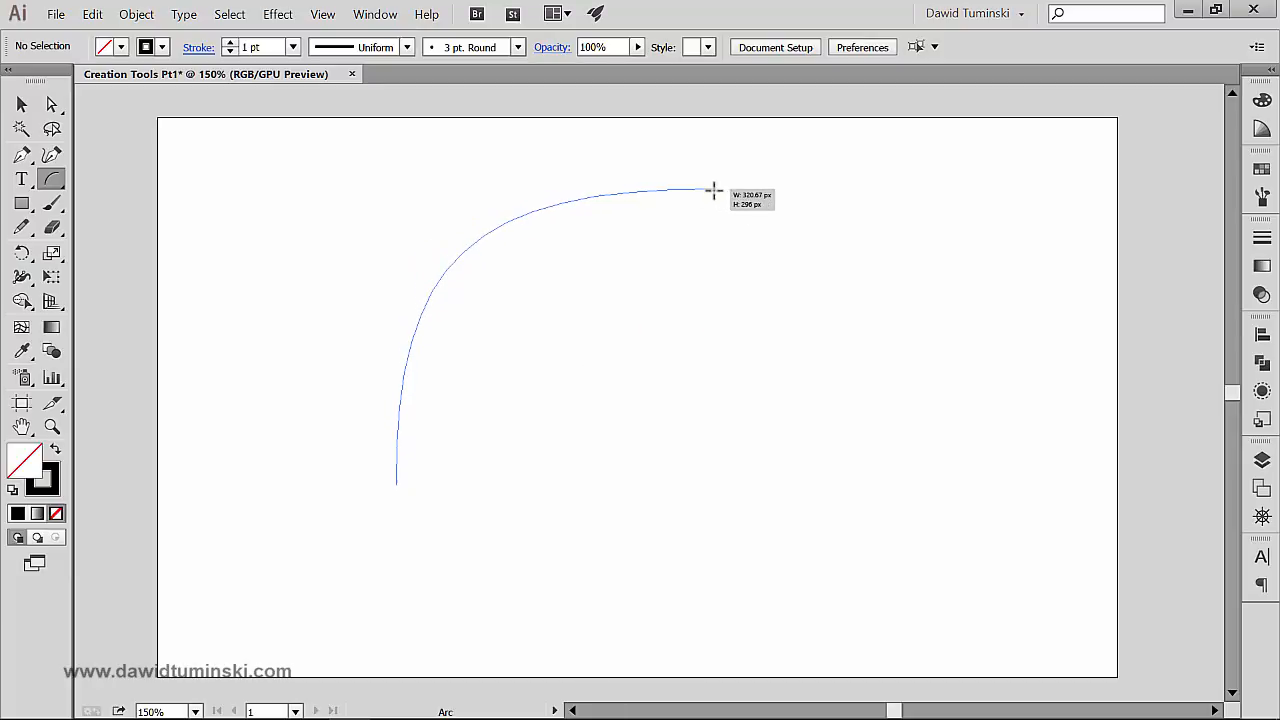
drag(712, 190, 670, 204)
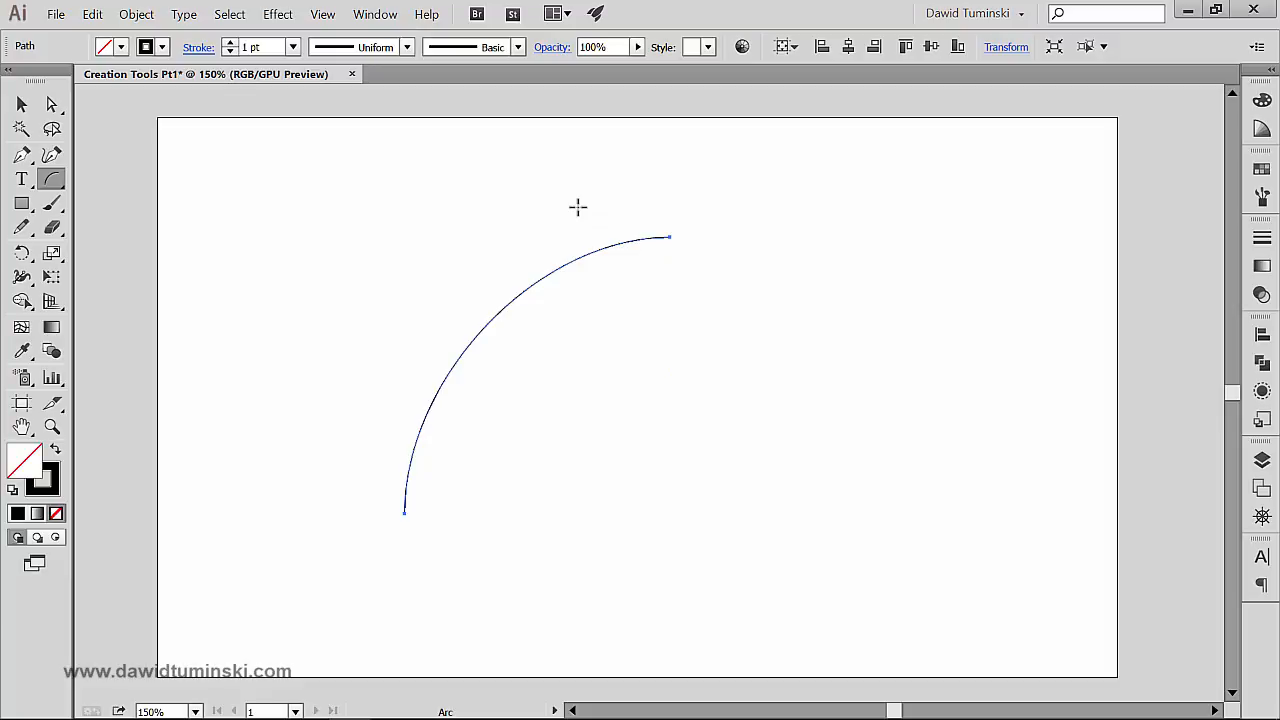
mouse_move(108, 180)
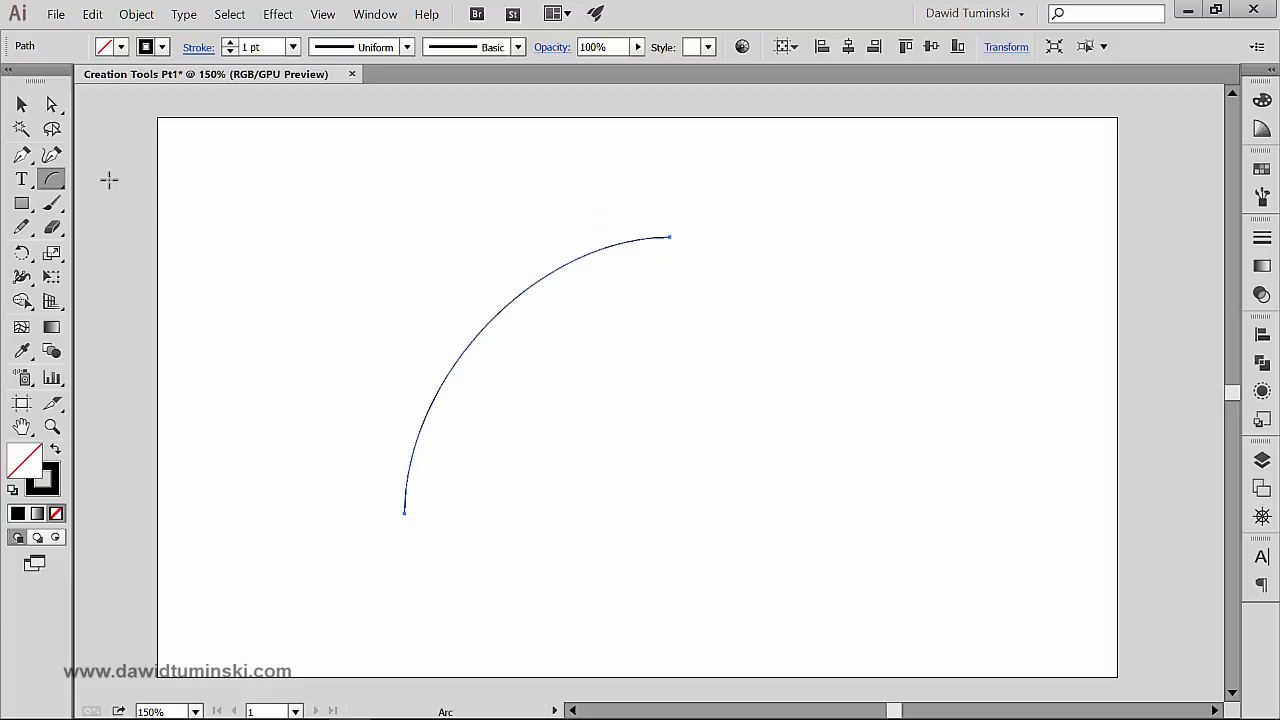
- Reveal the line tool group flyout with Line Segment, Arc, Spiral and grid tools
click(52, 178)
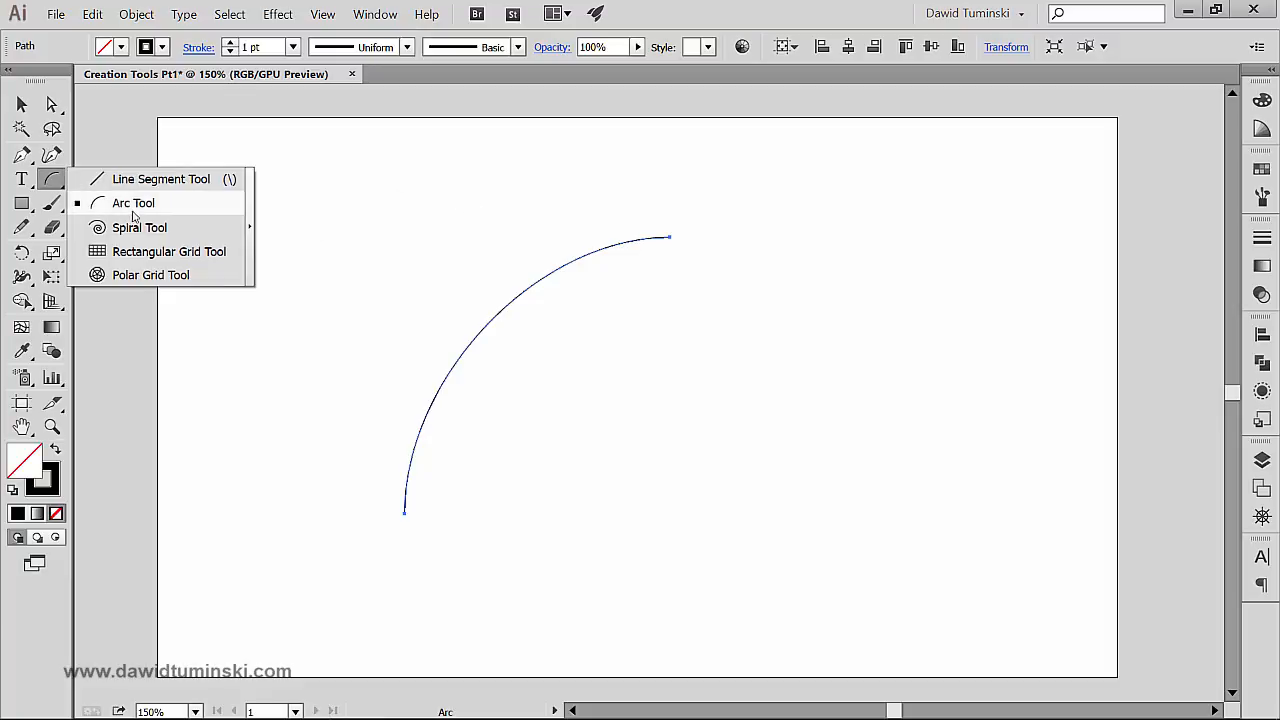
mouse_move(140, 228)
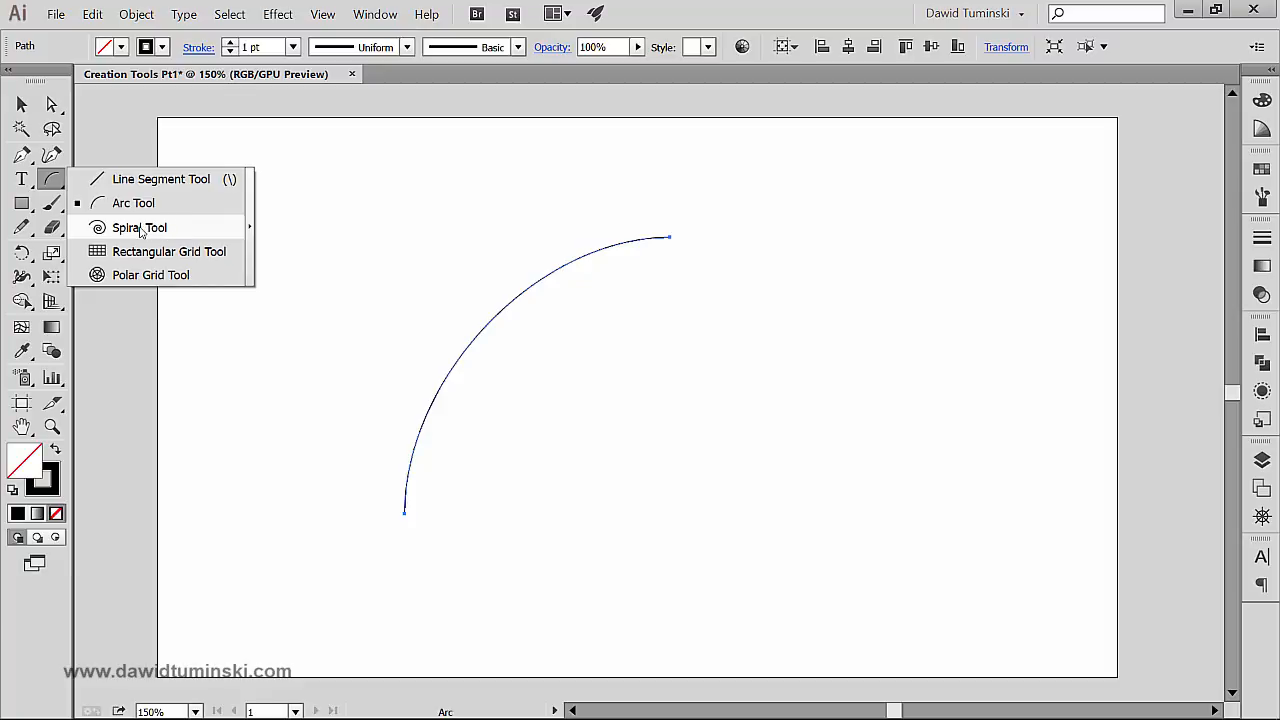
mouse_move(138, 234)
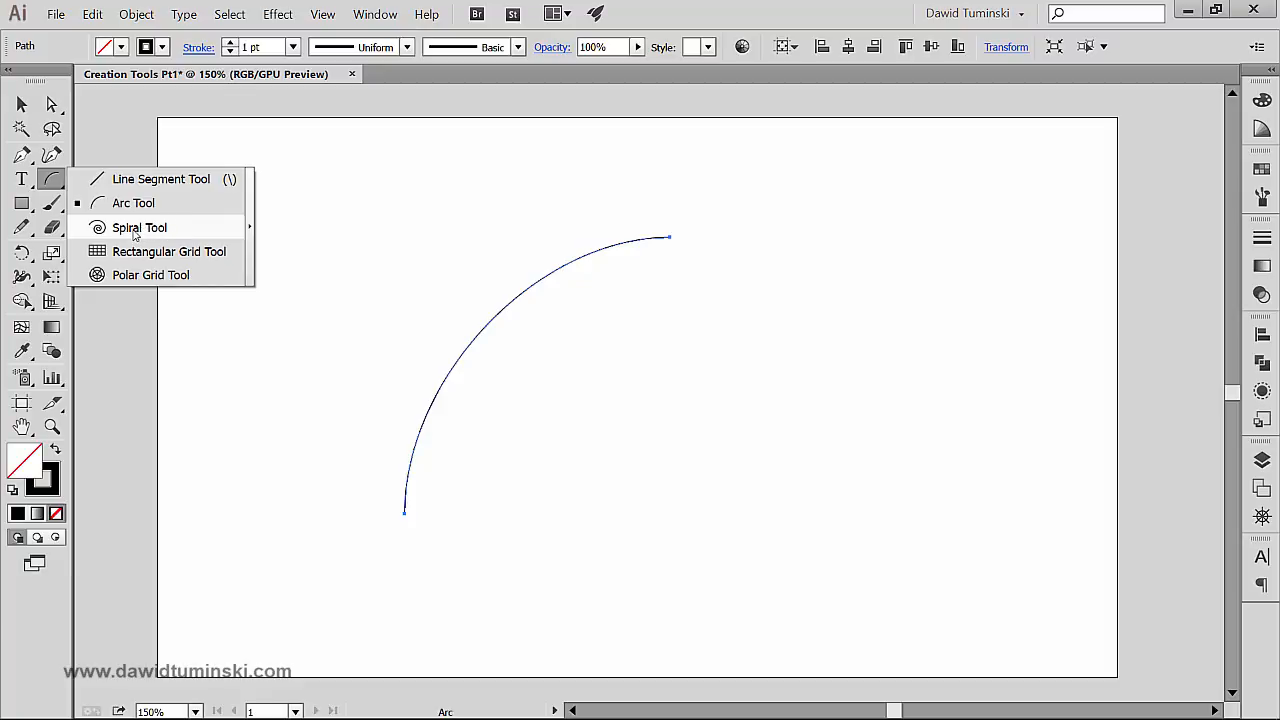
mouse_move(132, 204)
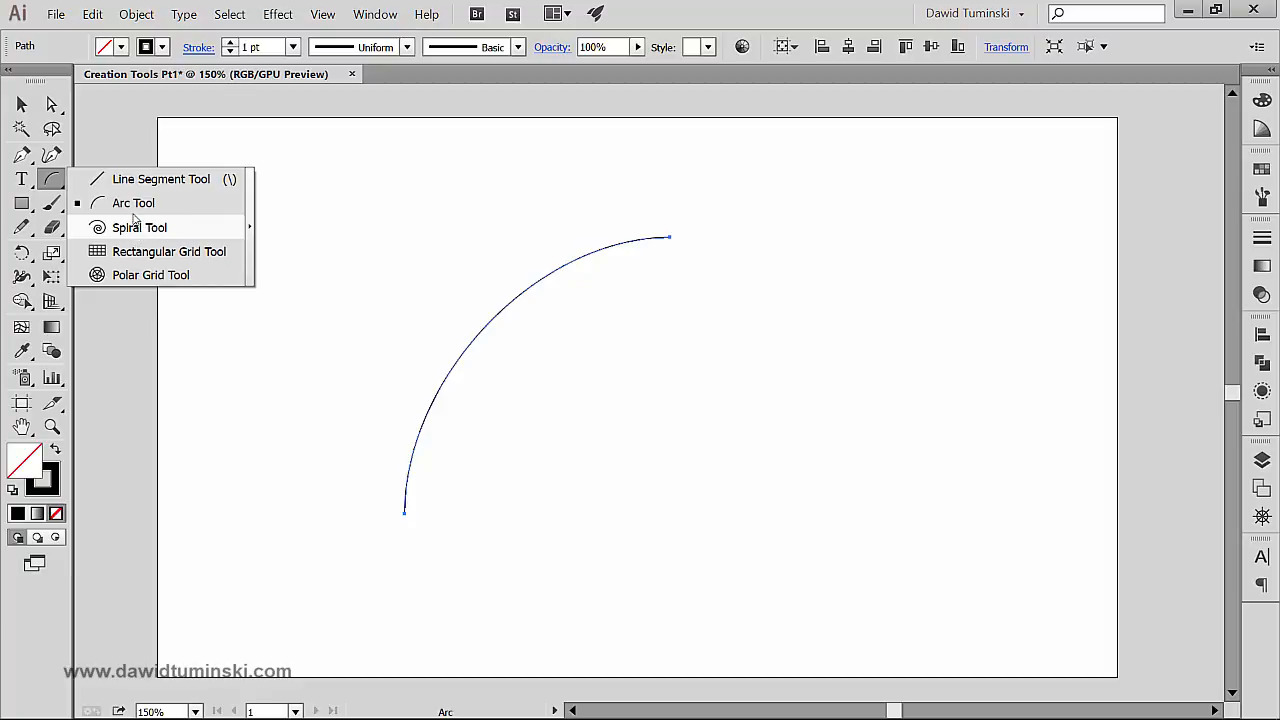